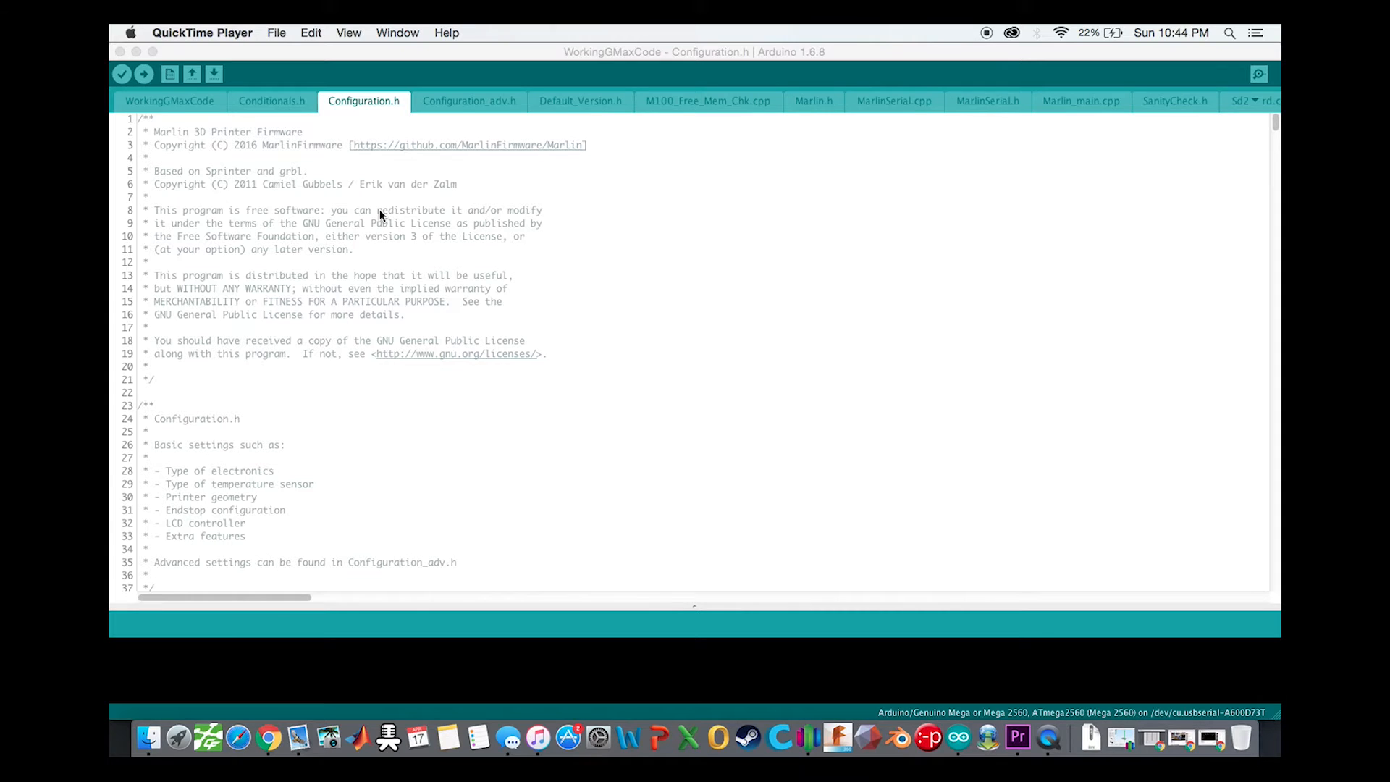
- Scroll from the licence header past thermal settings to the endstop pullup and inverting section
scroll(down, 3)
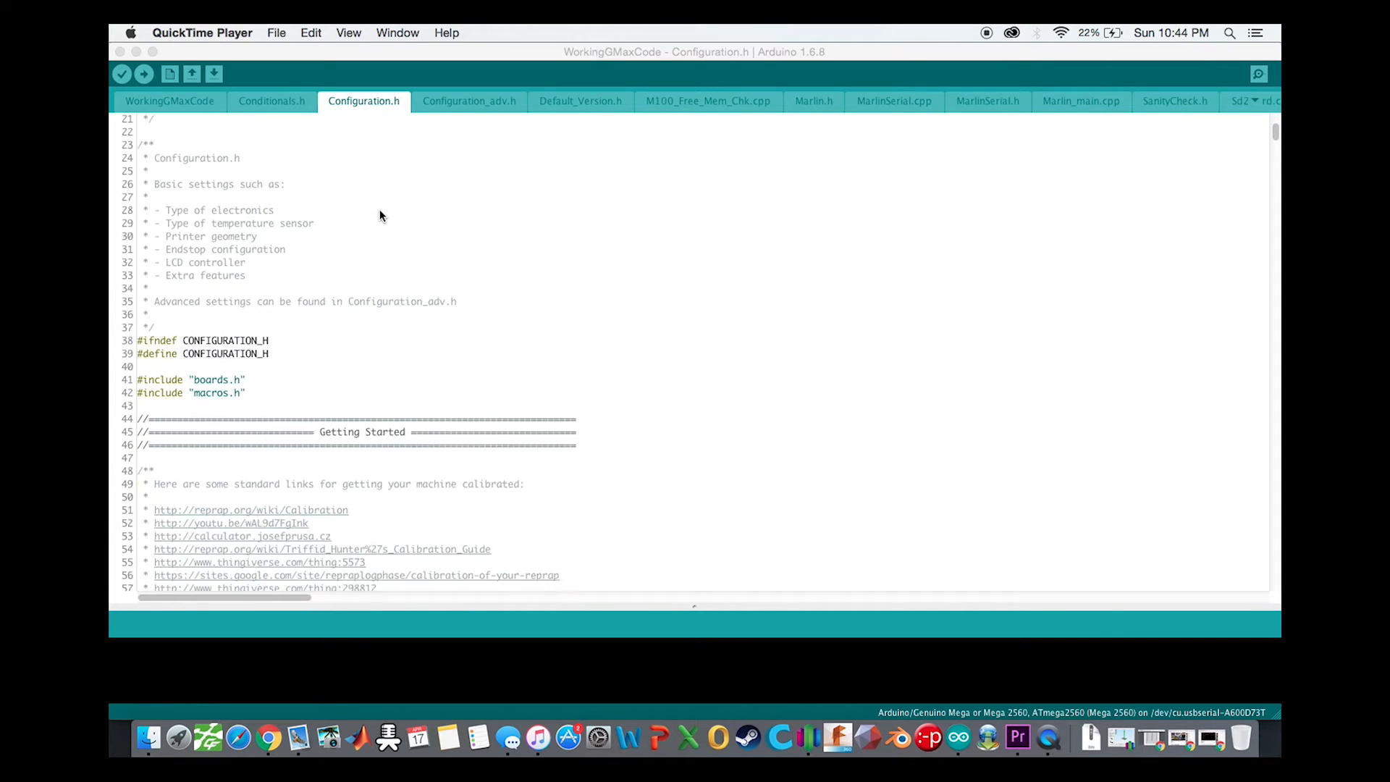
scroll(down, 3)
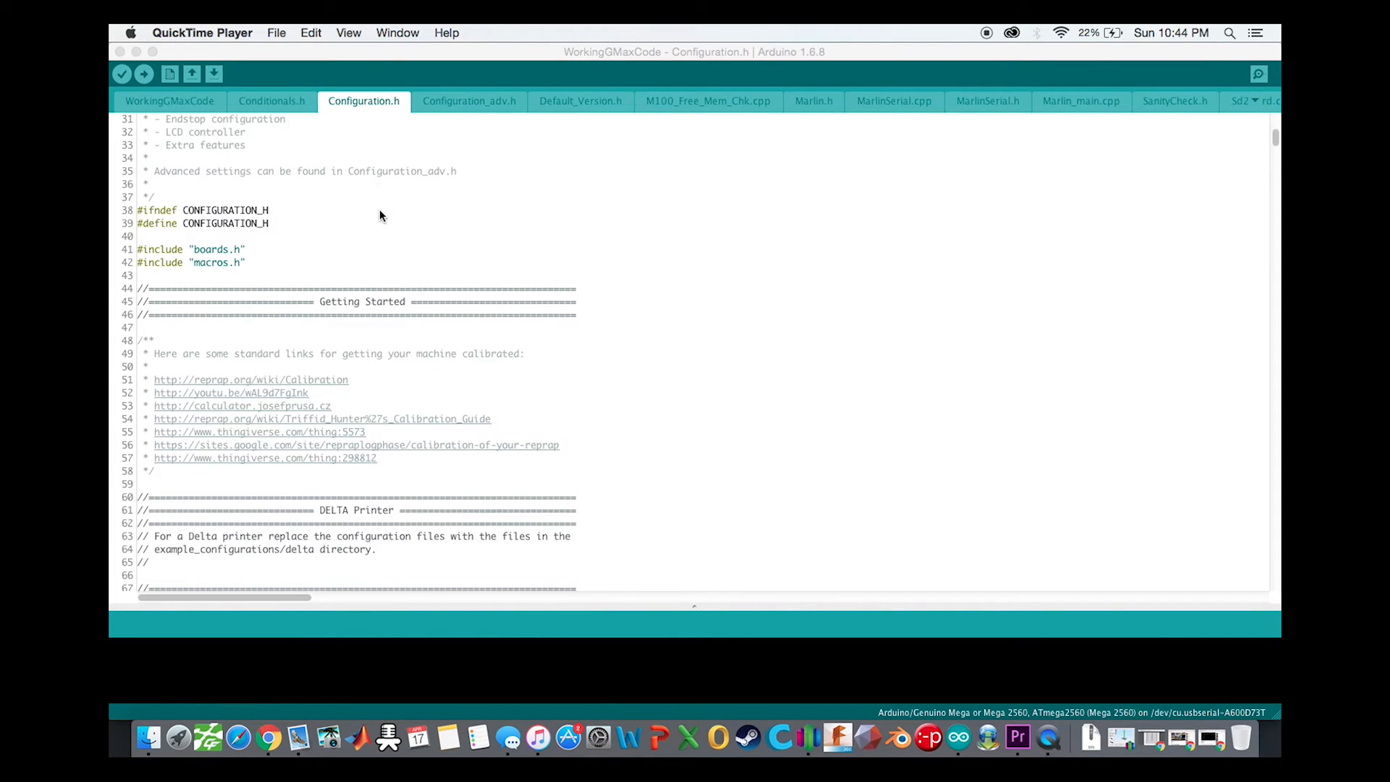
scroll(down, 3)
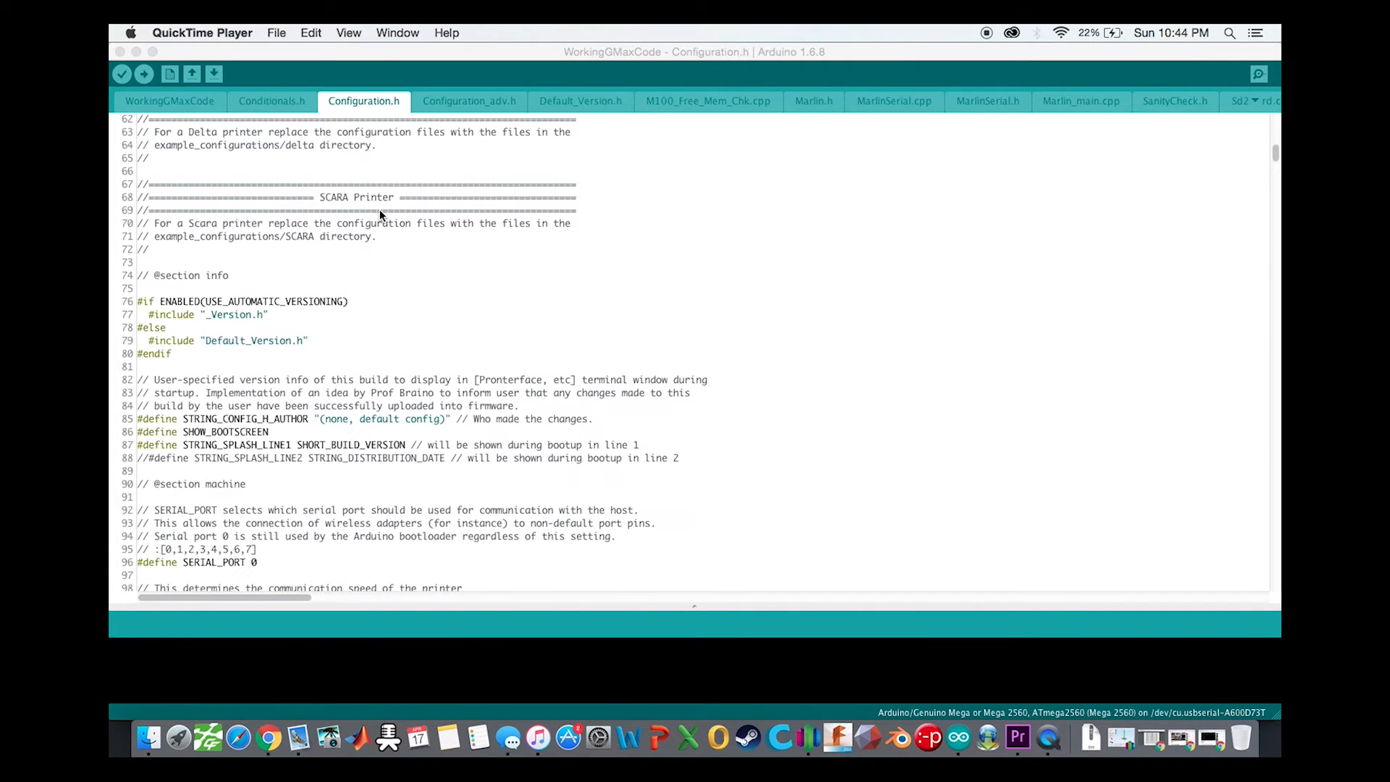
scroll(down, 3)
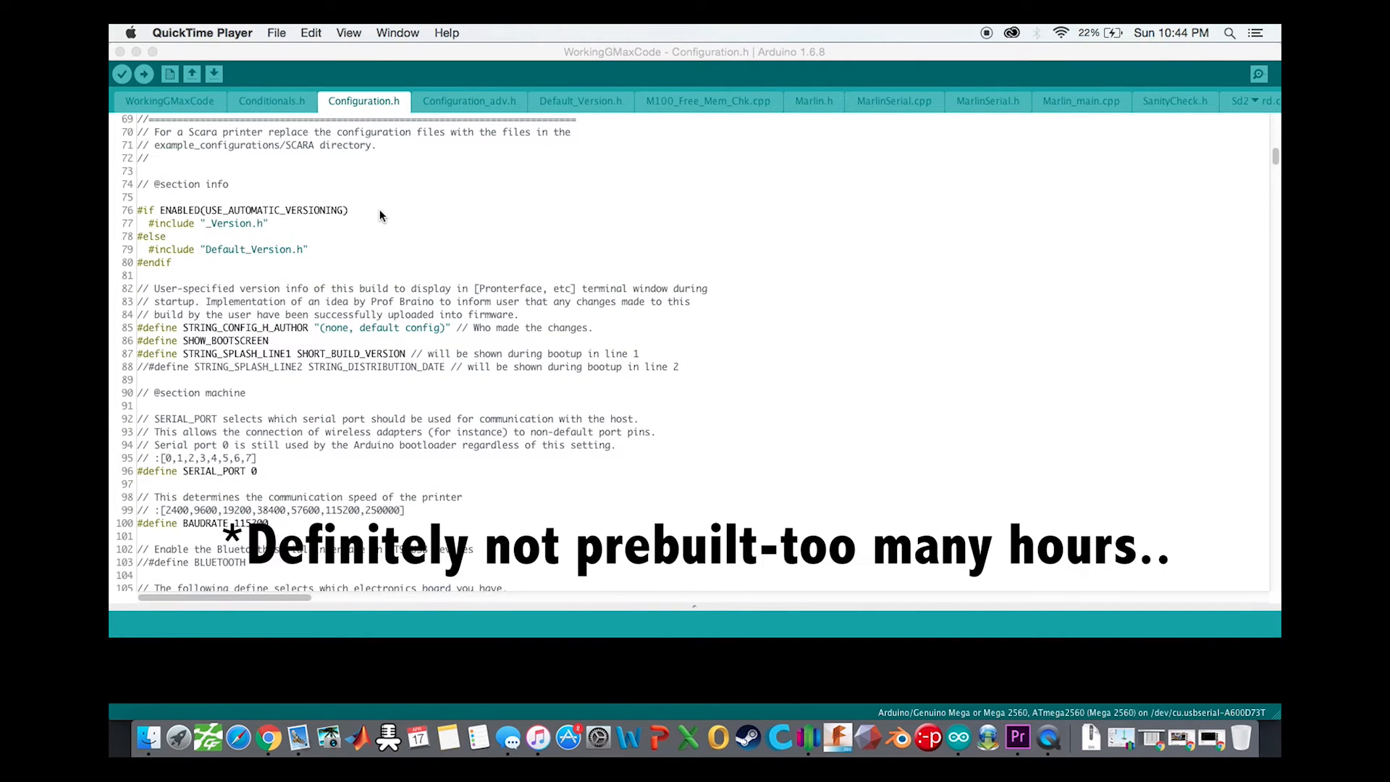
scroll(down, 3)
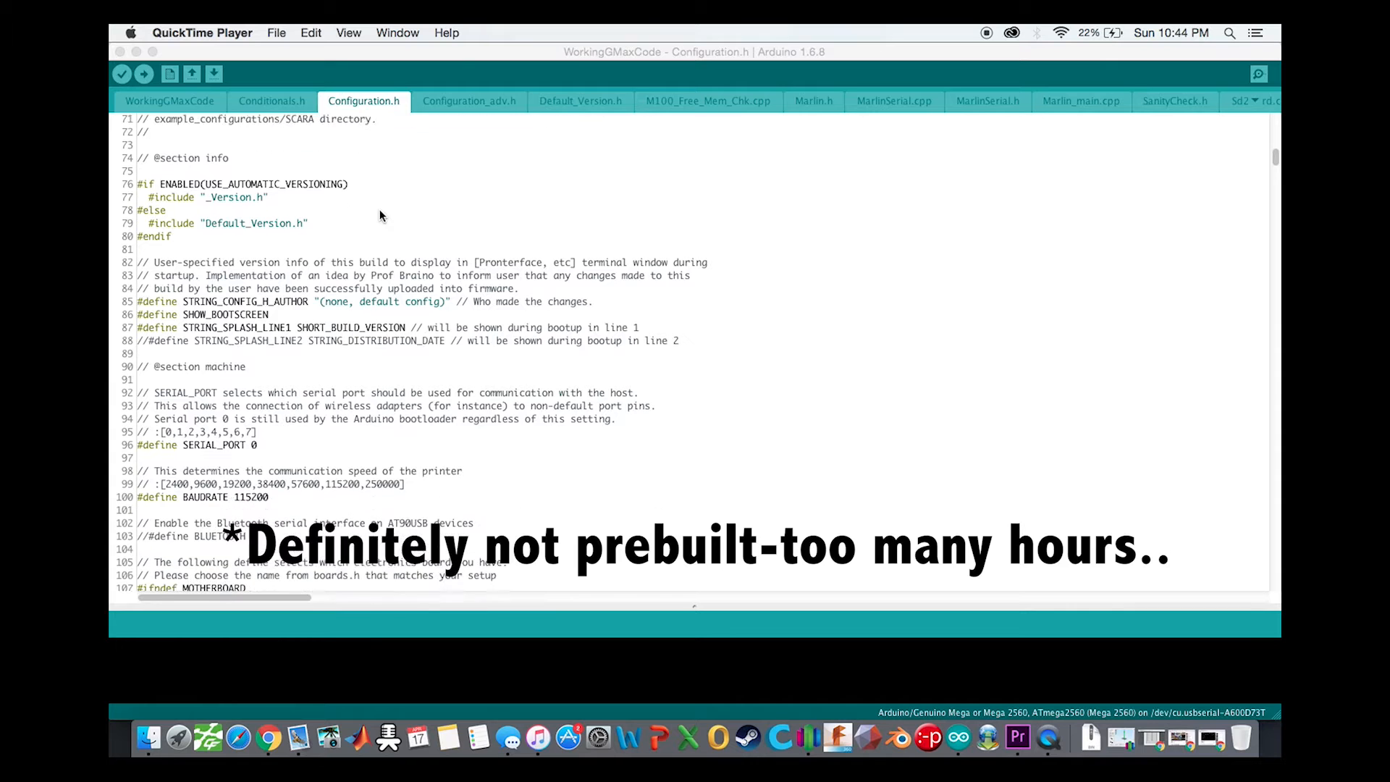
scroll(down, 3)
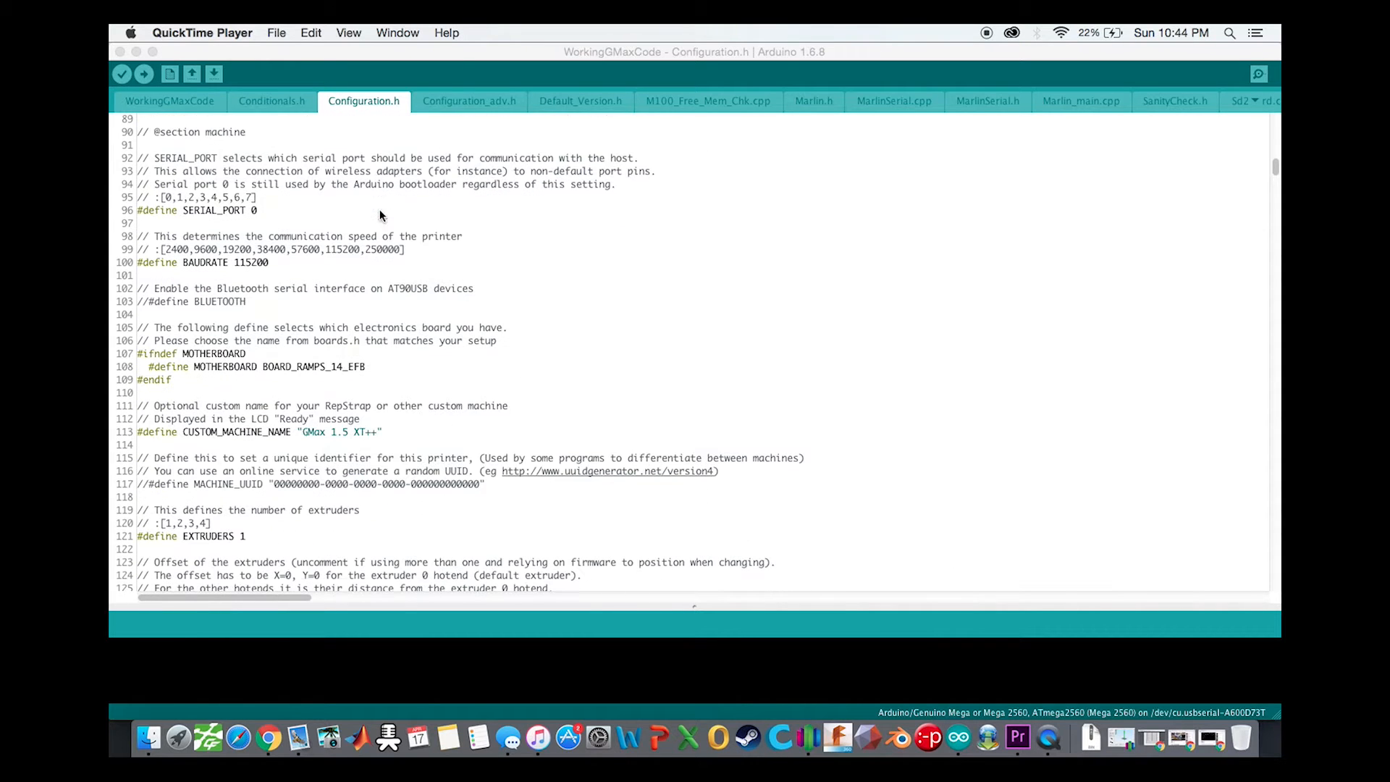
mouse_move(251, 331)
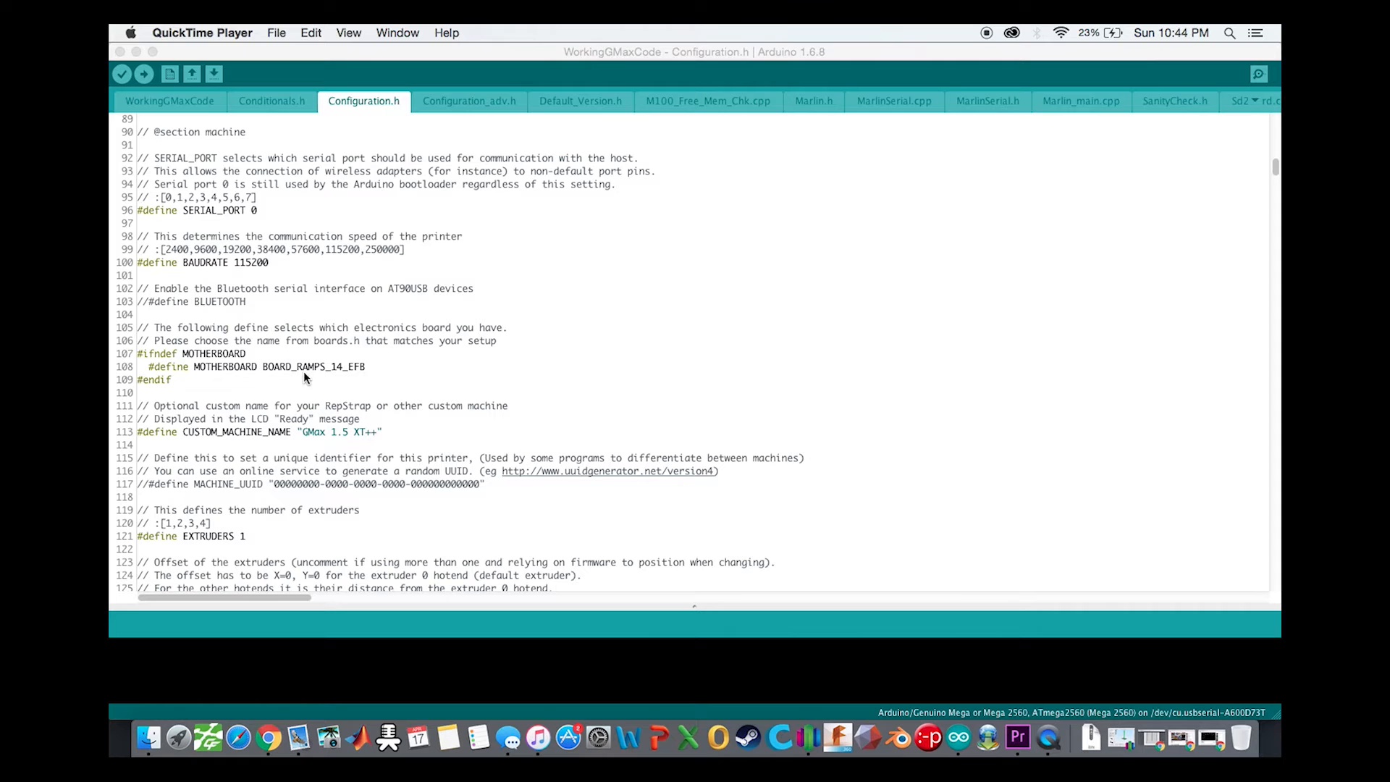
scroll(down, 3)
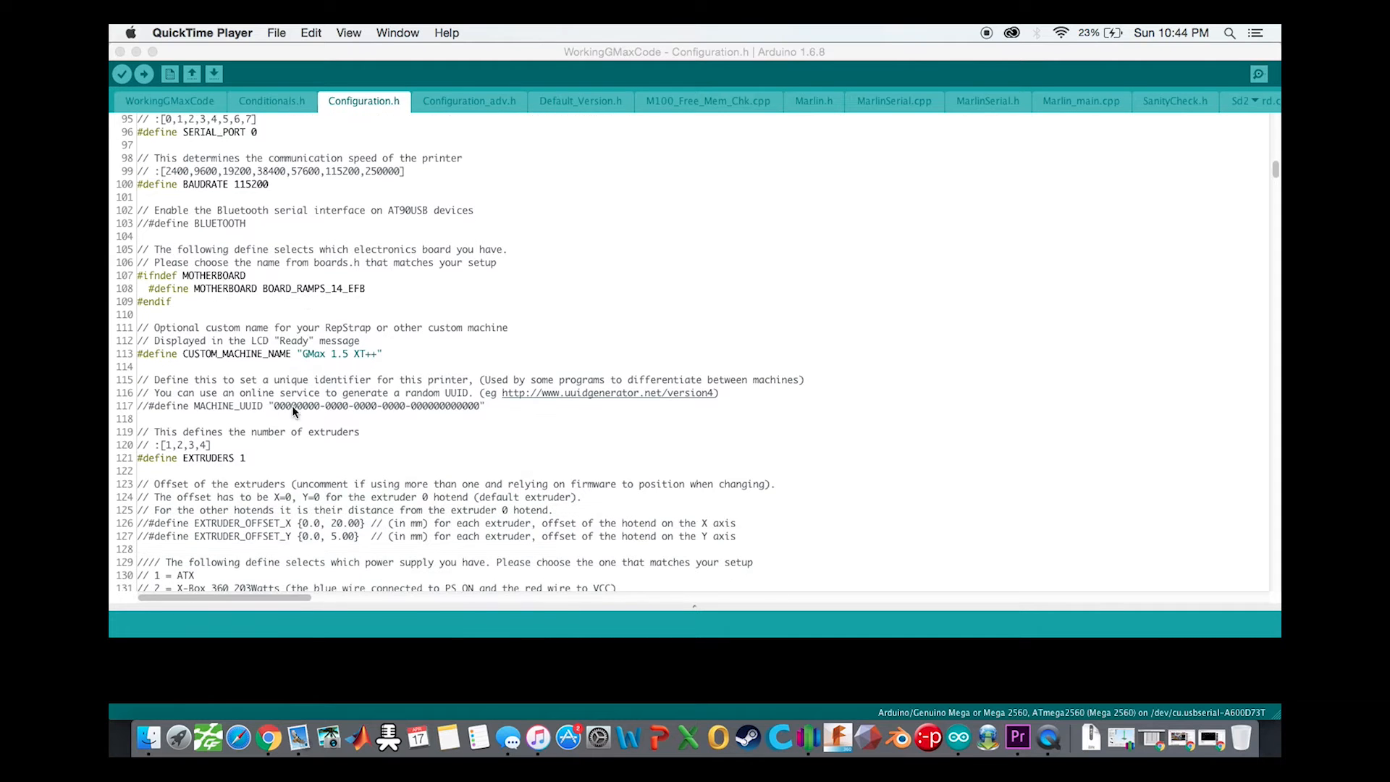
scroll(down, 3)
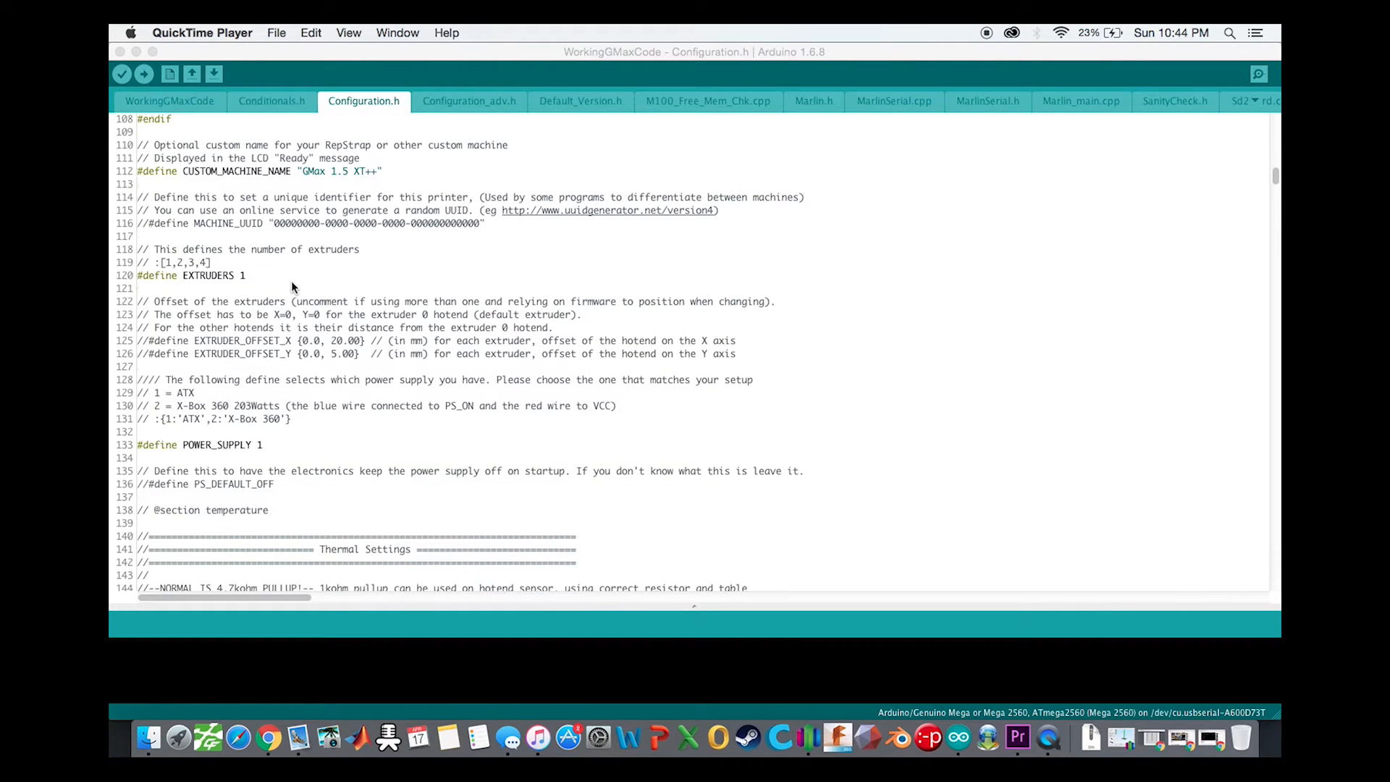
scroll(down, 3)
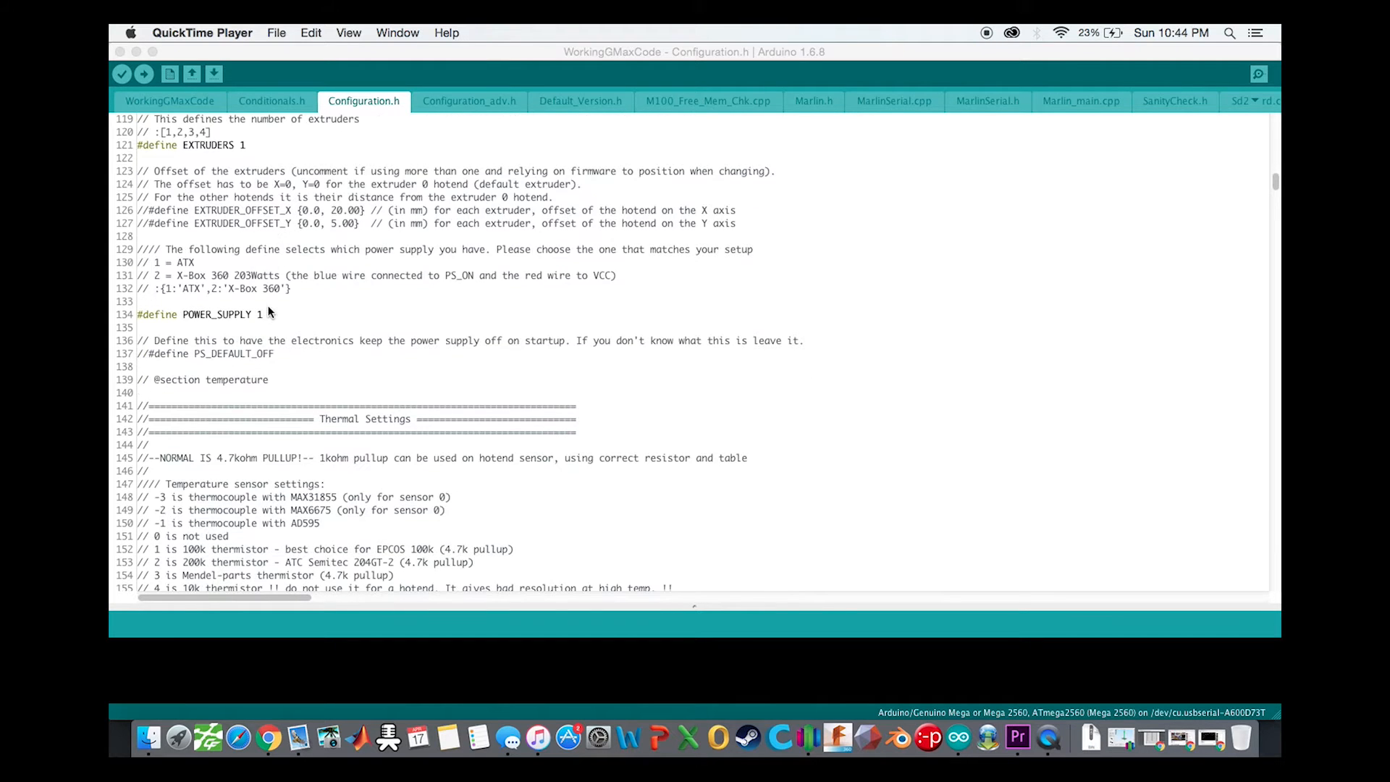
scroll(down, 3)
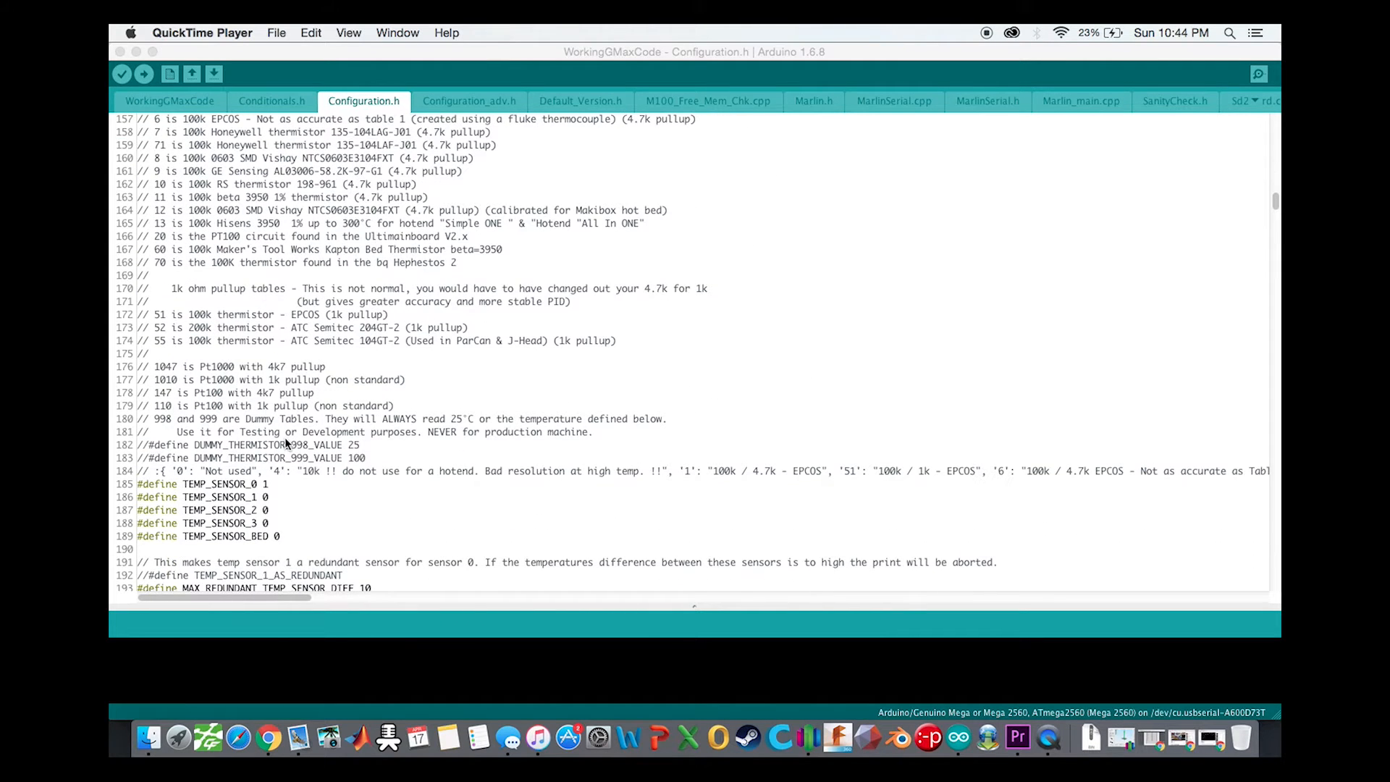
scroll(down, 3)
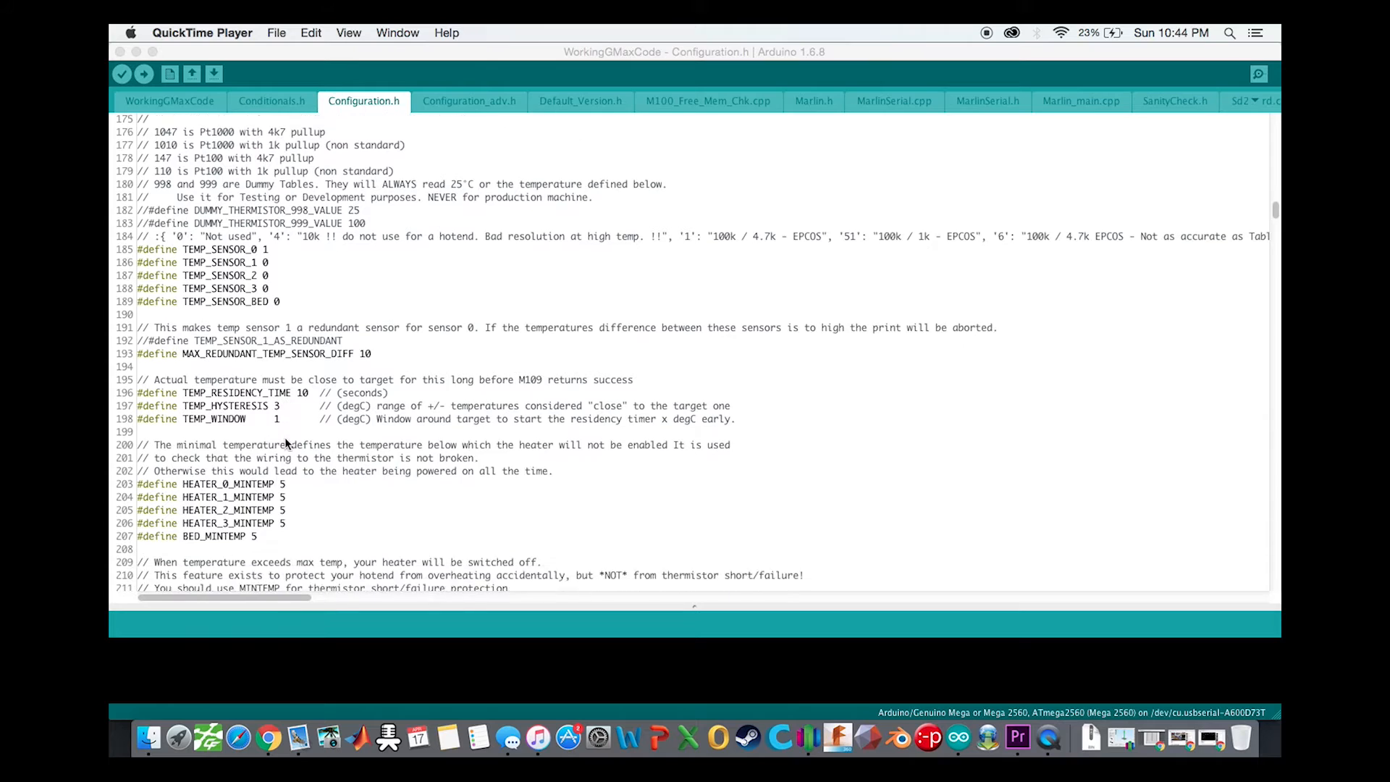
scroll(down, 3)
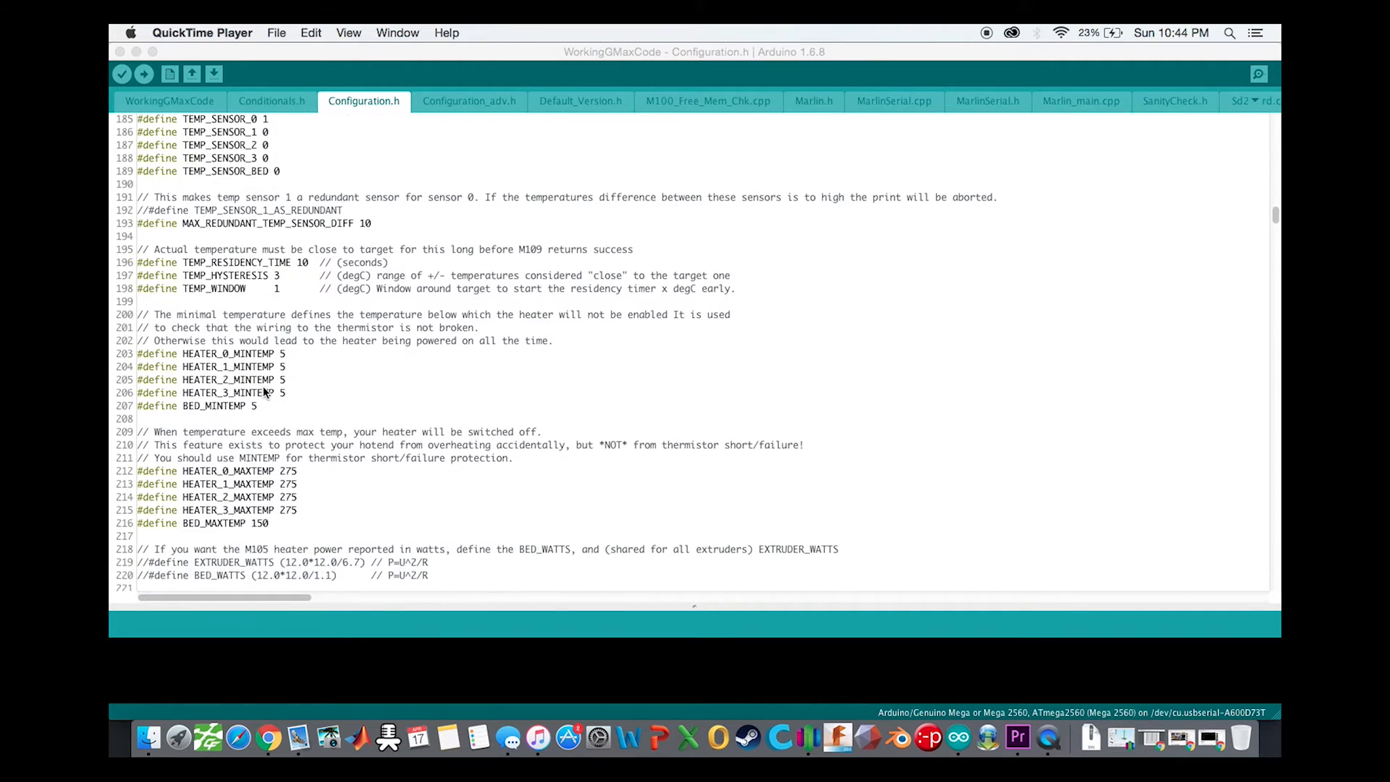
scroll(down, 3)
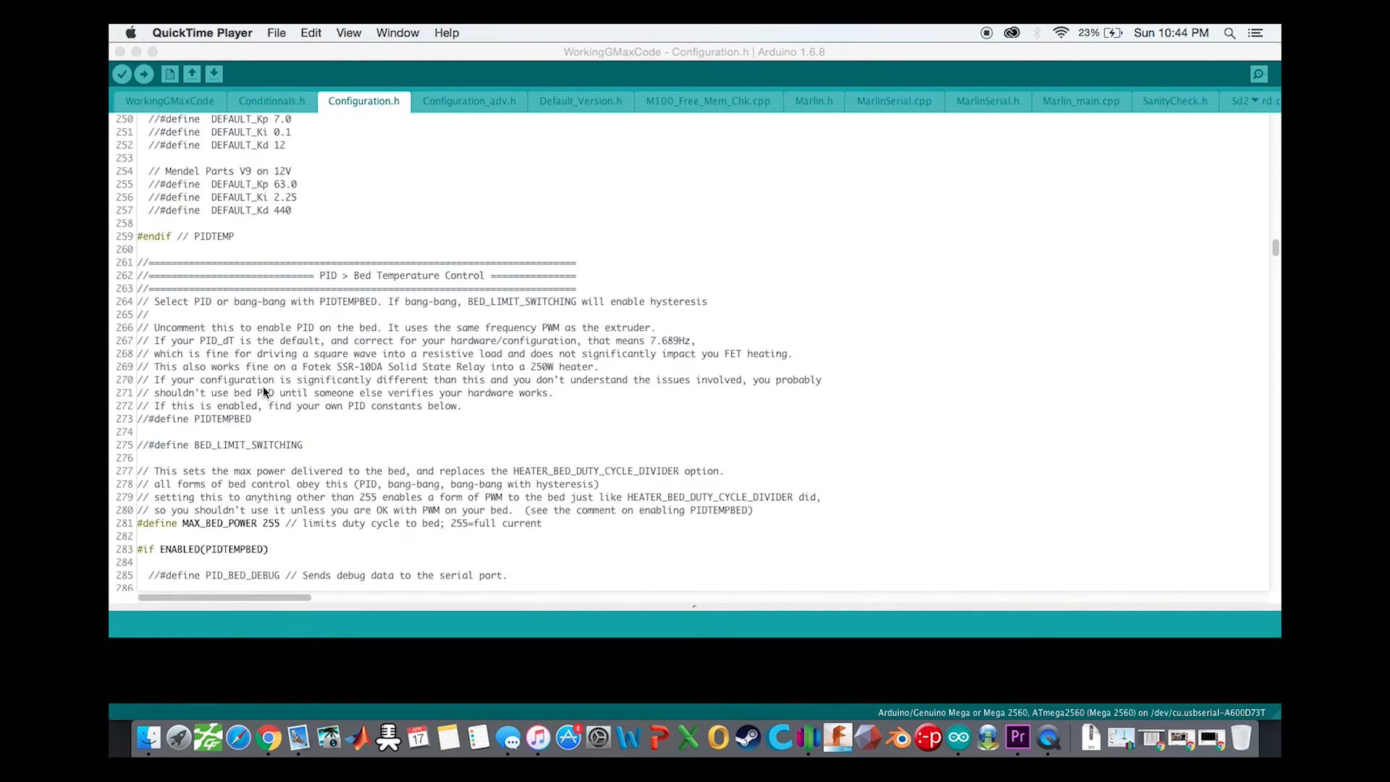
scroll(down, 3)
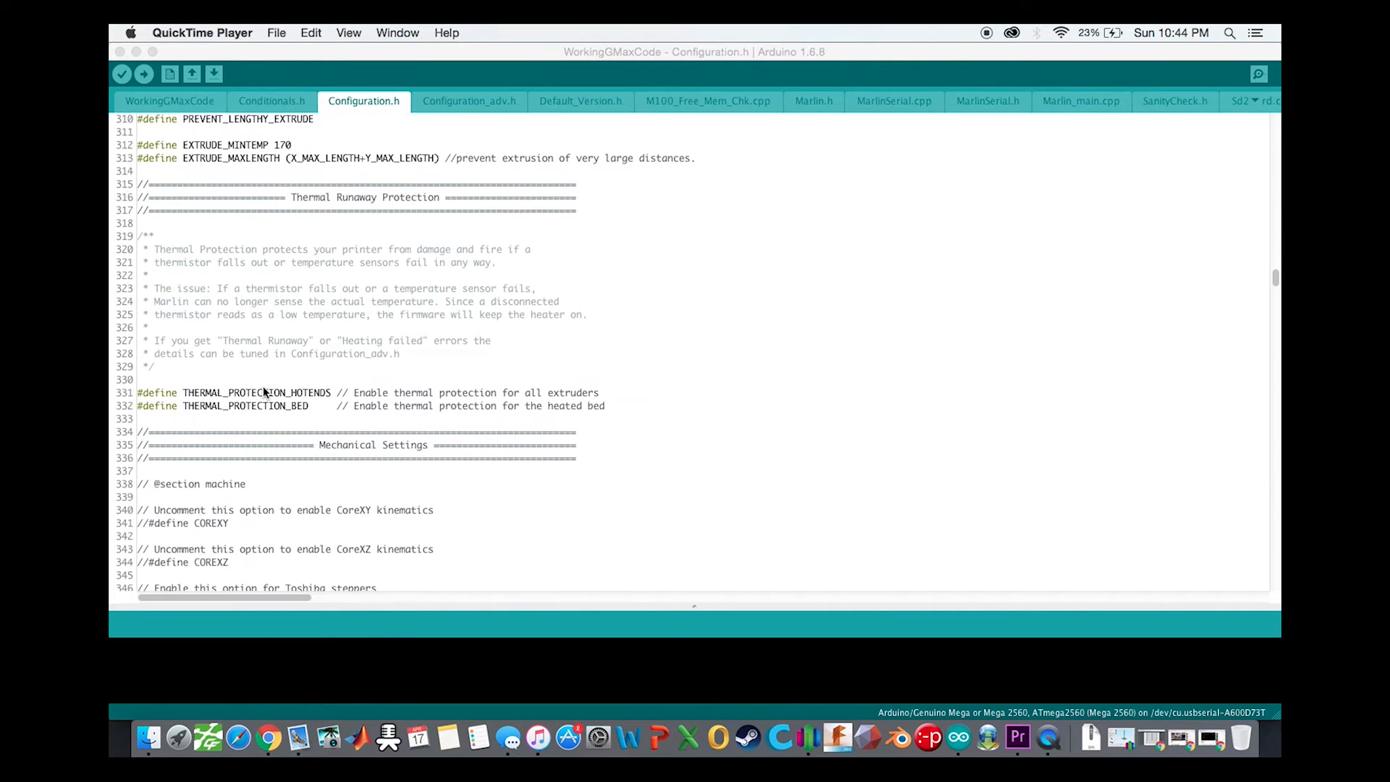
scroll(down, 3)
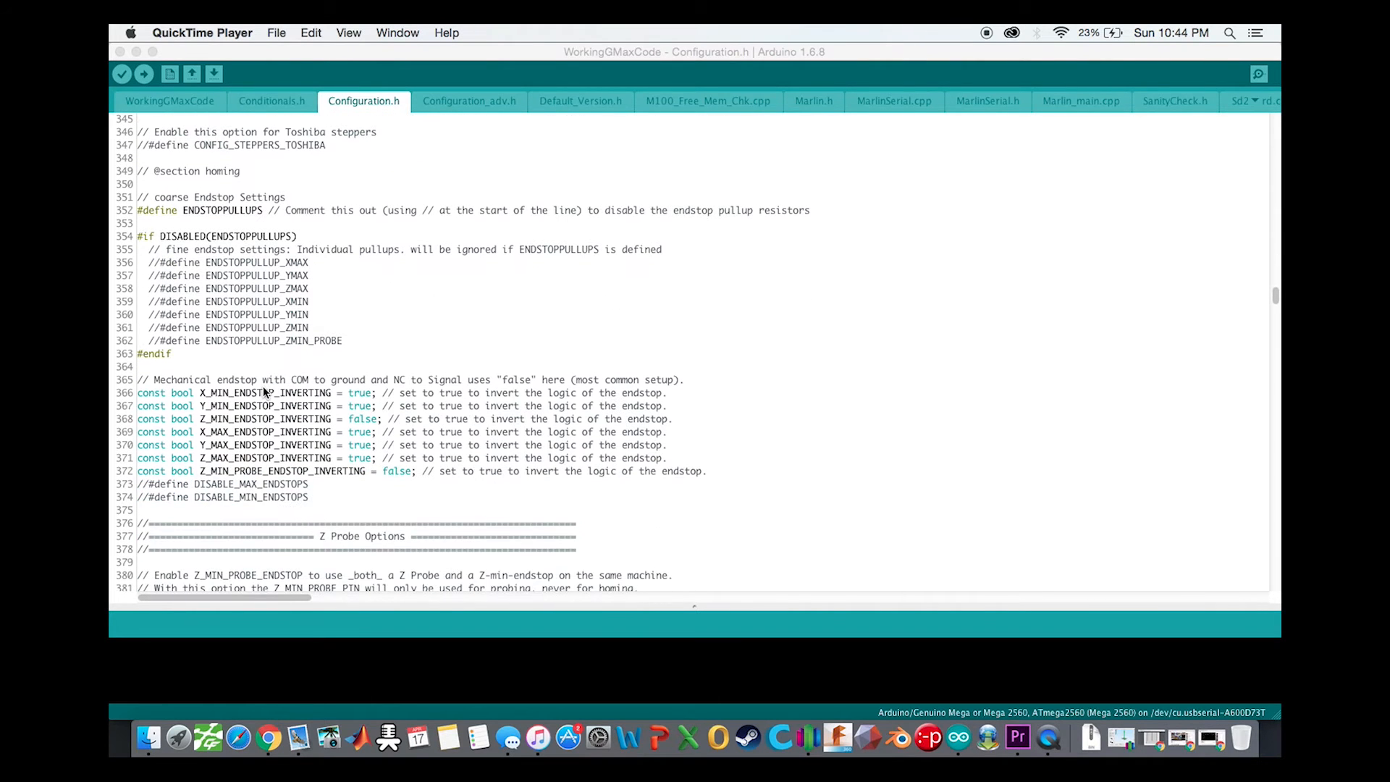
mouse_move(354, 353)
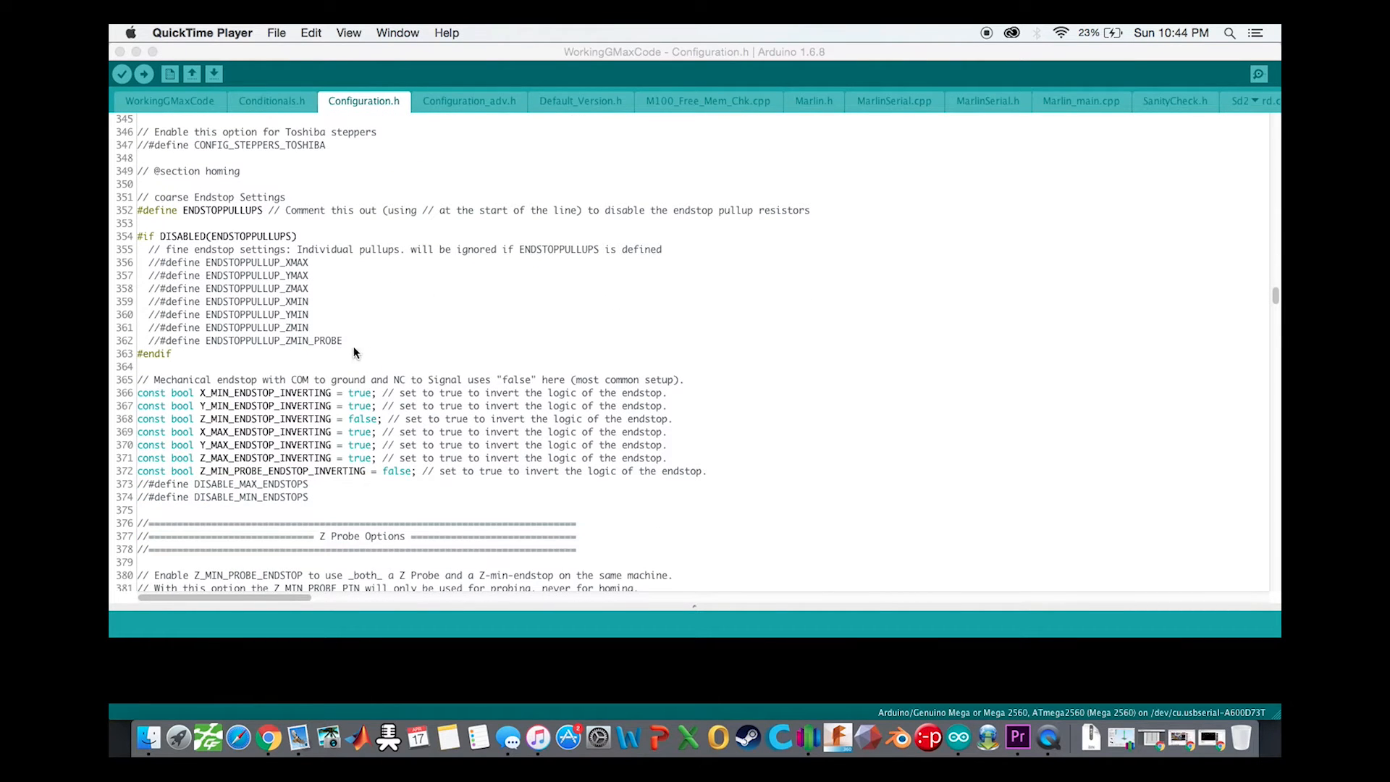
mouse_move(357, 431)
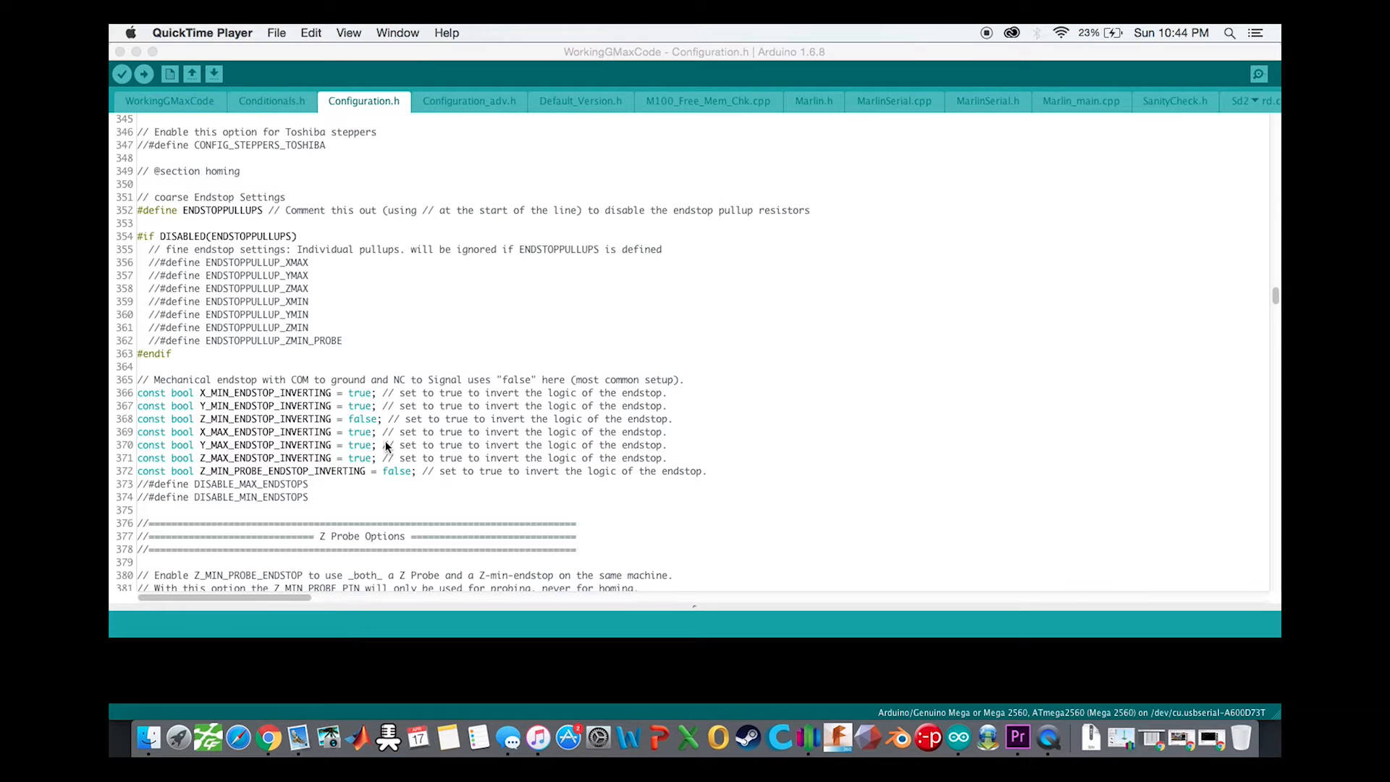
mouse_move(382, 465)
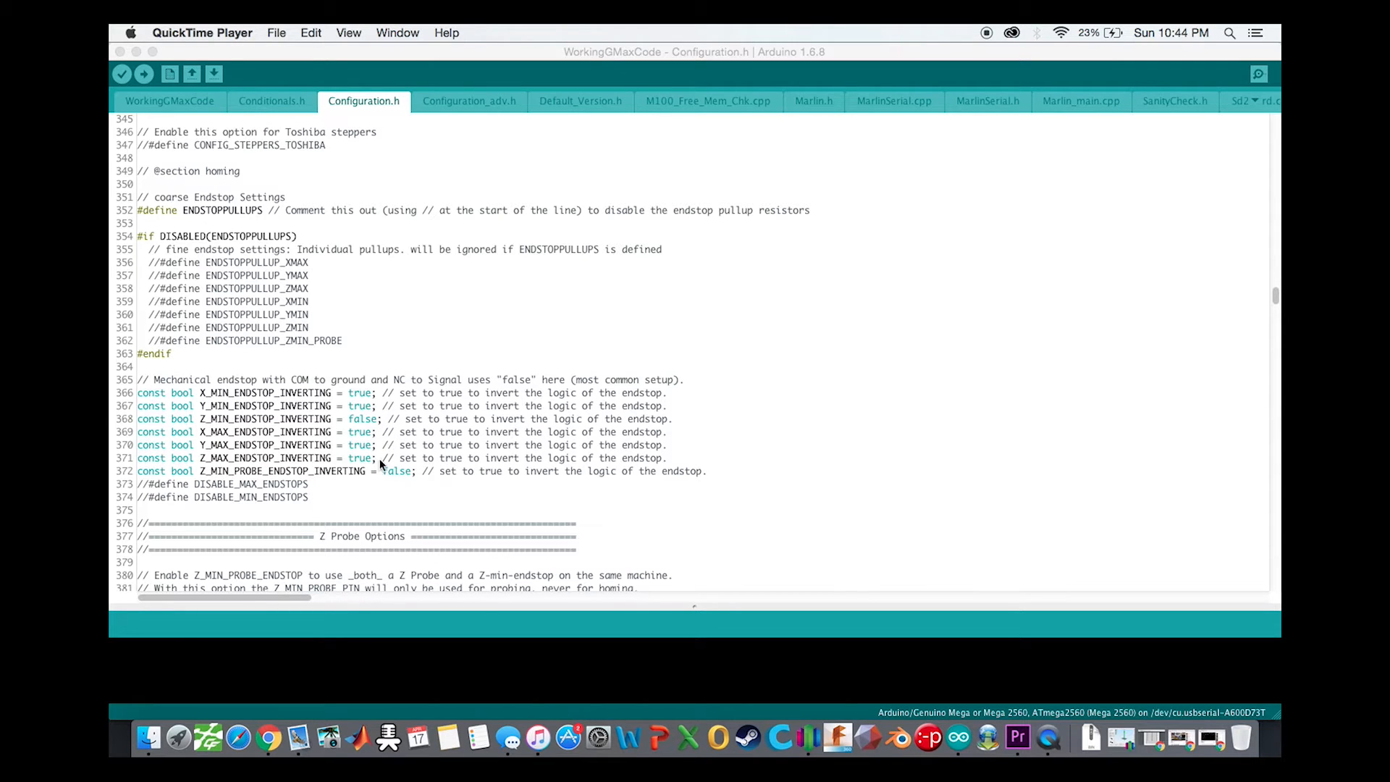
click(396, 471)
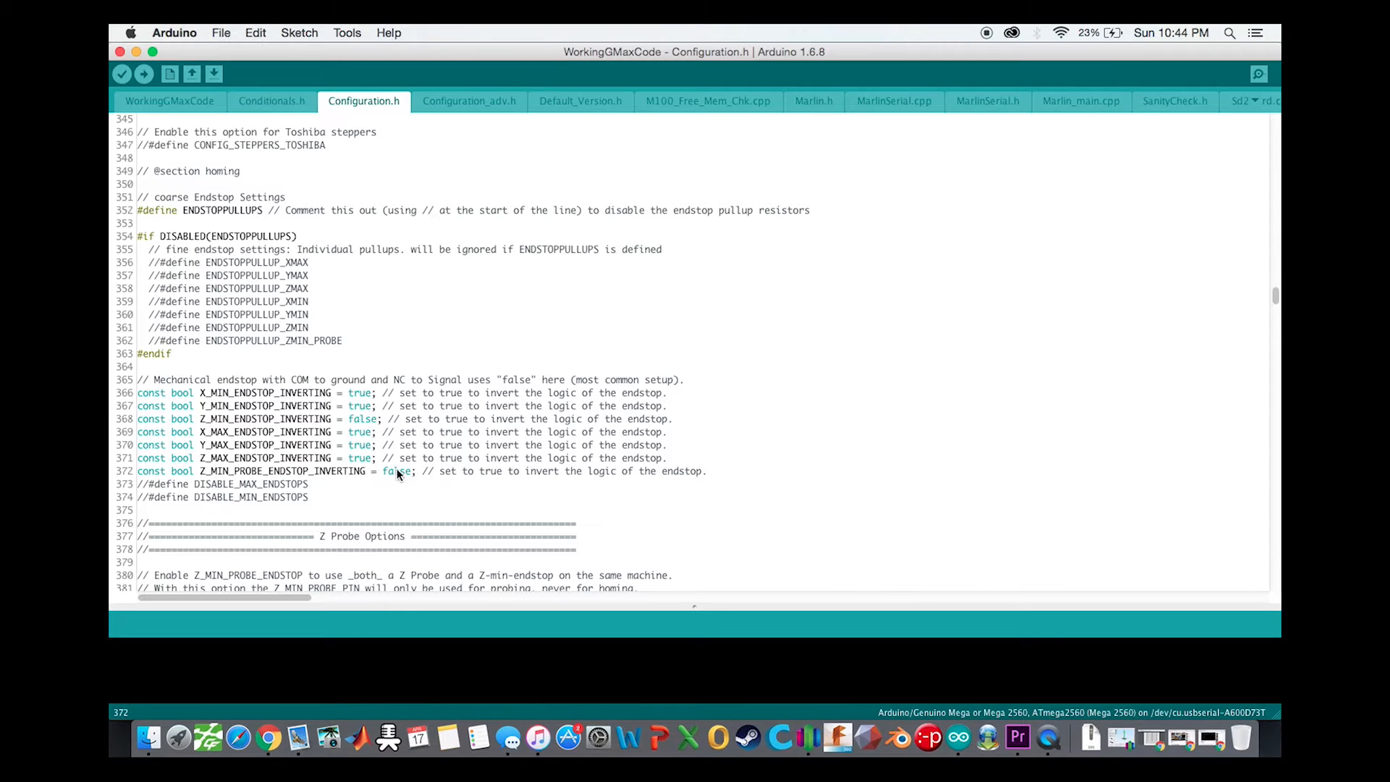
click(365, 419)
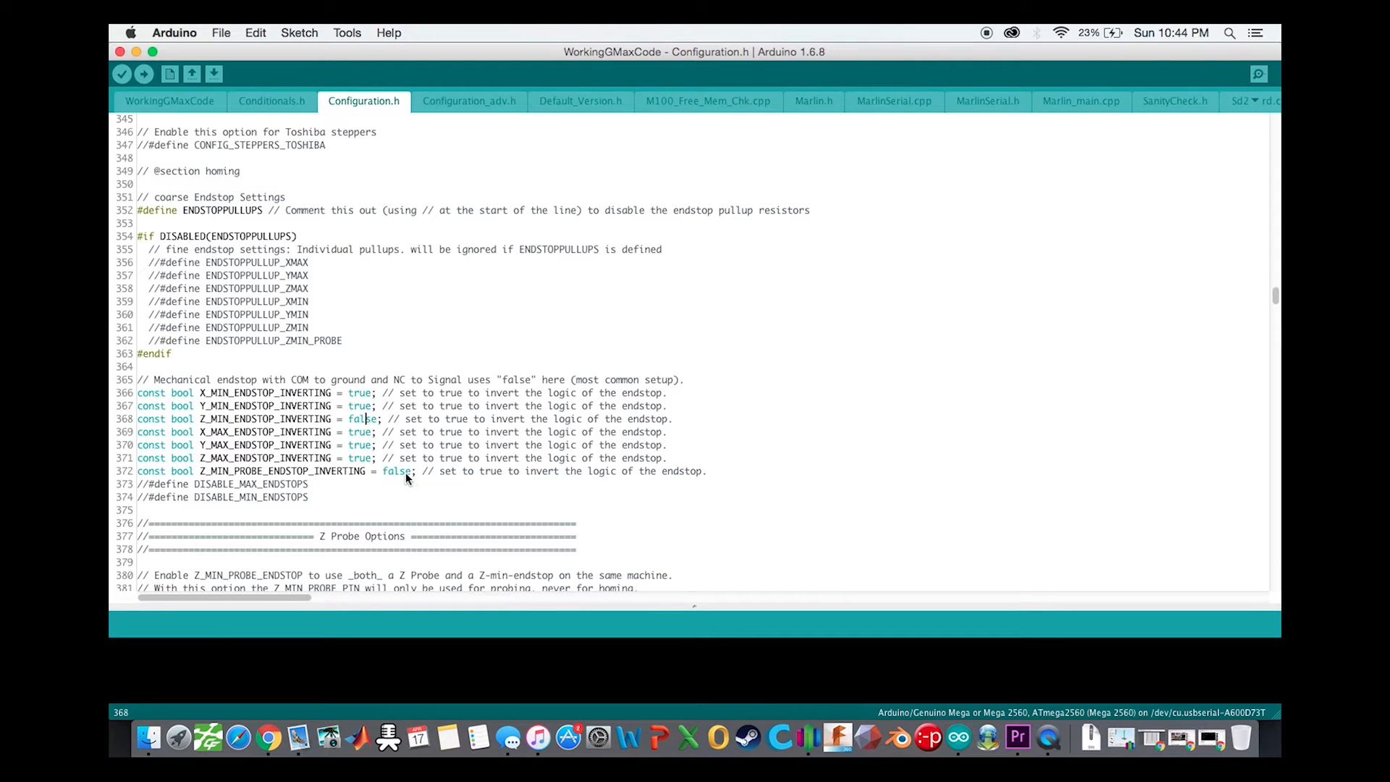
scroll(down, 3)
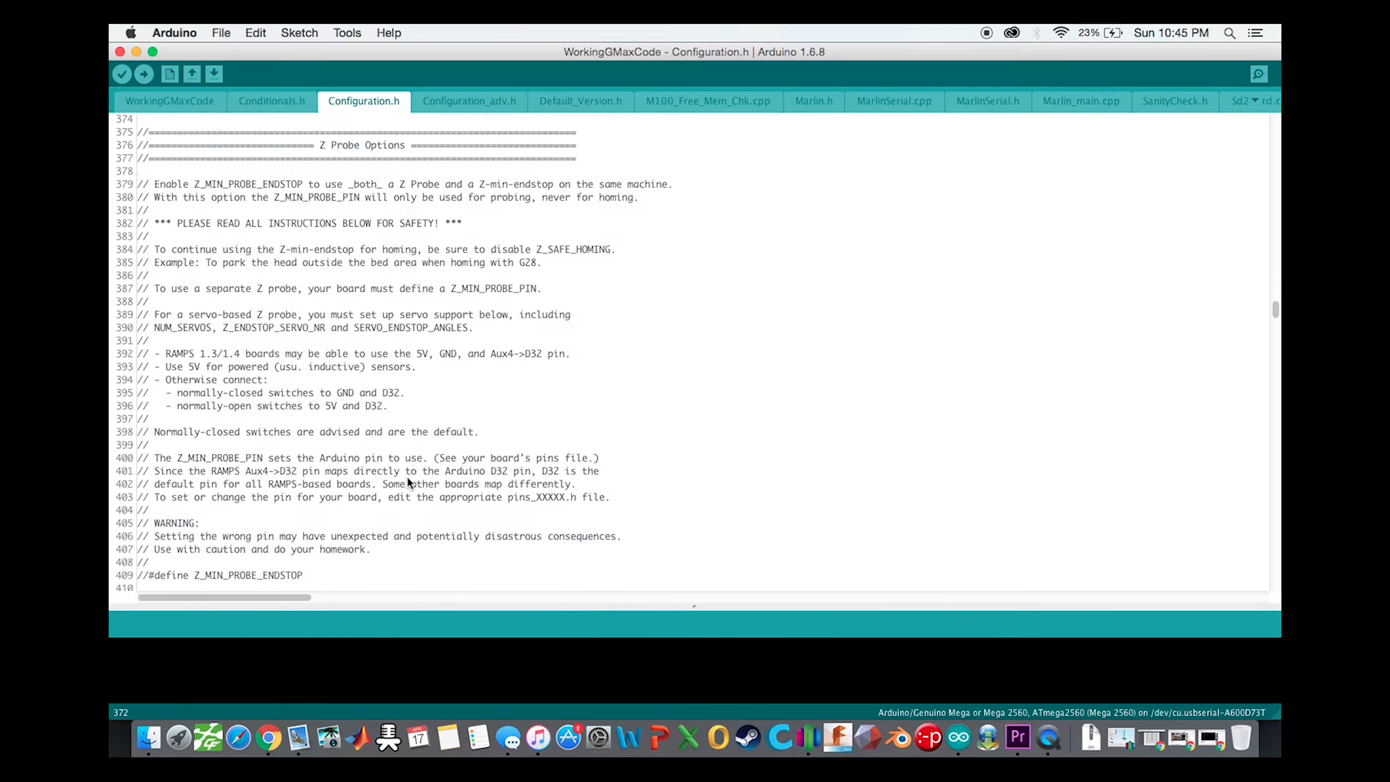
- Scroll past the Z probe options to the INVERT_*_DIR, extruder and homing direction settings
scroll(down, 3)
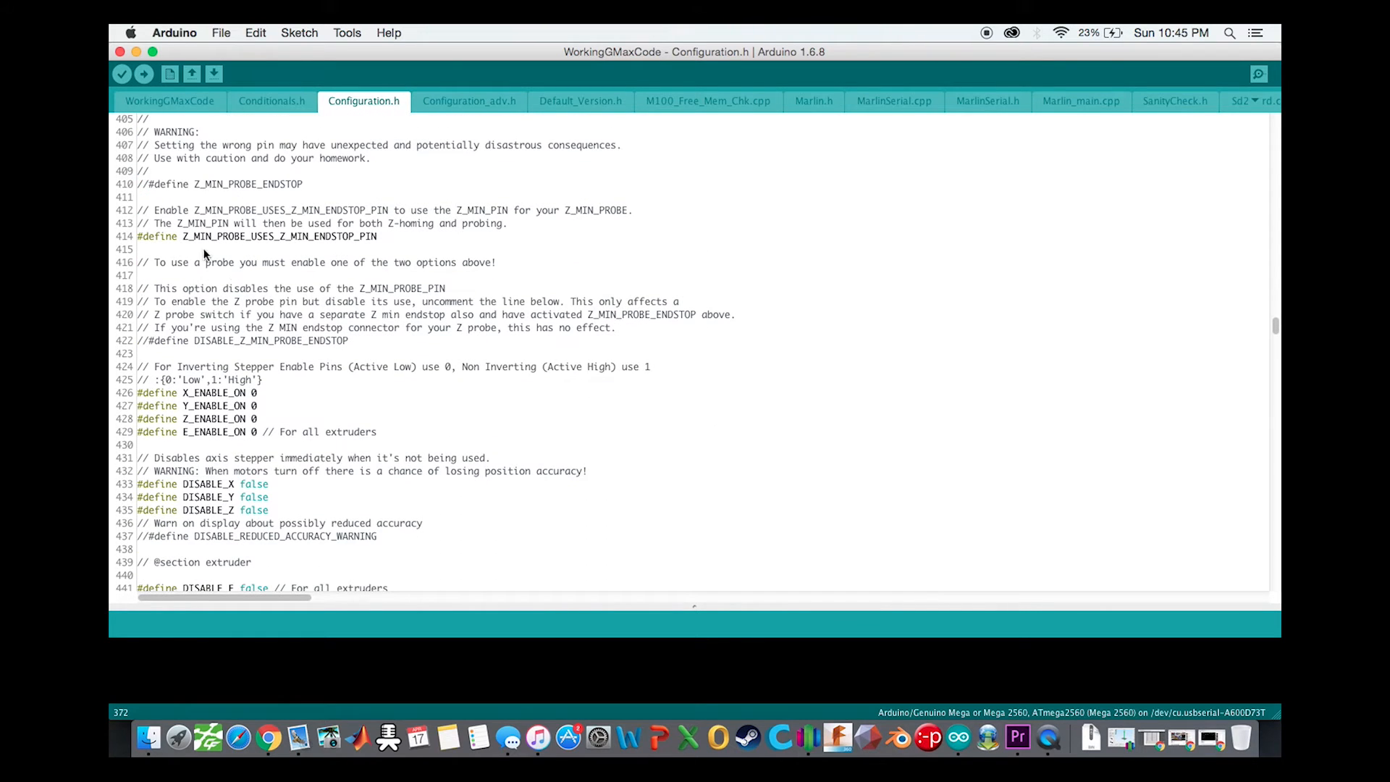
mouse_move(328, 248)
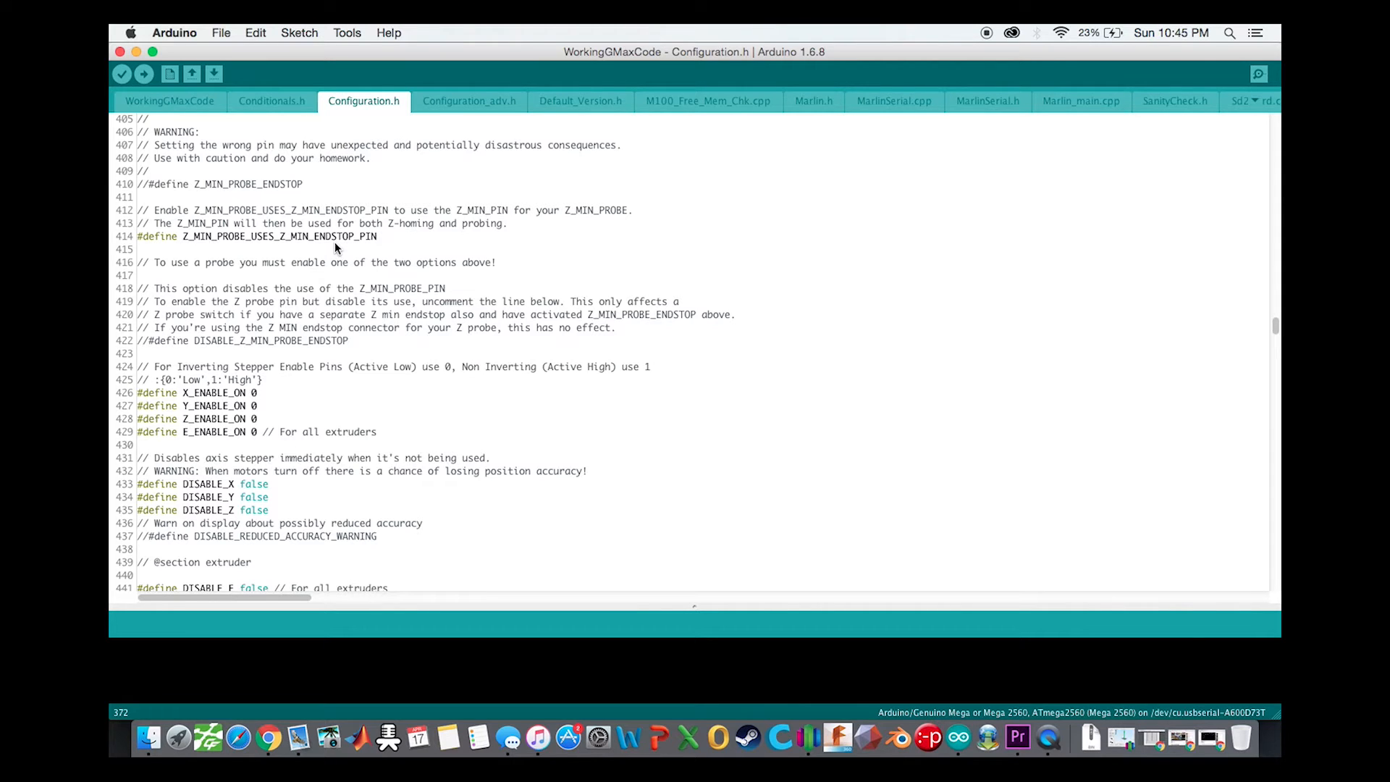
scroll(down, 3)
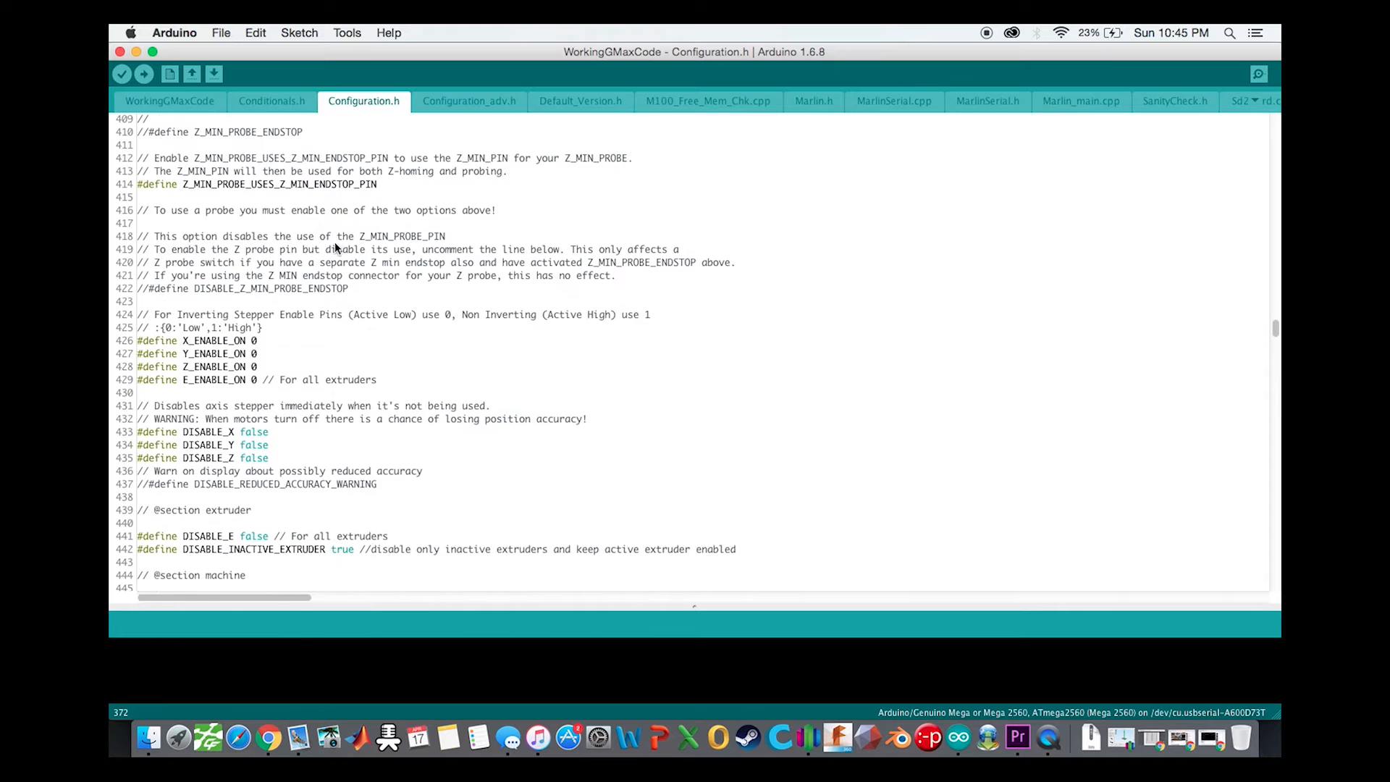
scroll(down, 3)
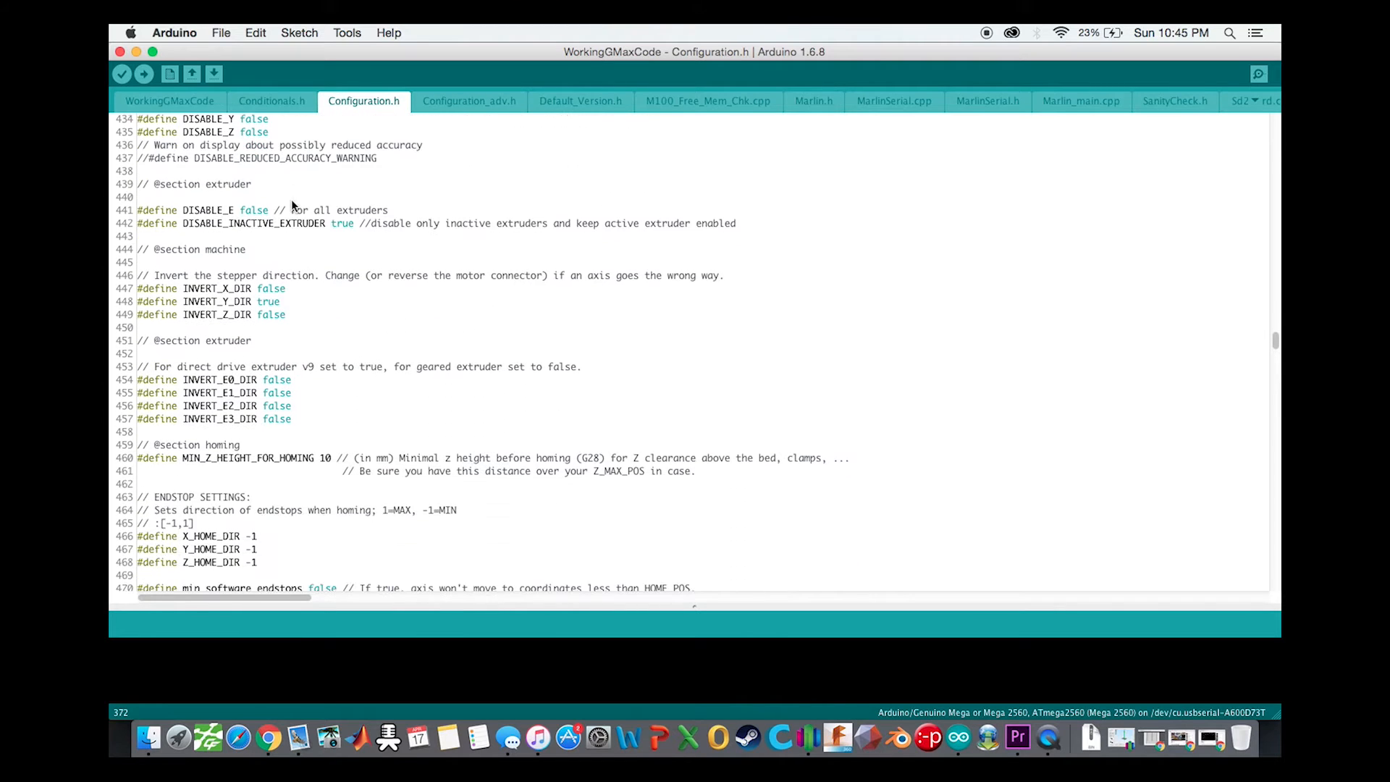
- Scroll past X/Y/Z_MAX_POS (400, 320, 810) to the Filament Runout Sensor block
scroll(down, 3)
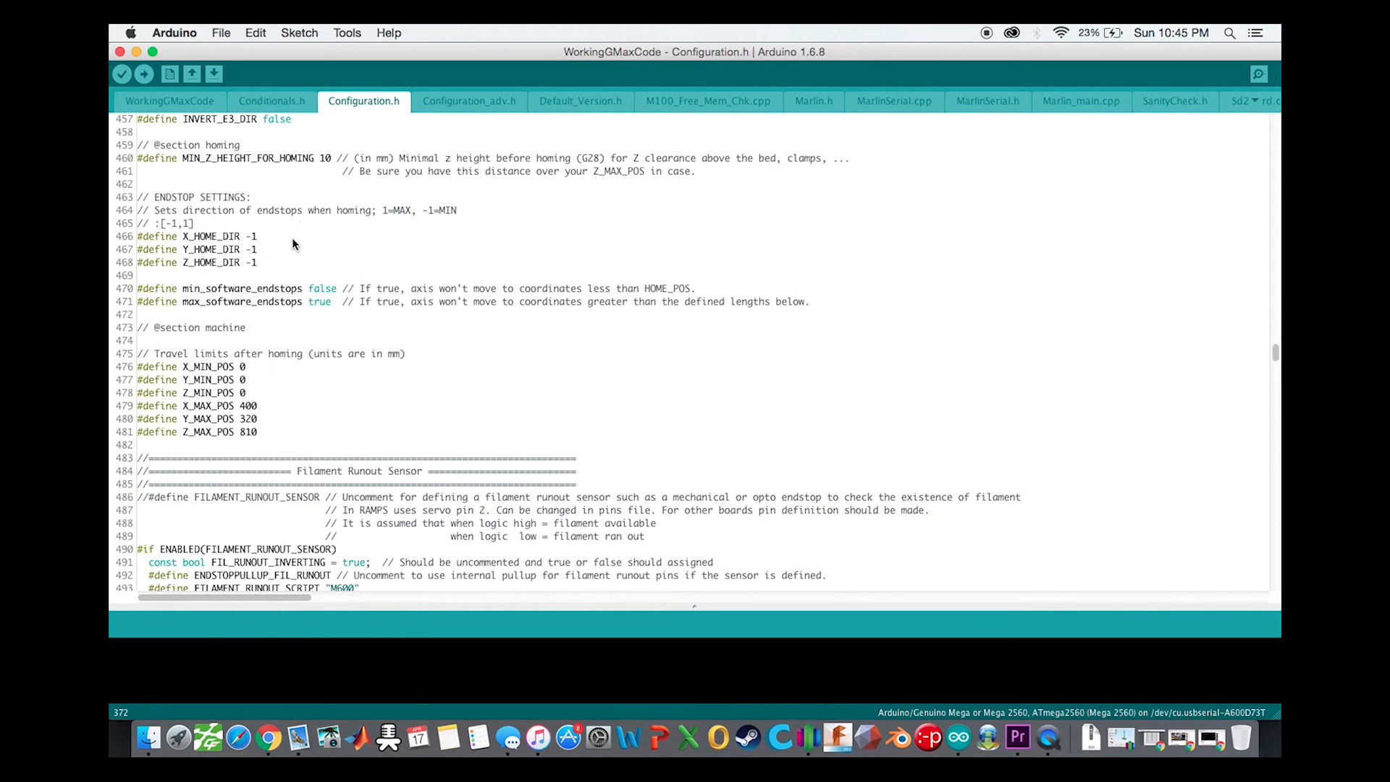
mouse_move(258, 412)
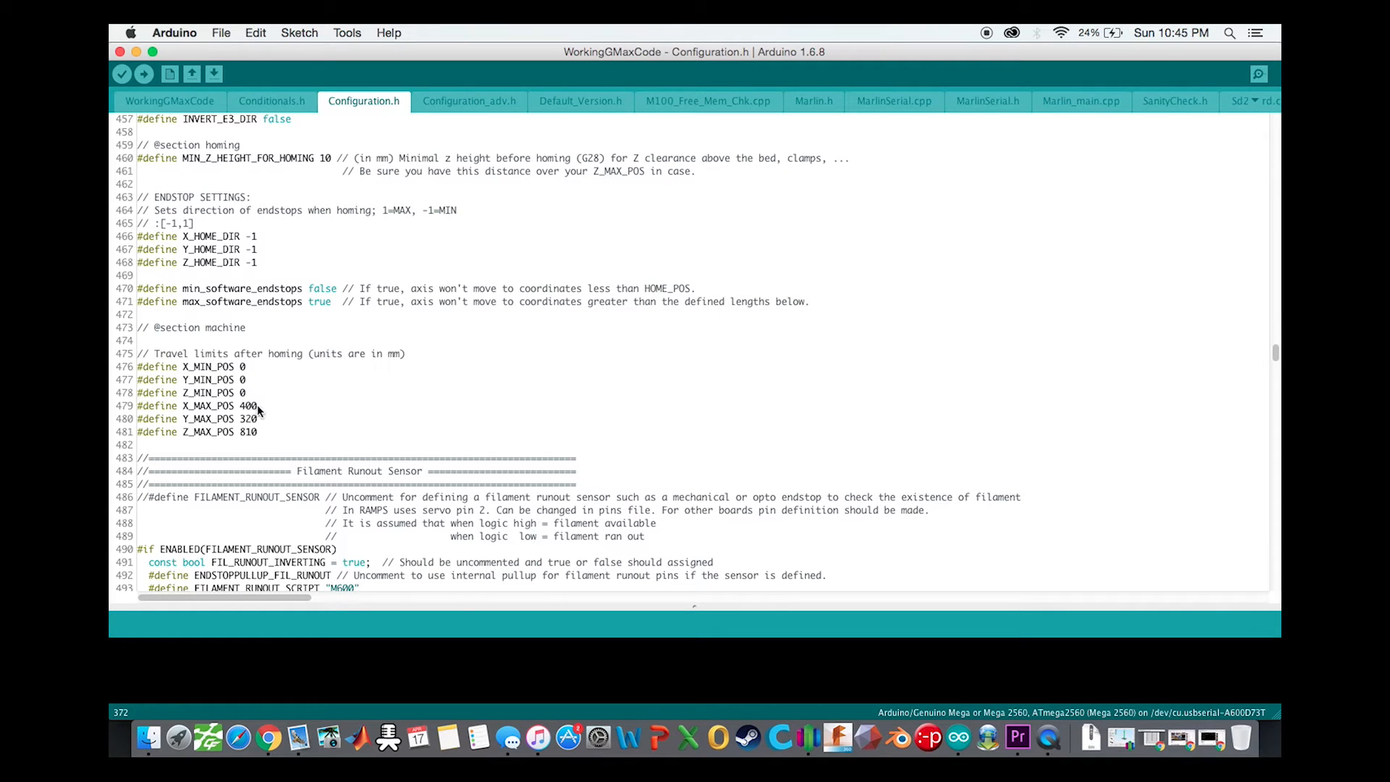
mouse_move(249, 438)
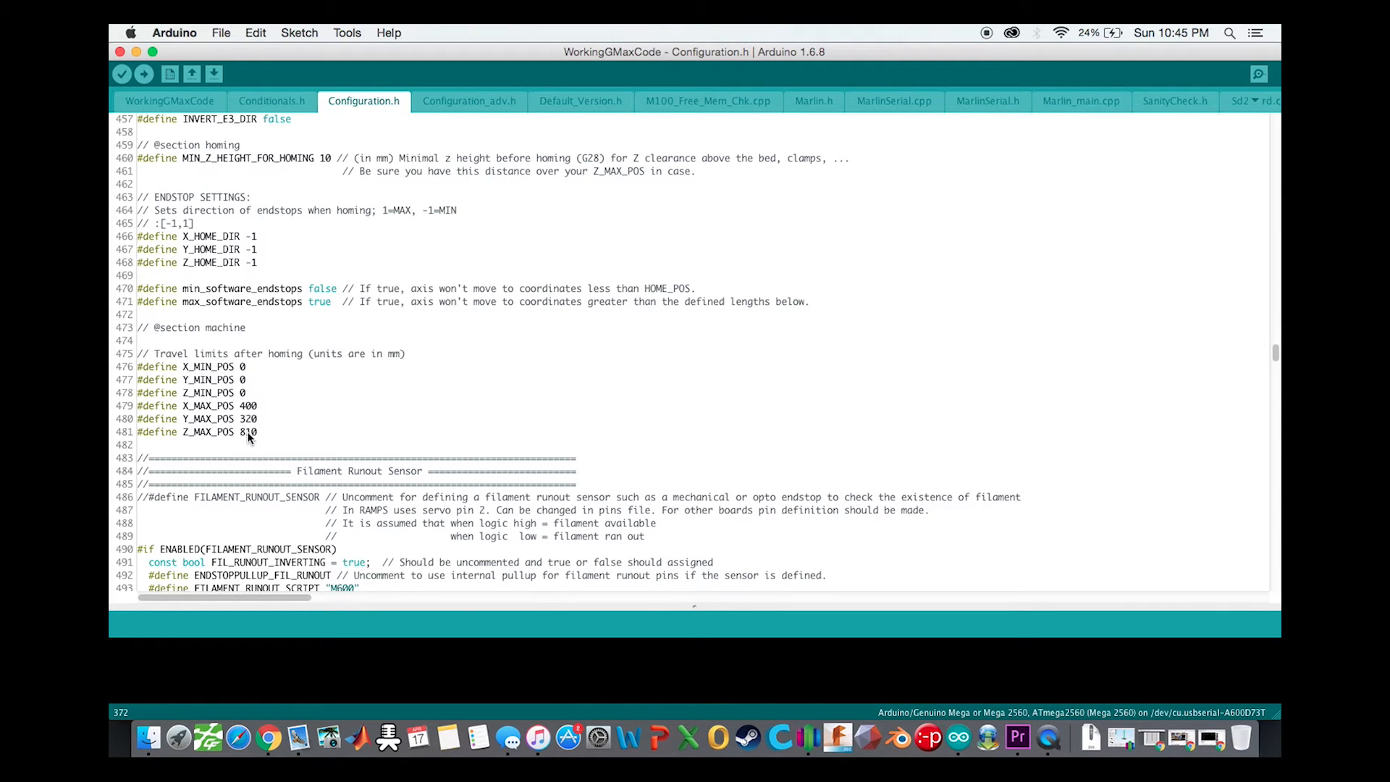
mouse_move(267, 425)
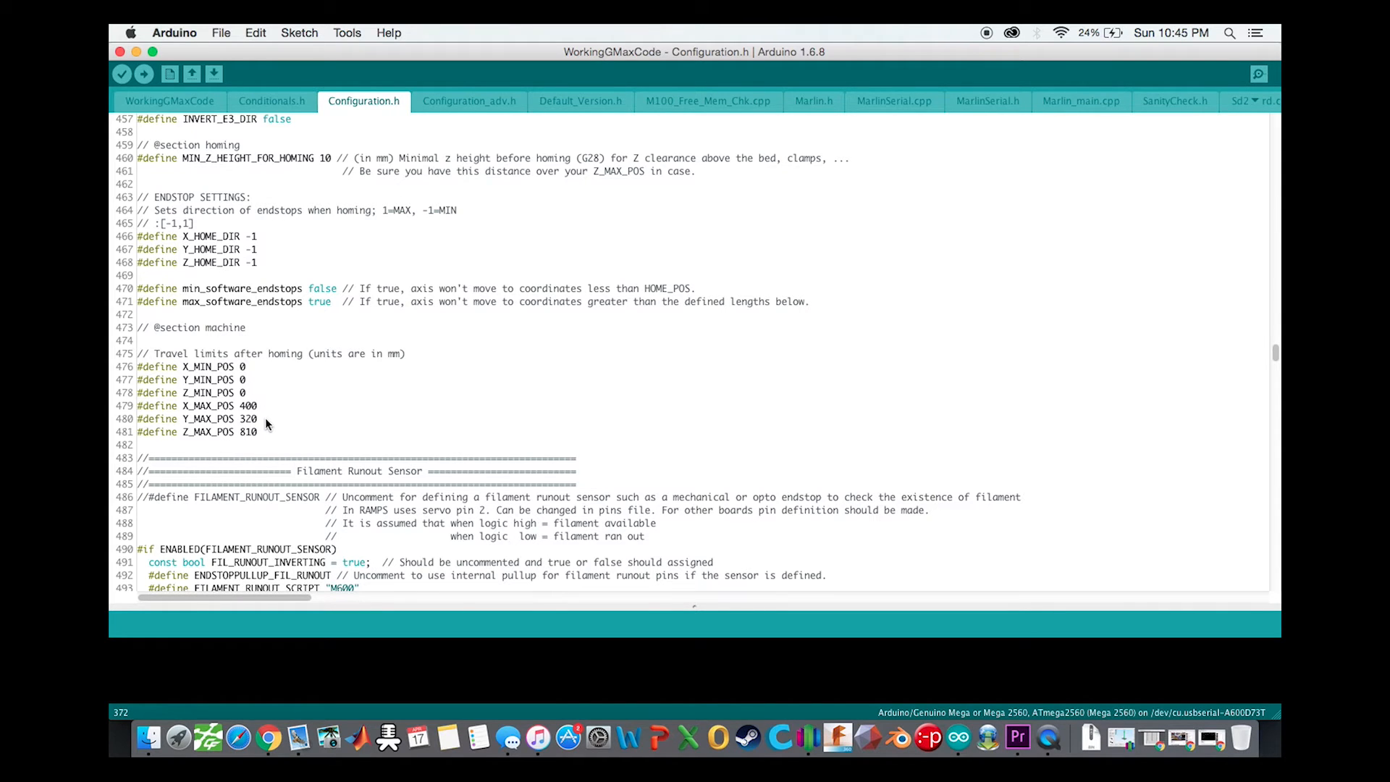
mouse_move(283, 441)
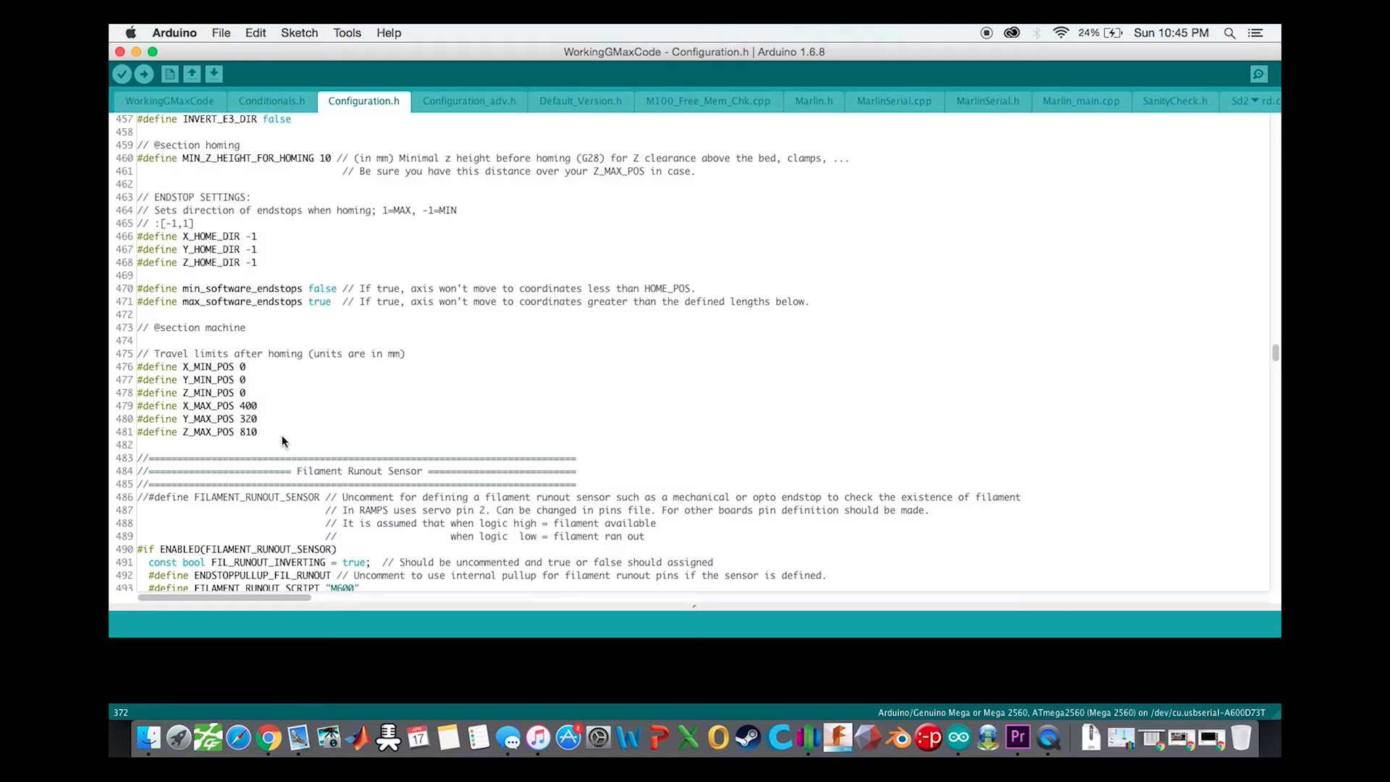
mouse_move(359, 390)
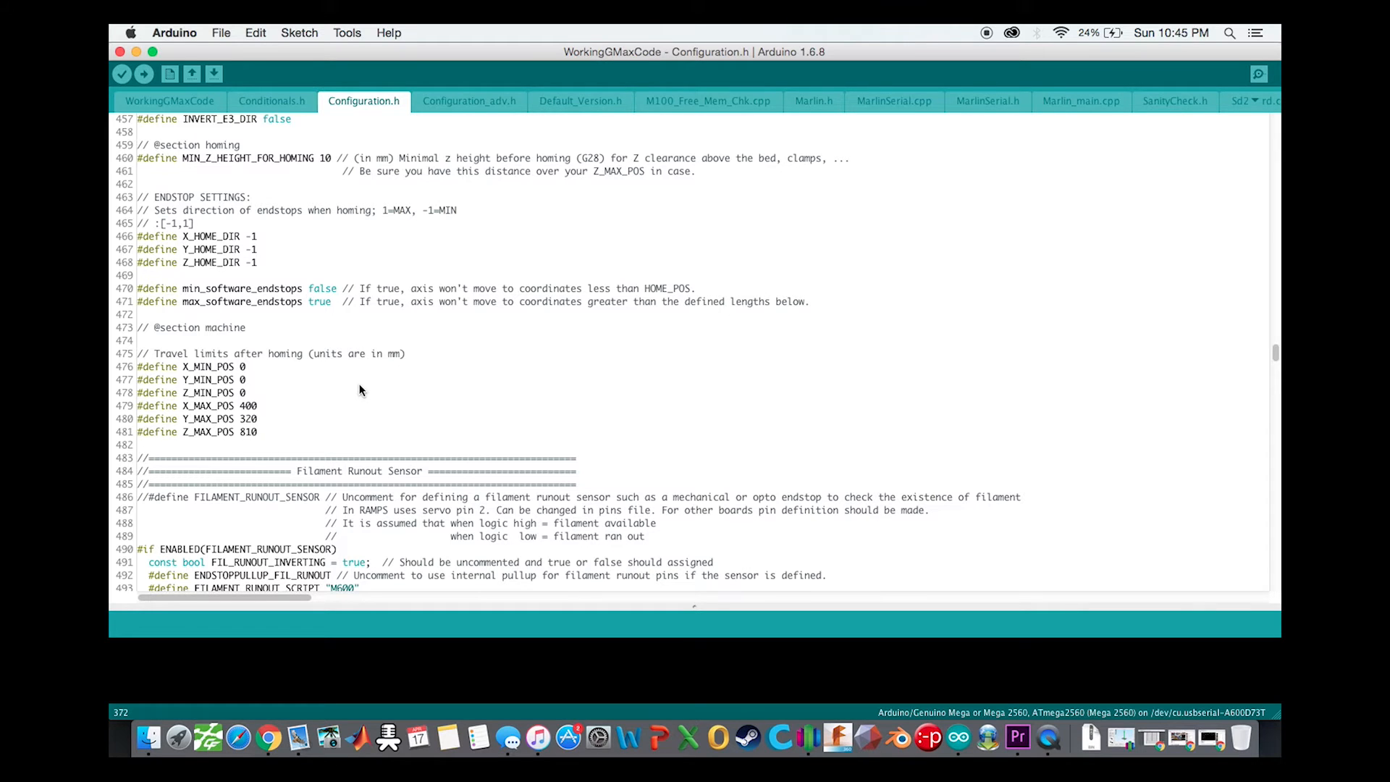
scroll(down, 3)
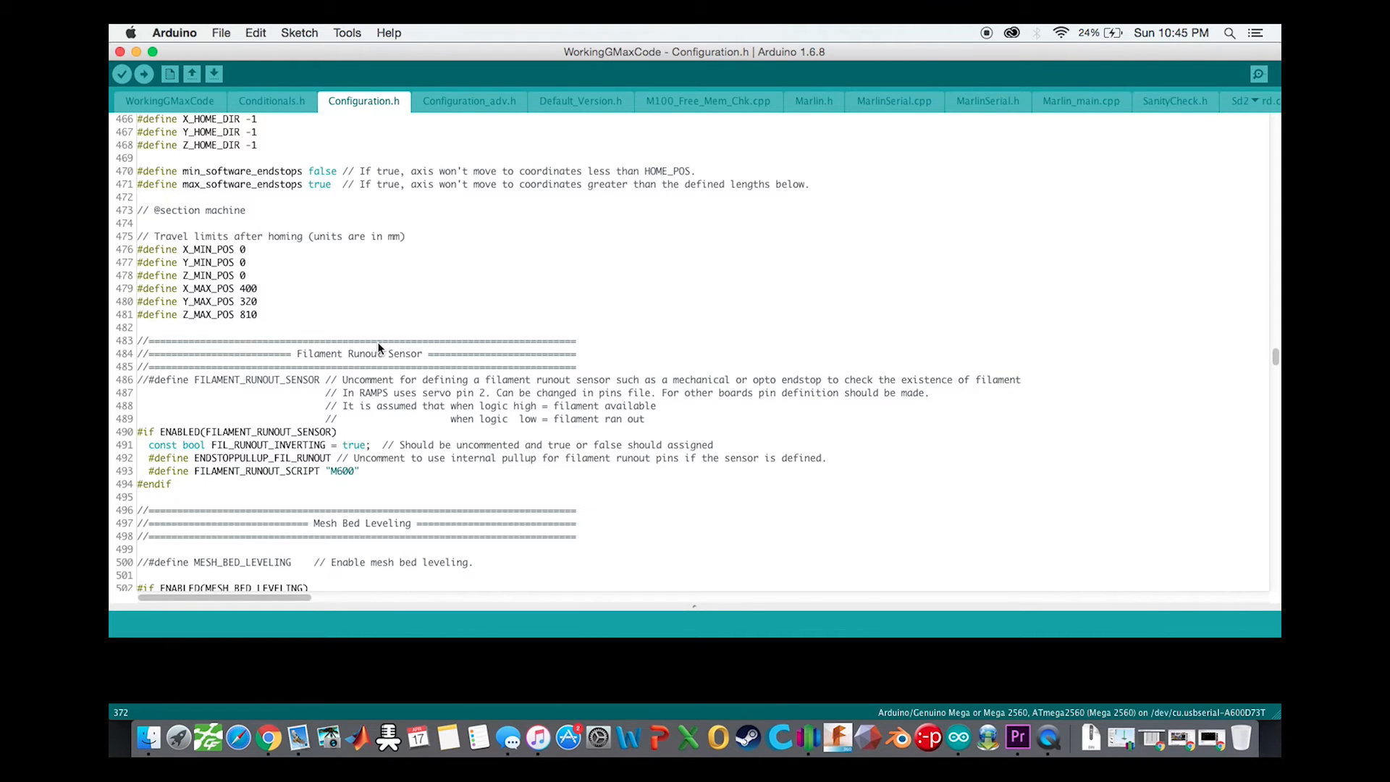
- Scroll to Bed Auto Leveling and inspect the AUTO_BED_LEVELING_FEATURE and SAVE_G29_CORRECTION_MATRIX lines
scroll(down, 3)
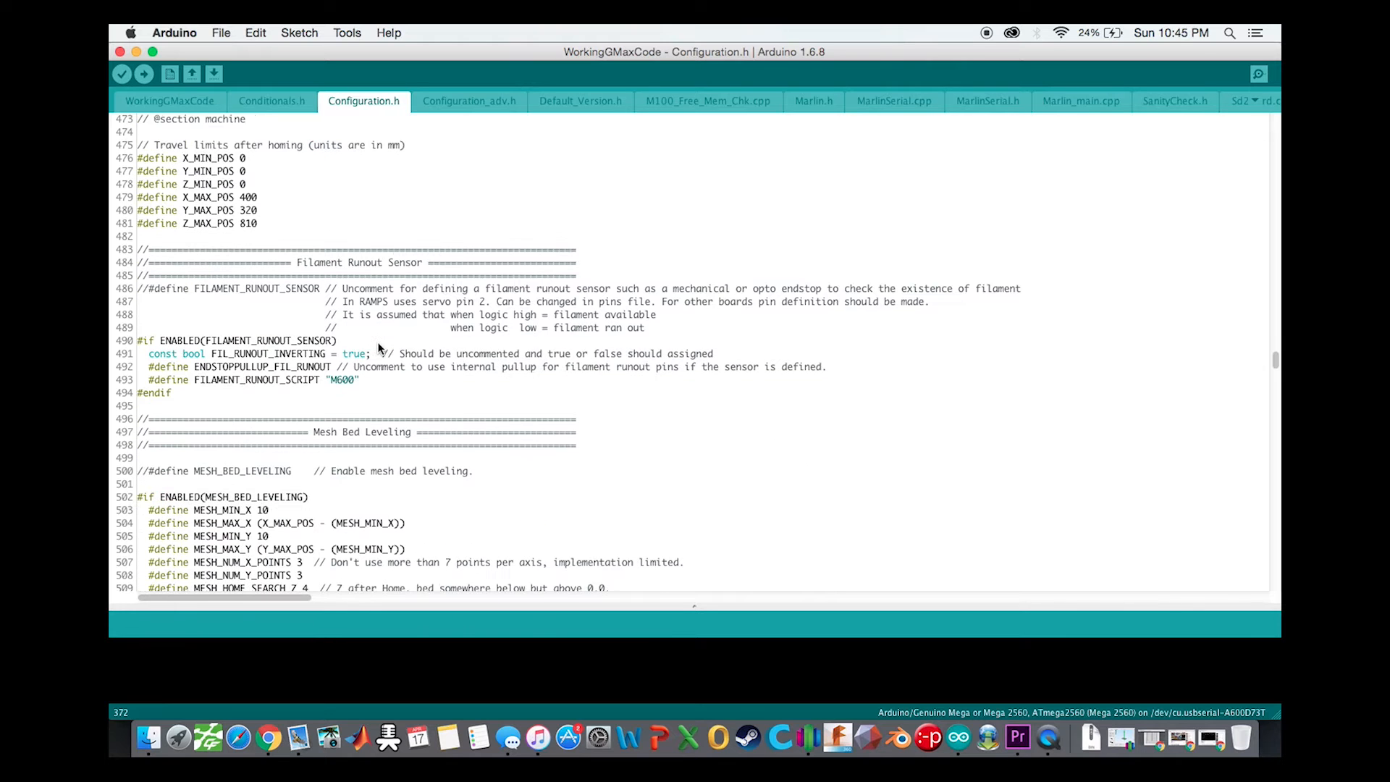
scroll(down, 3)
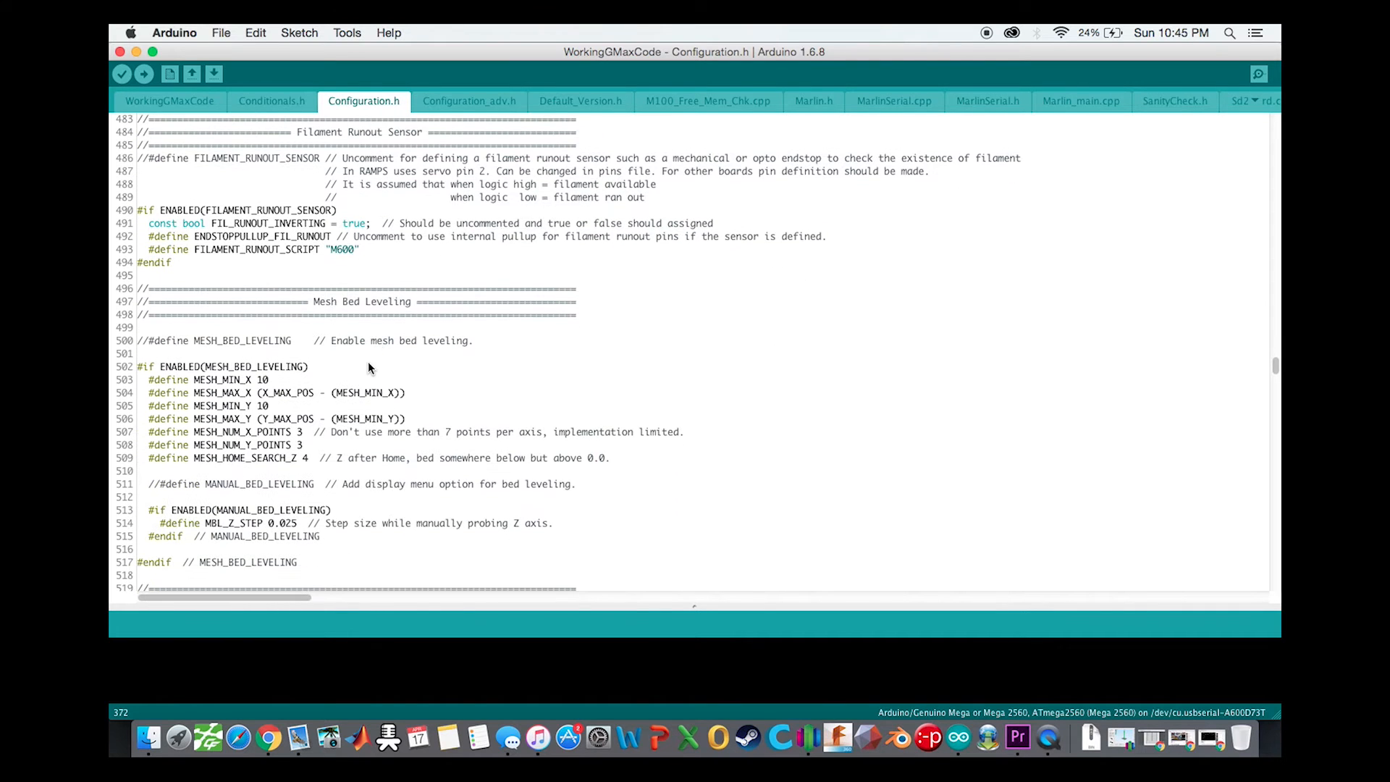
scroll(down, 3)
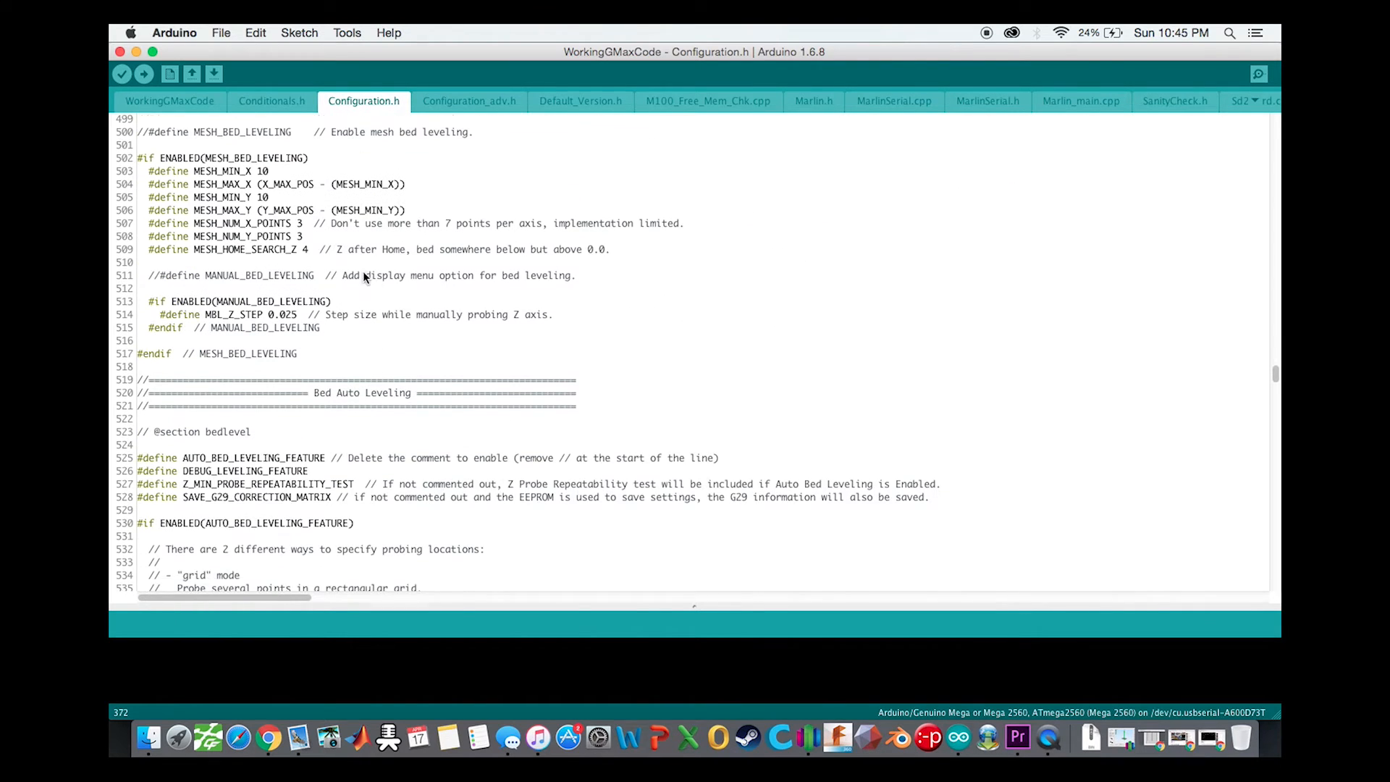
scroll(down, 3)
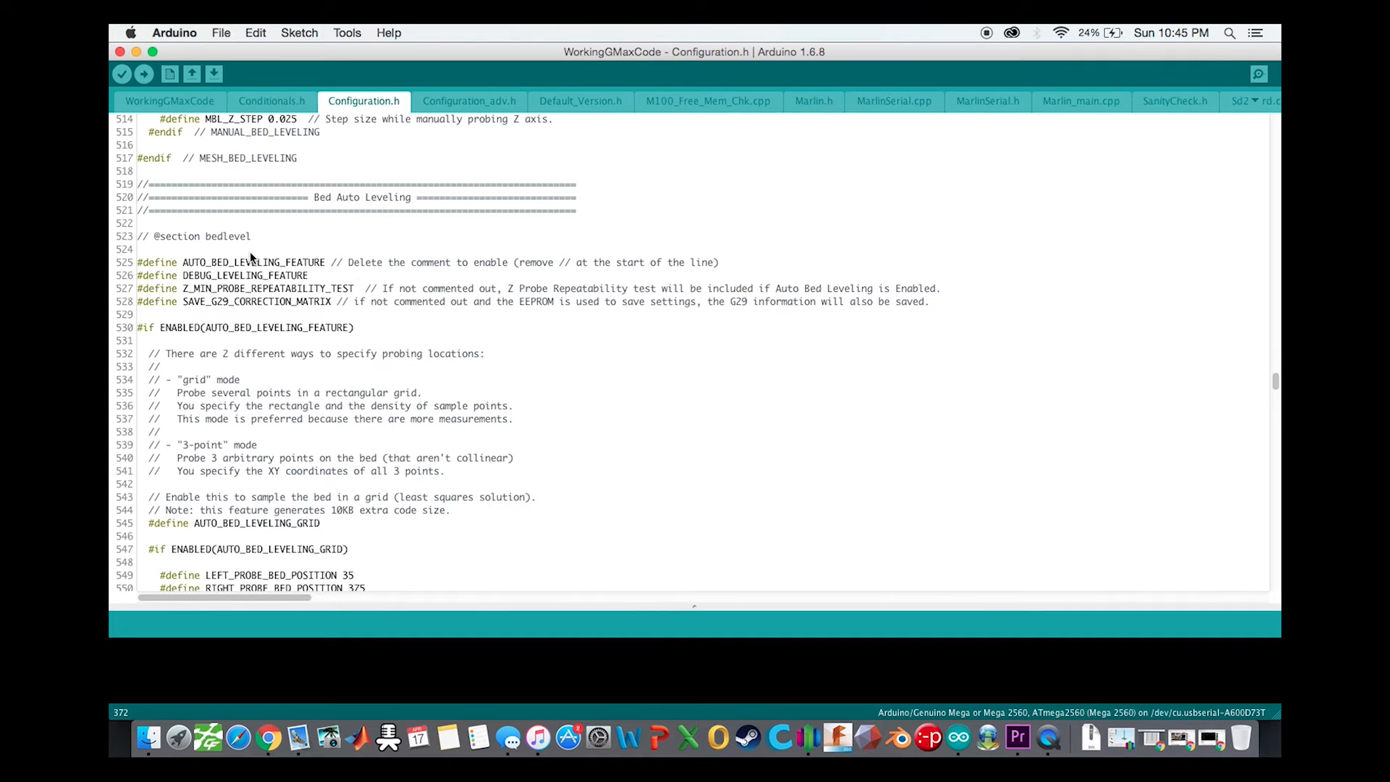
mouse_move(262, 254)
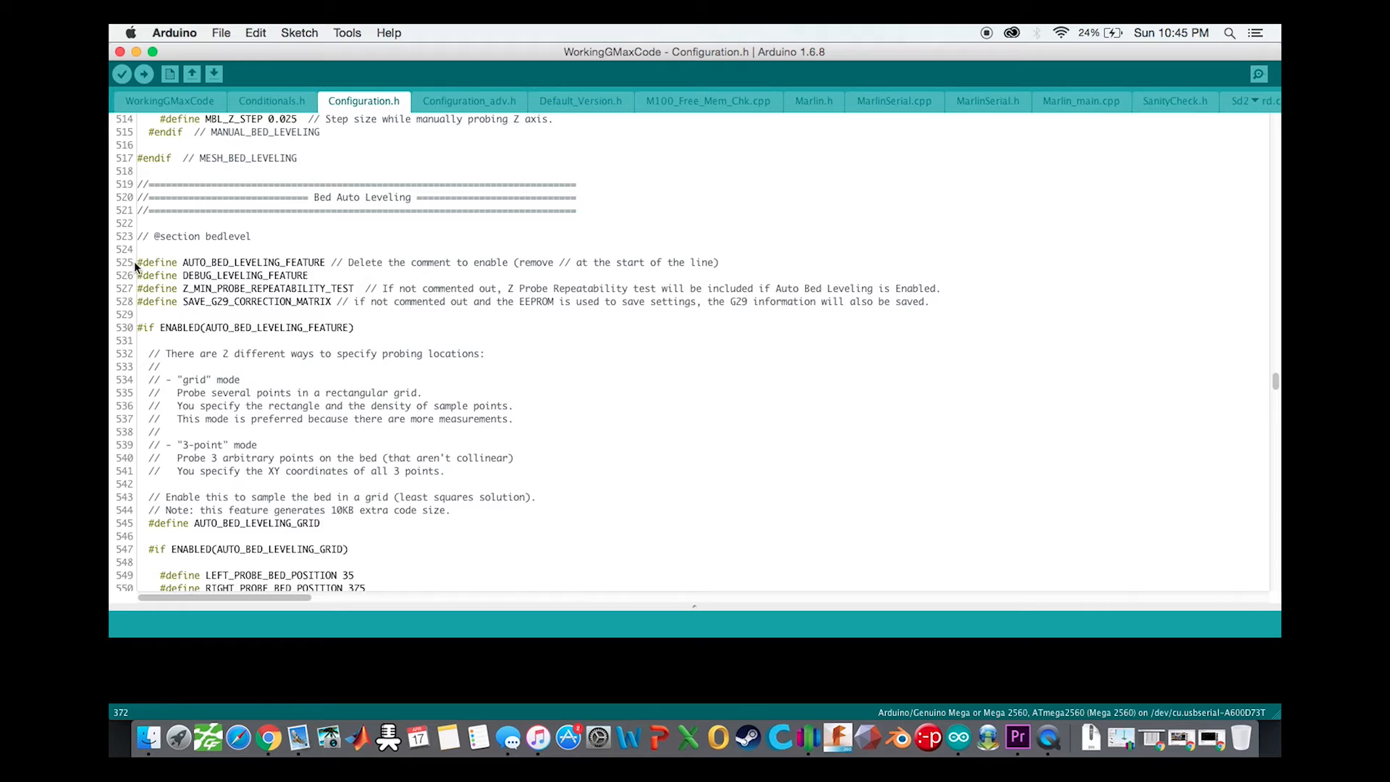
mouse_move(142, 262)
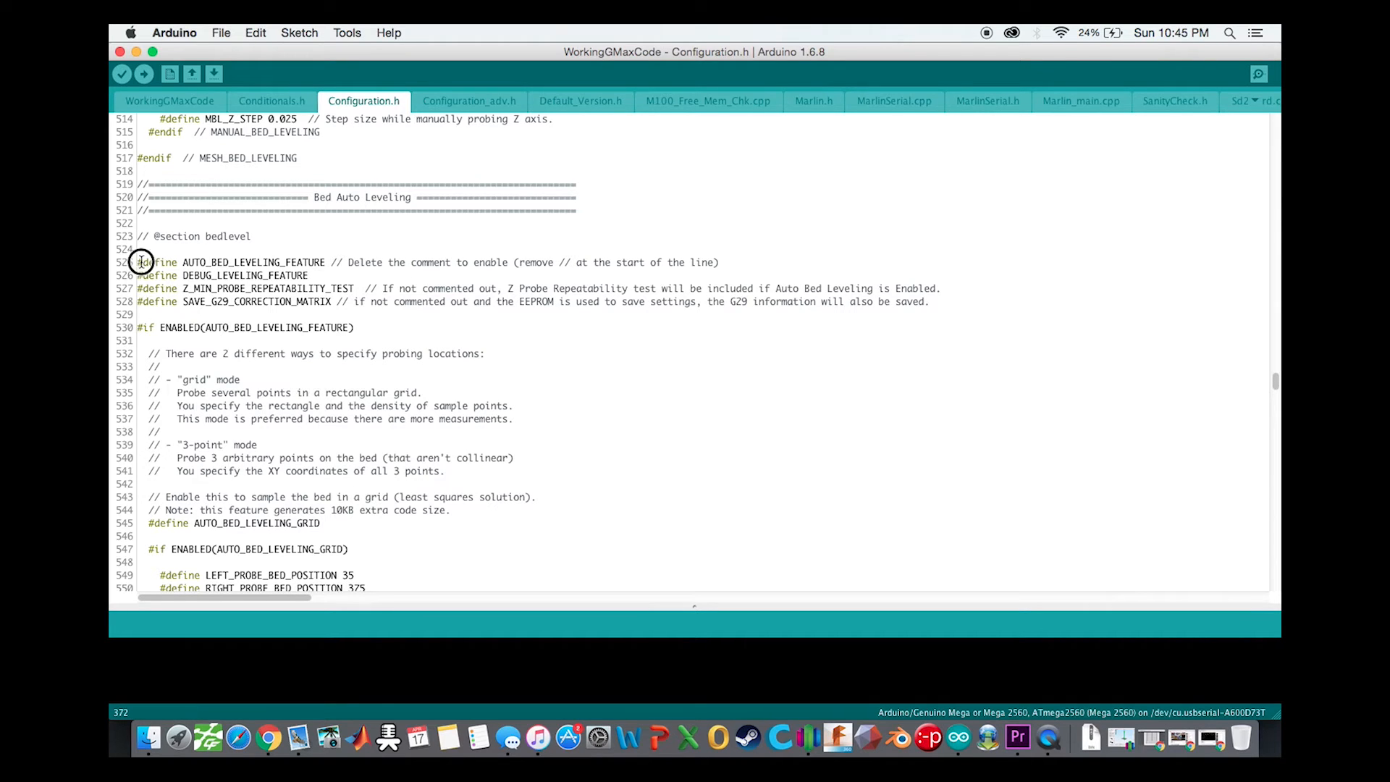
click(141, 262)
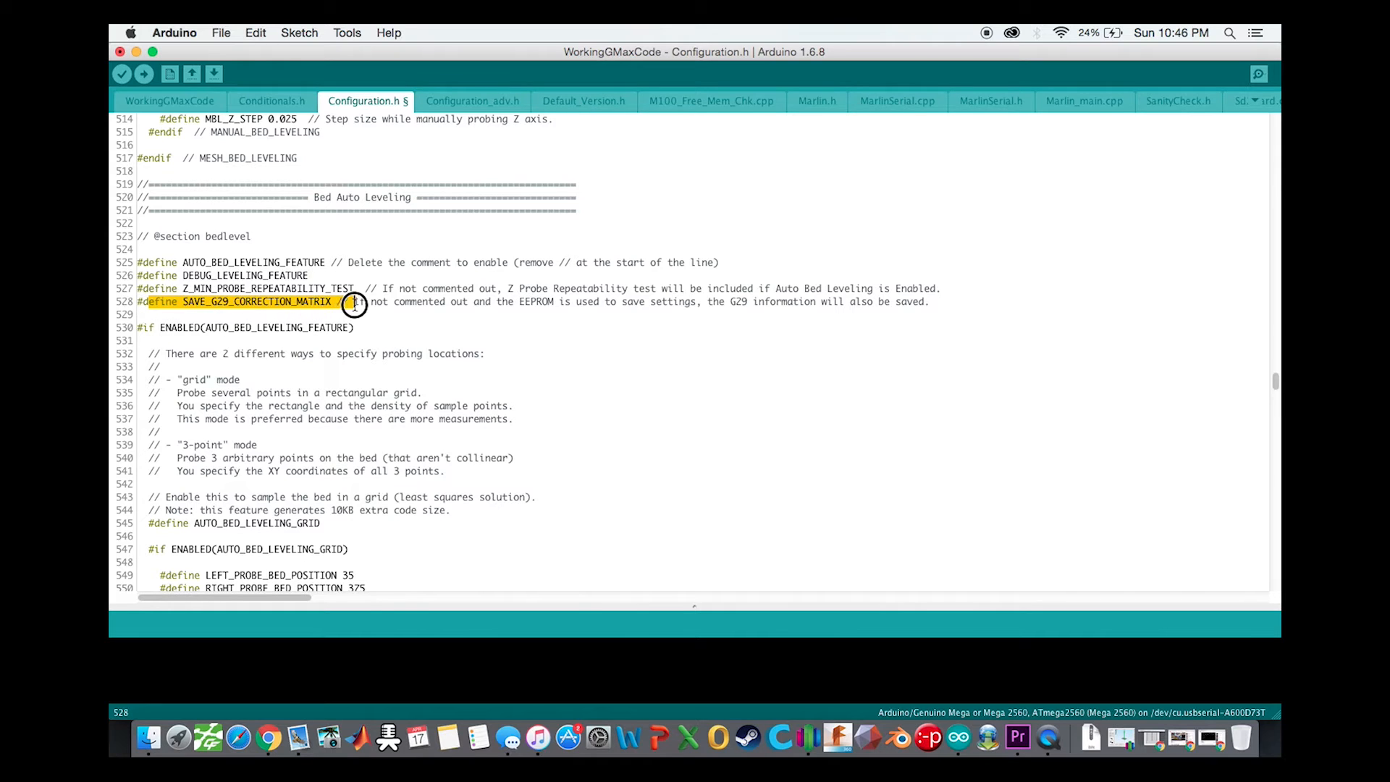
click(387, 300)
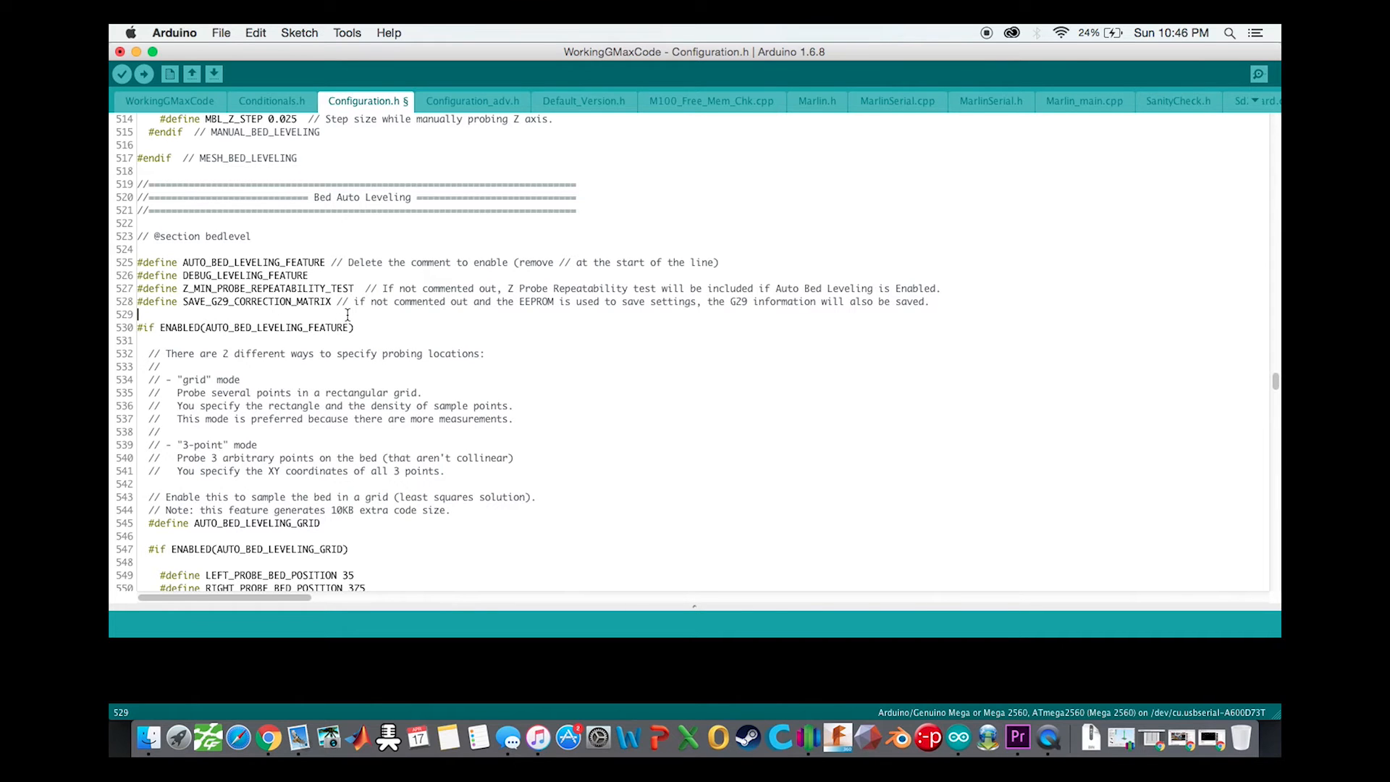
- Review the 4-point leveling grid, probe offsets 34, -12, -1.75 and enabled Z_SAFE_HOMING
scroll(down, 3)
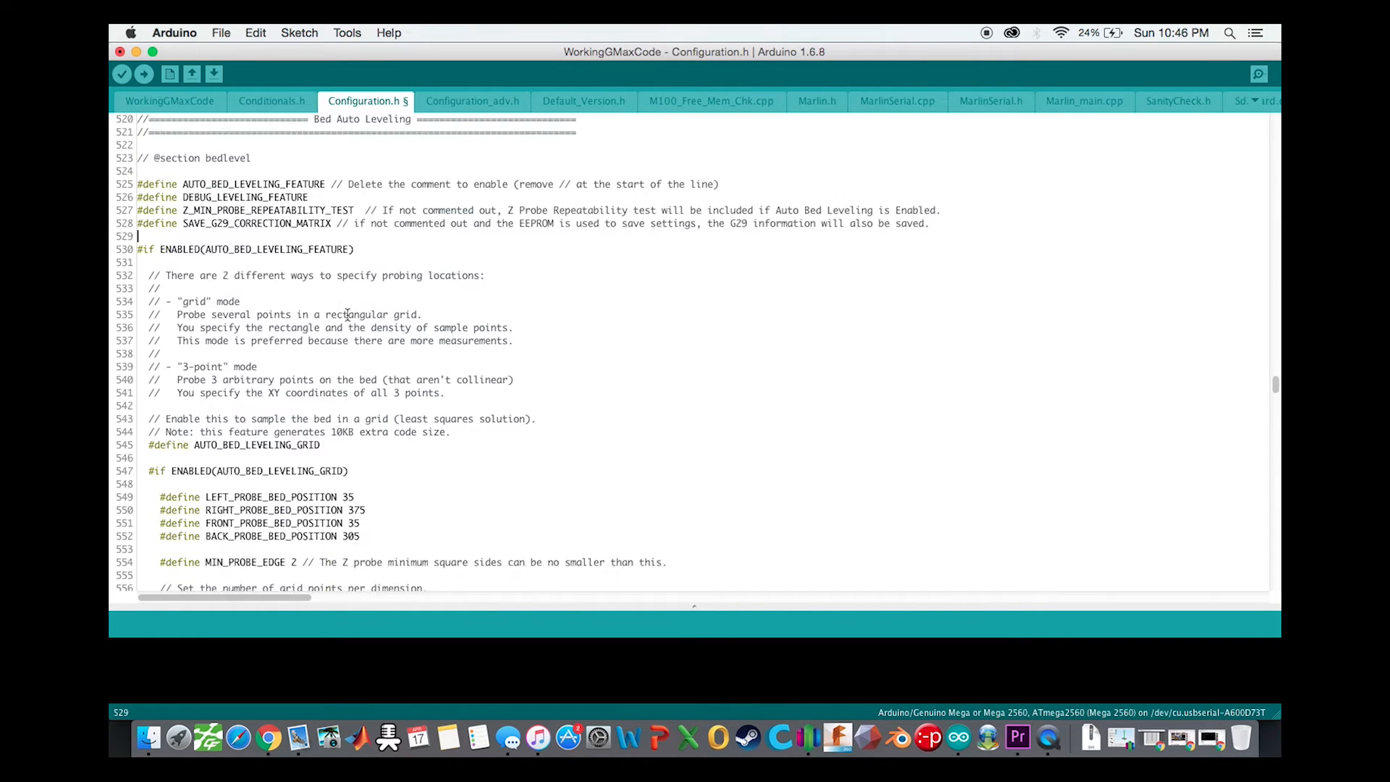
scroll(down, 3)
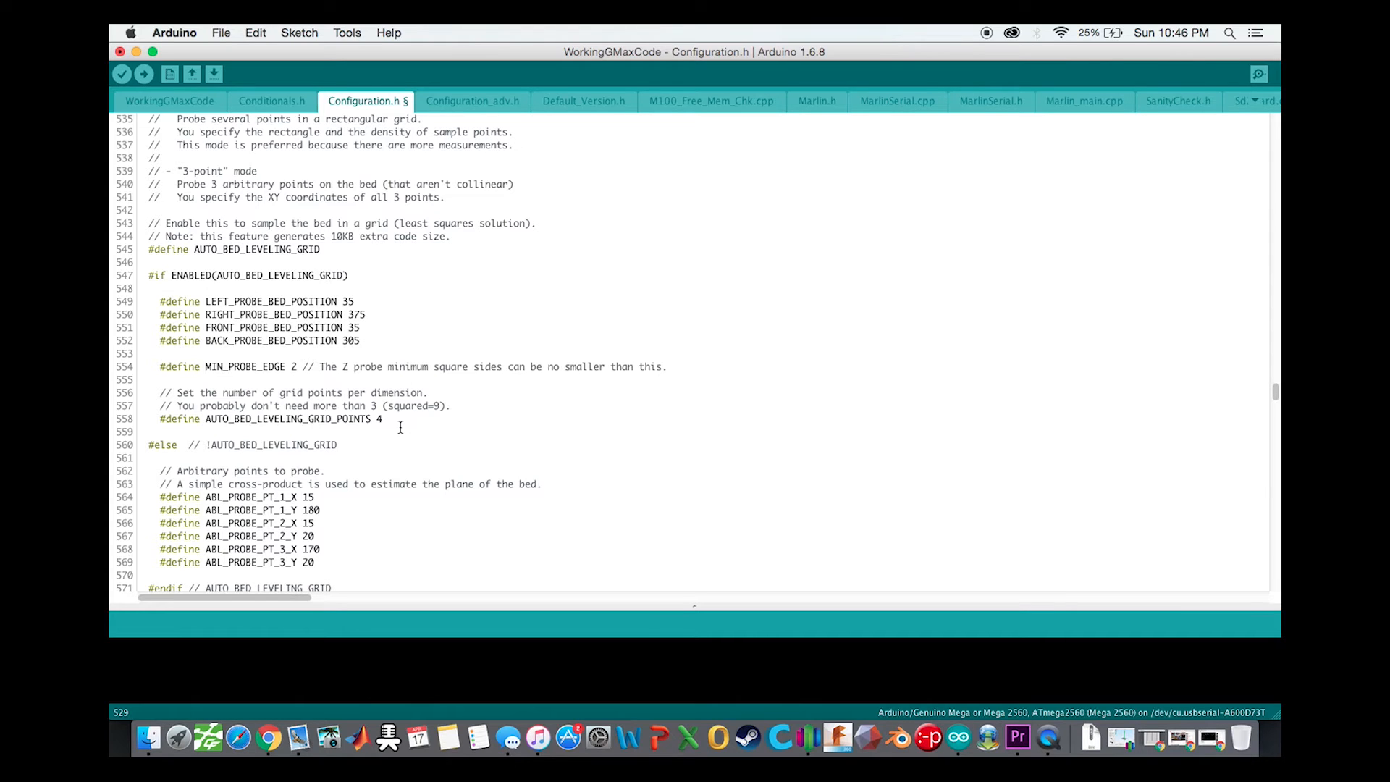
scroll(down, 3)
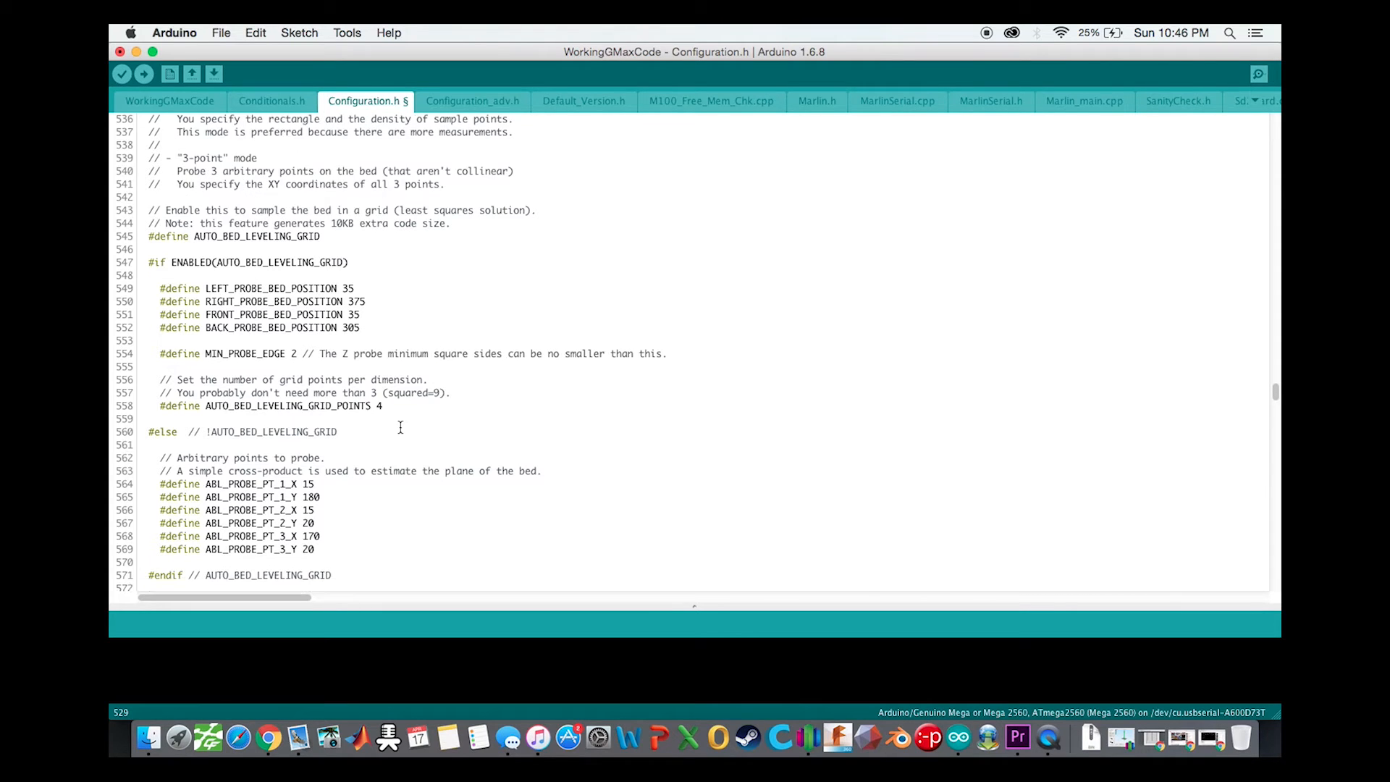
scroll(down, 3)
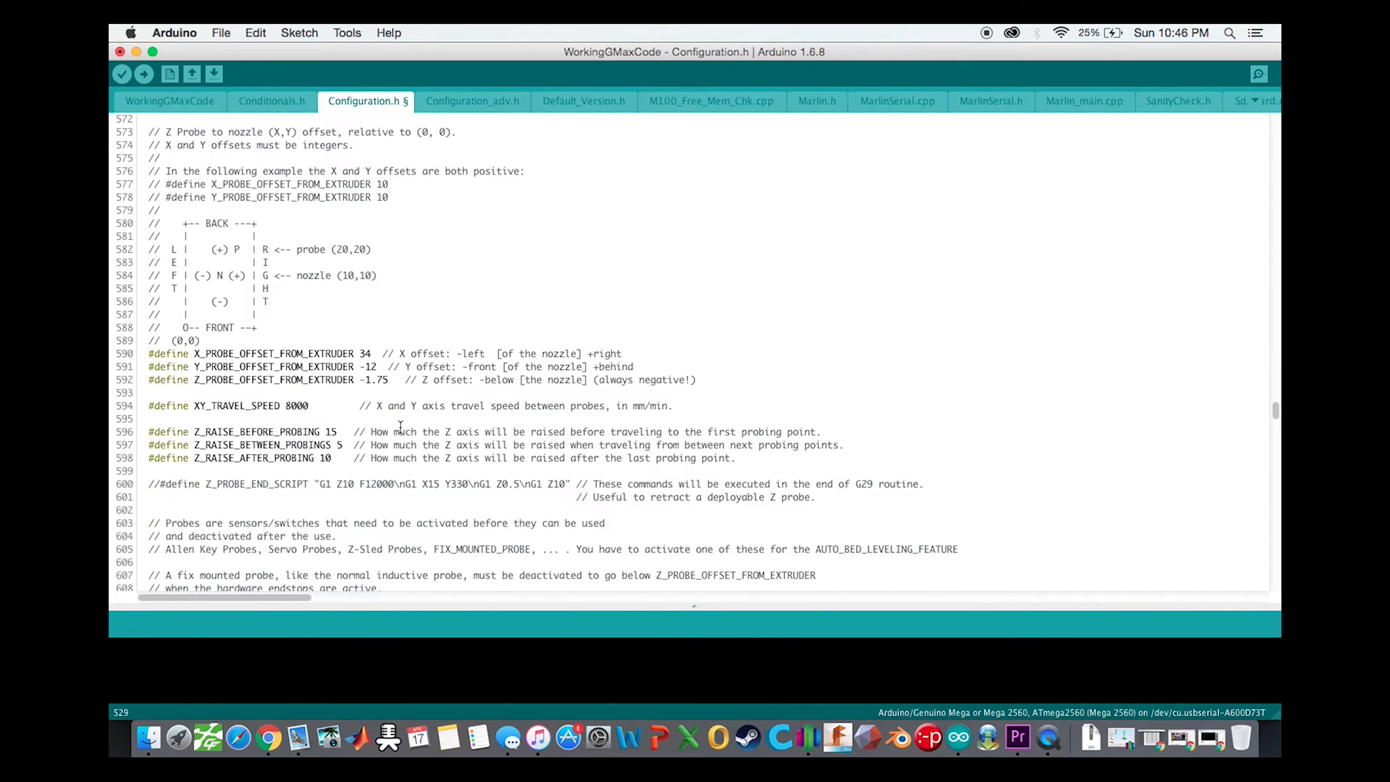
scroll(down, 3)
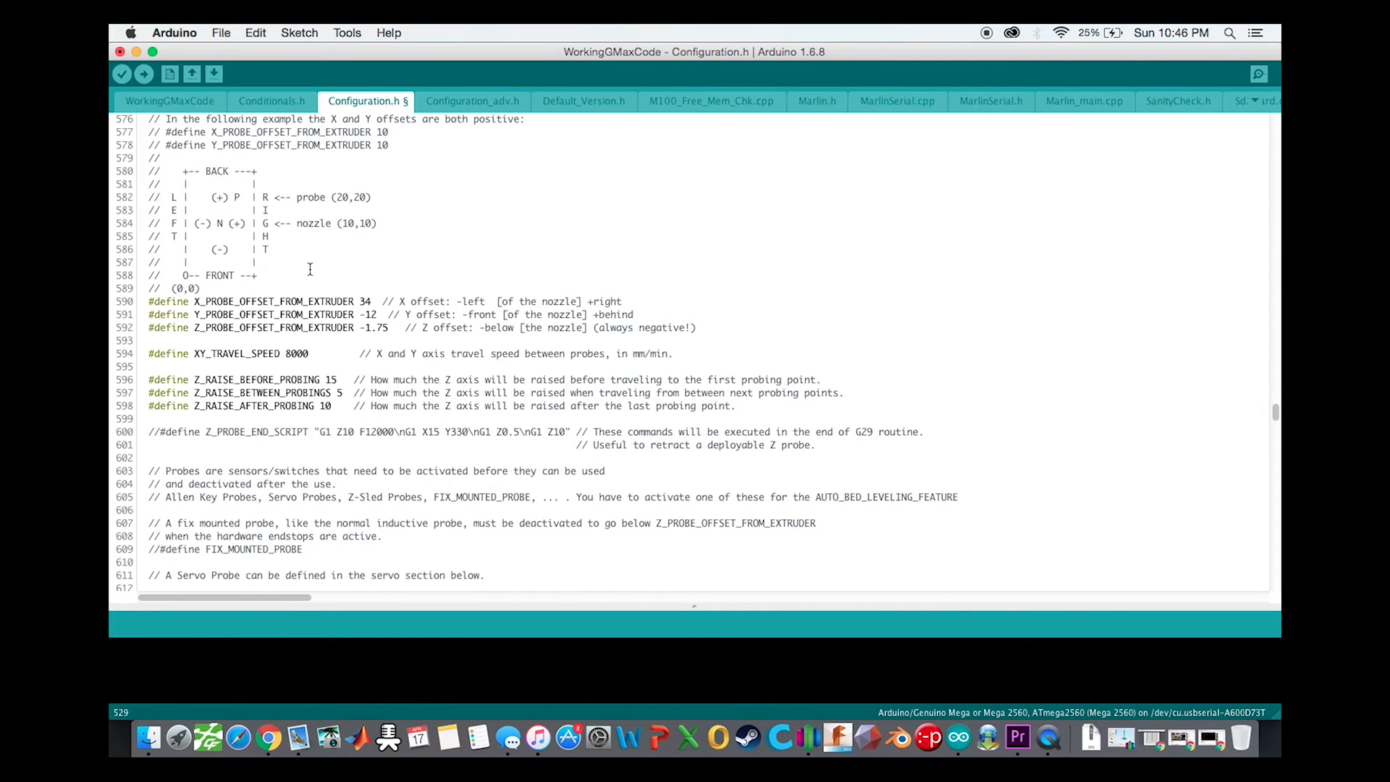
scroll(down, 3)
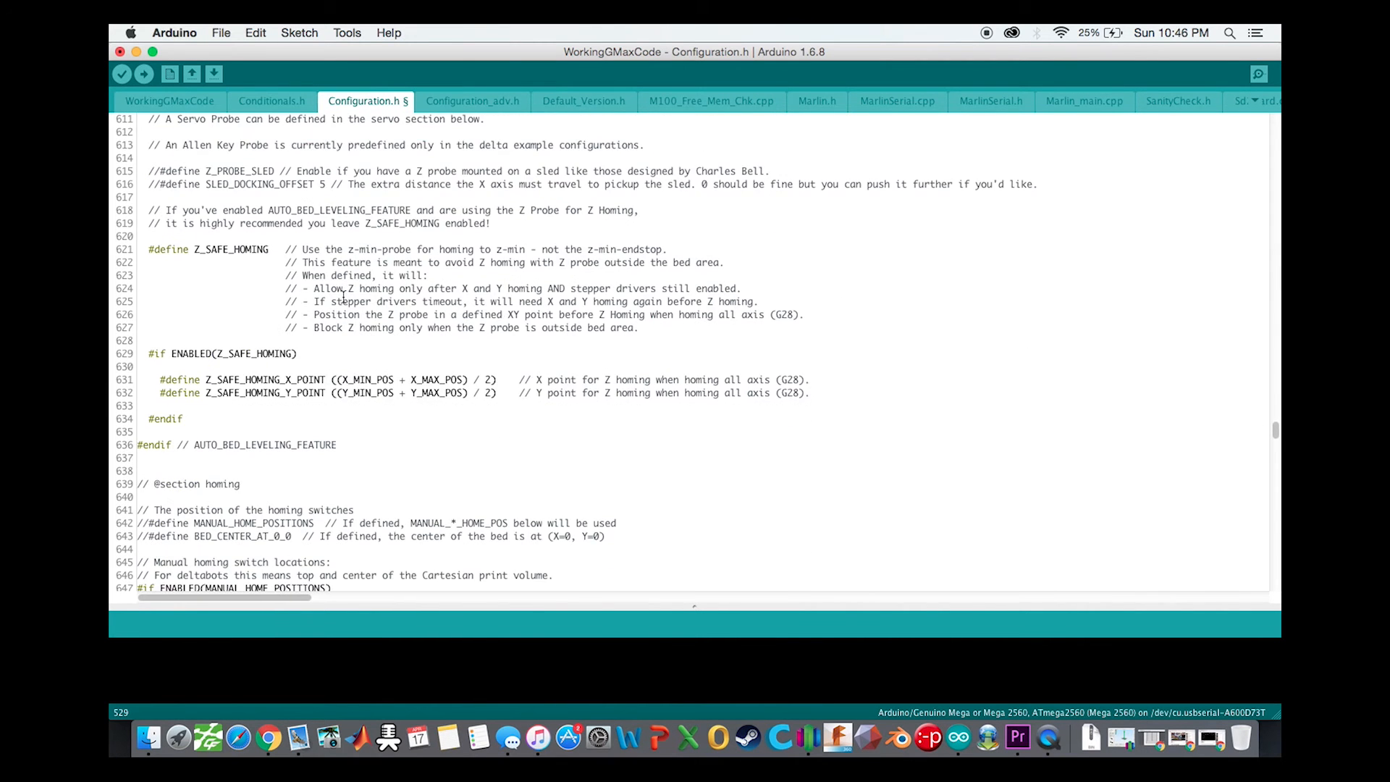
- Review steps per unit 80,80,398.2,212.5, max feedrates, accelerations and jerk values
scroll(down, 3)
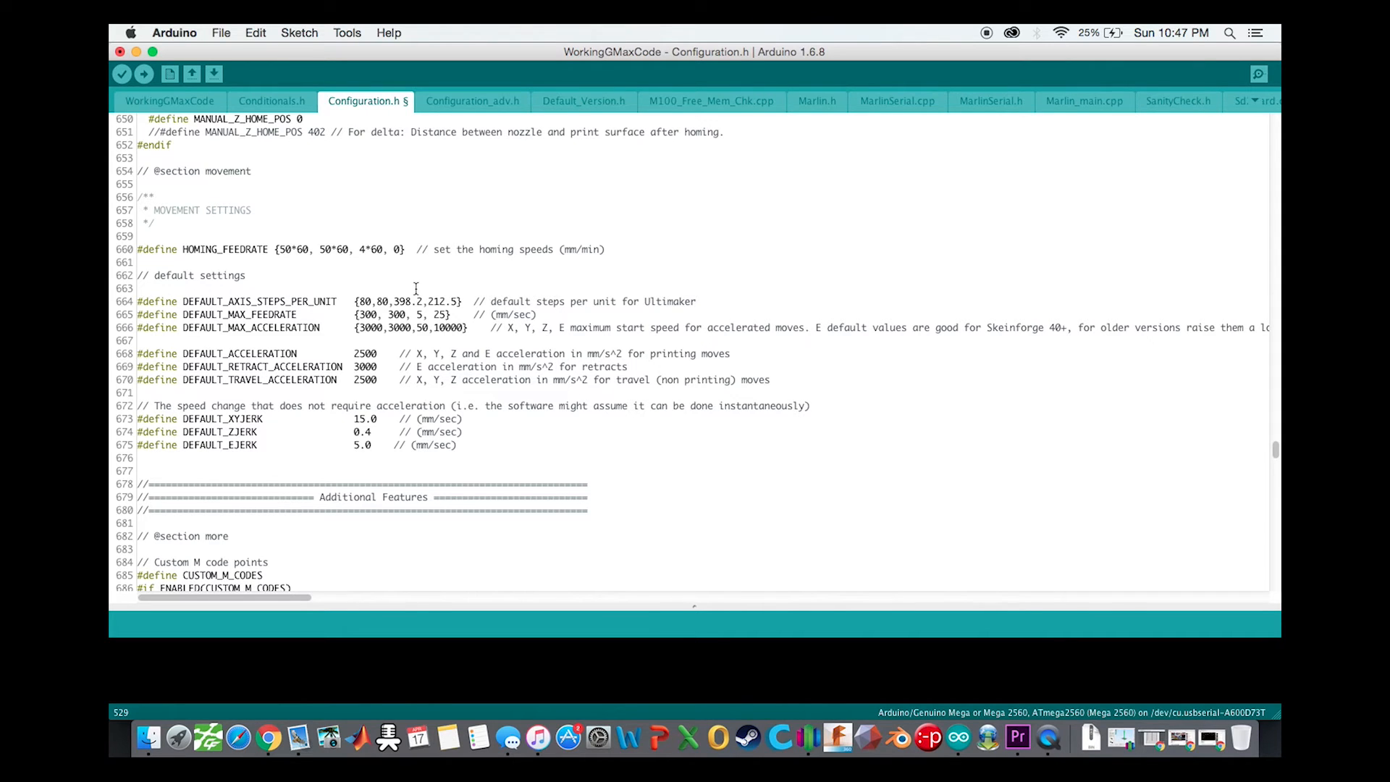
mouse_move(423, 277)
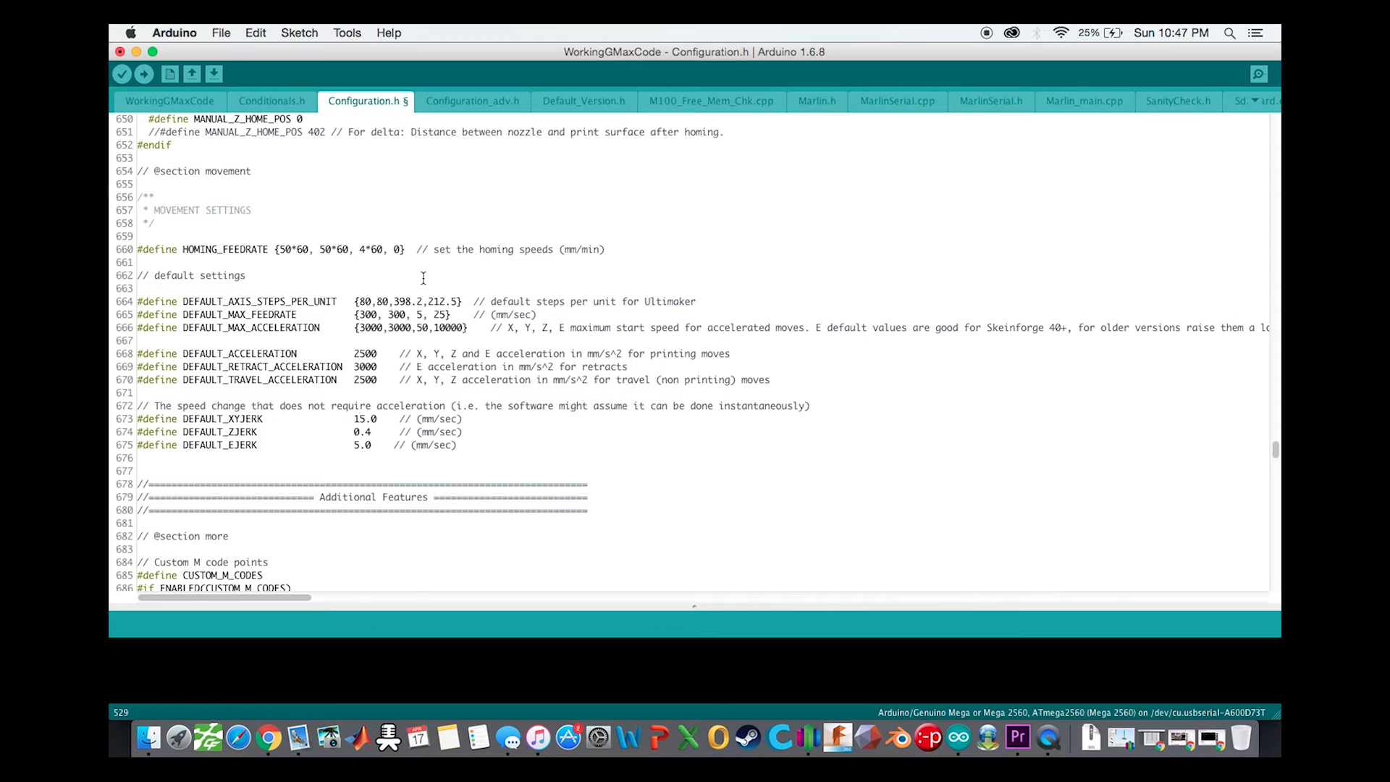
mouse_move(443, 295)
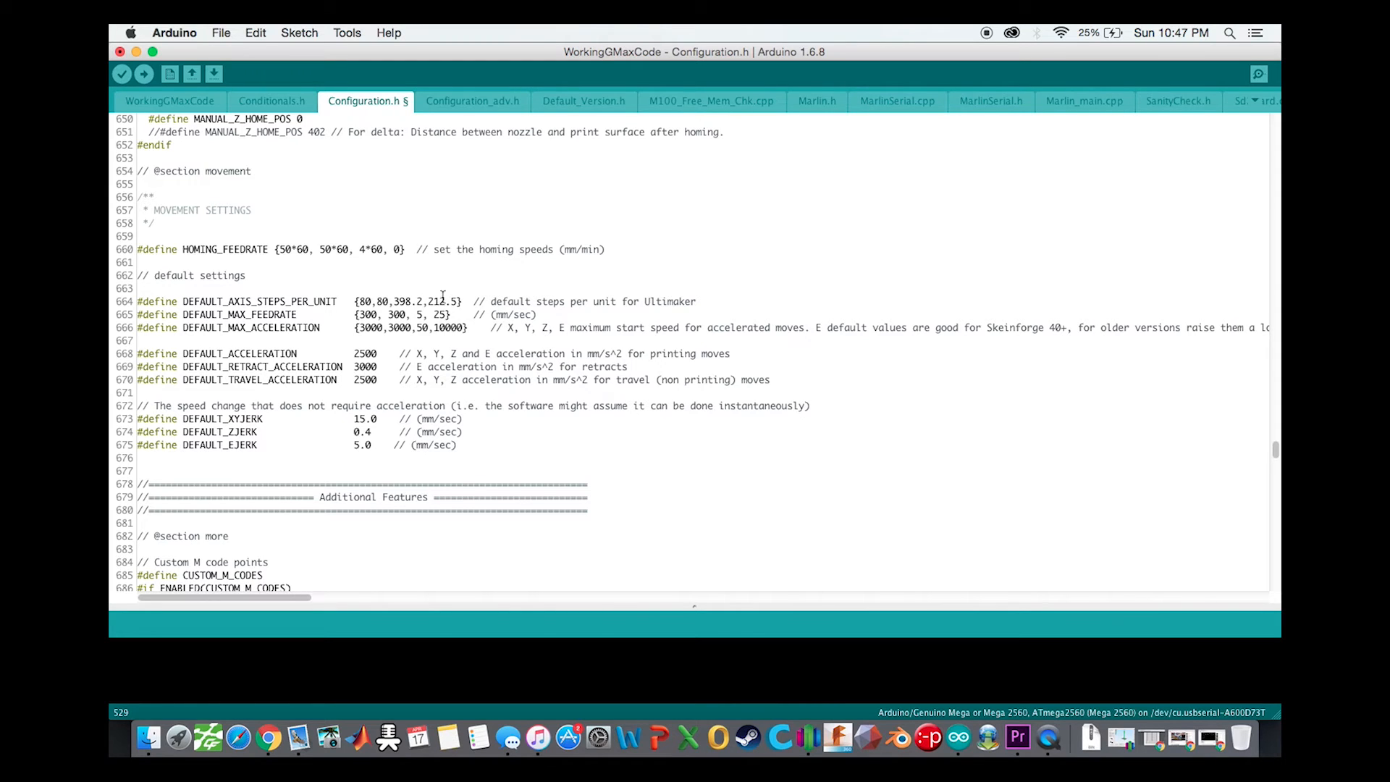
click(448, 301)
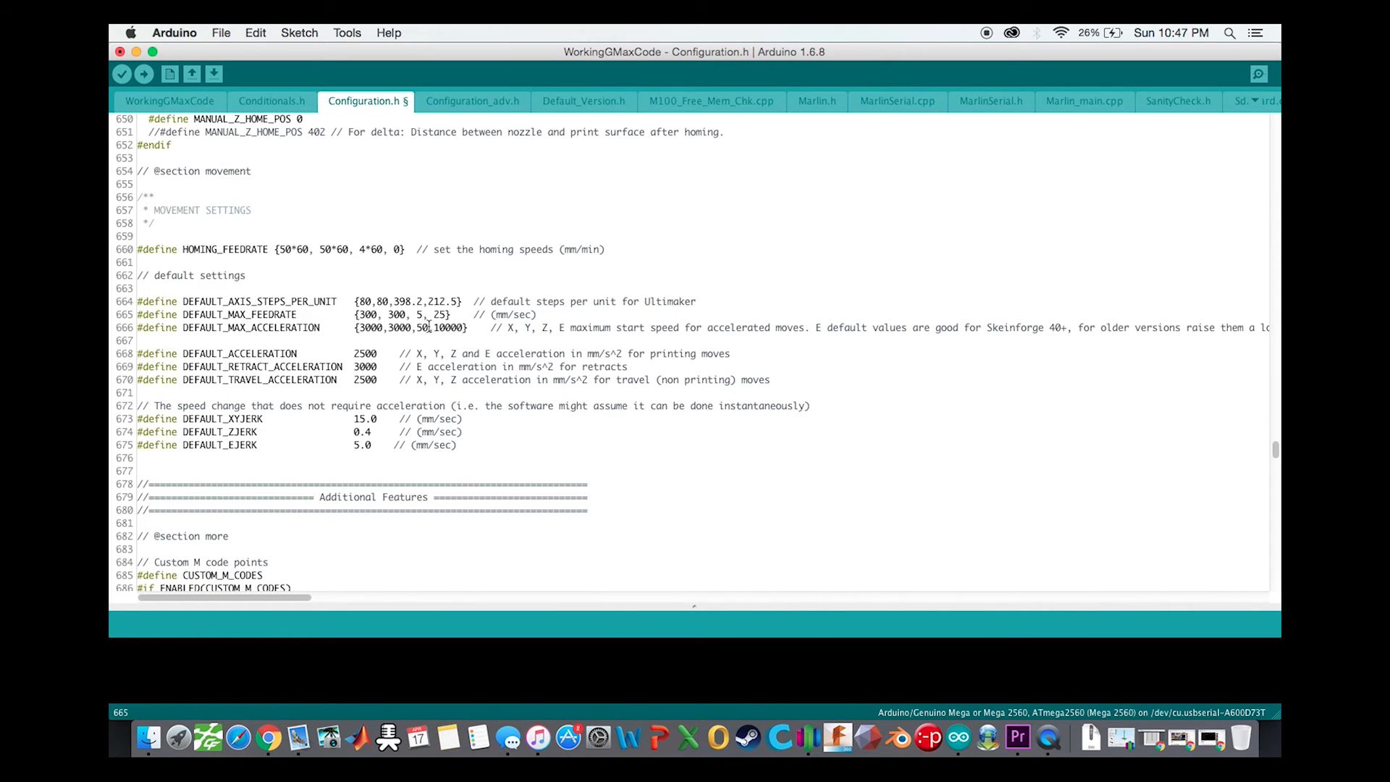
scroll(down, 3)
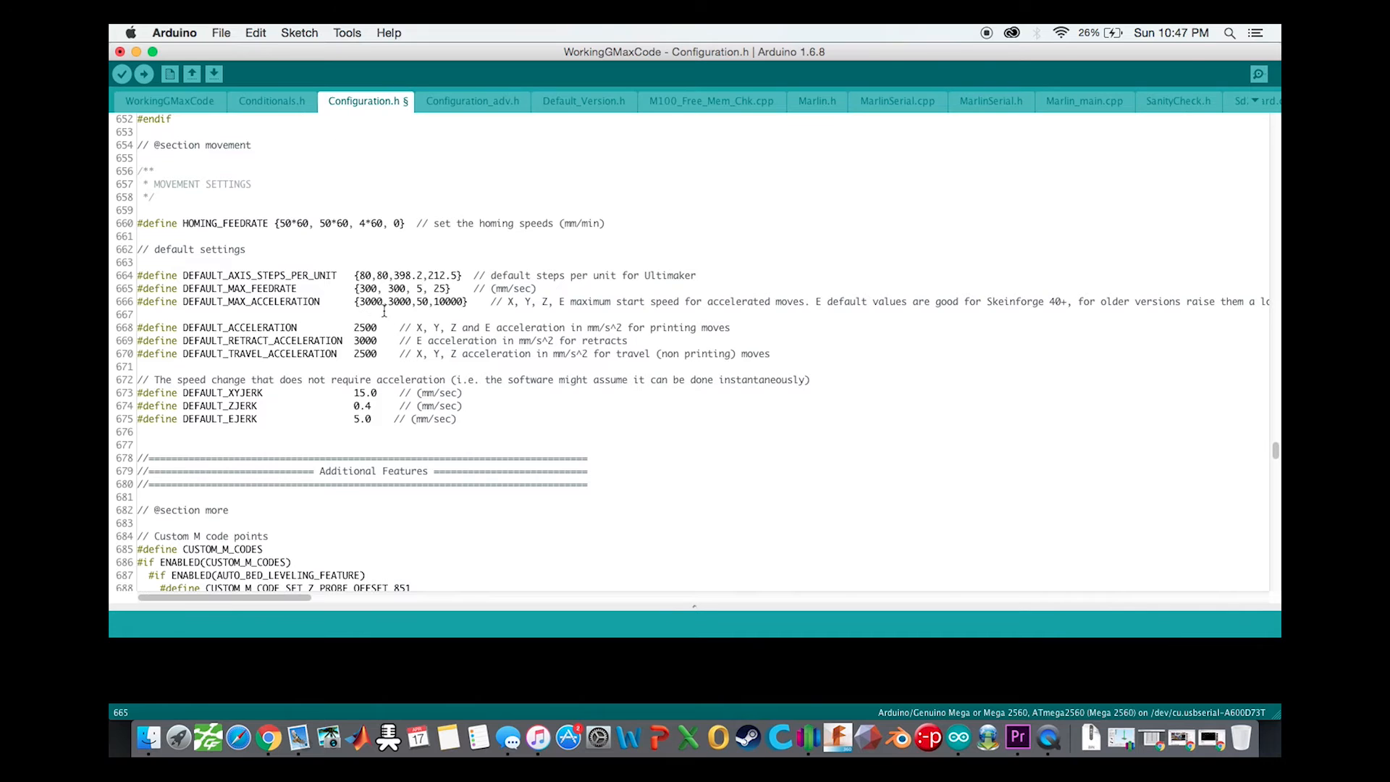
scroll(down, 3)
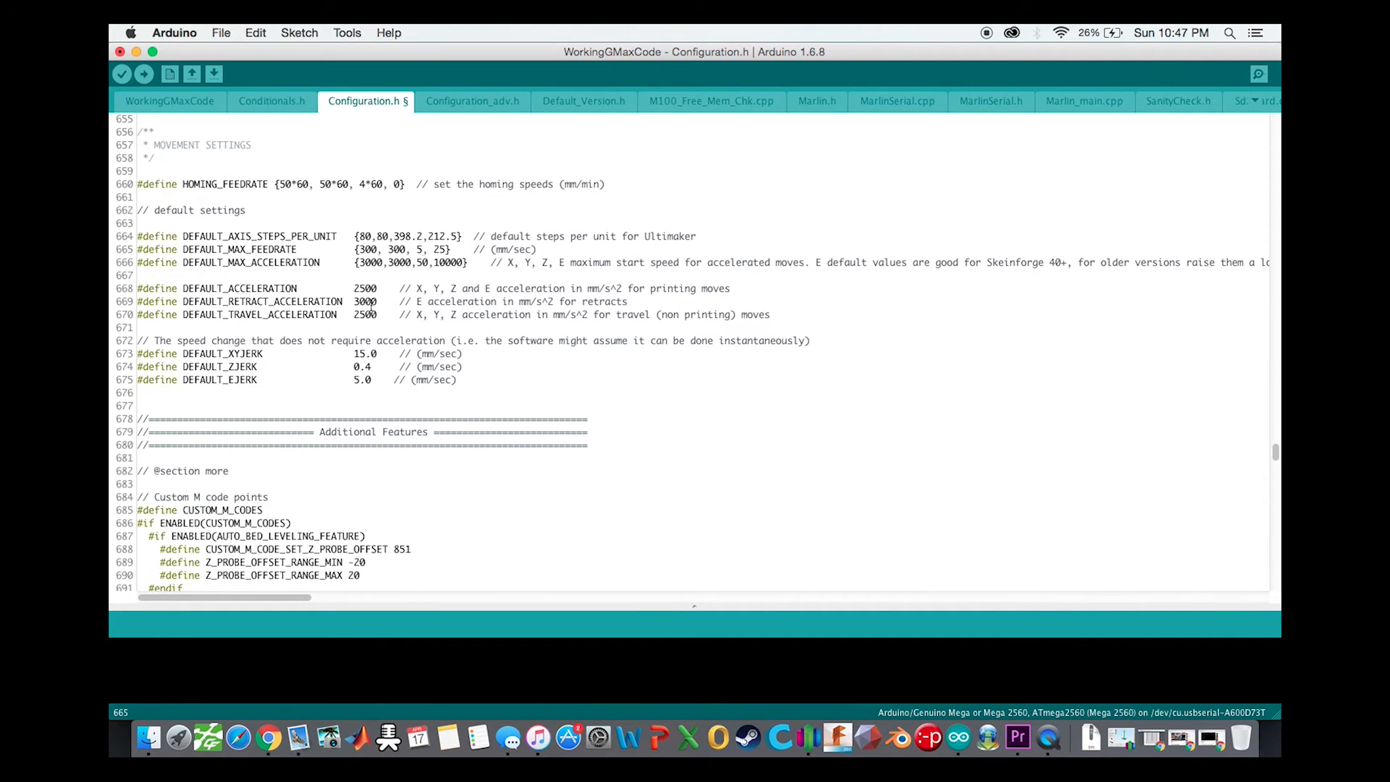
scroll(down, 3)
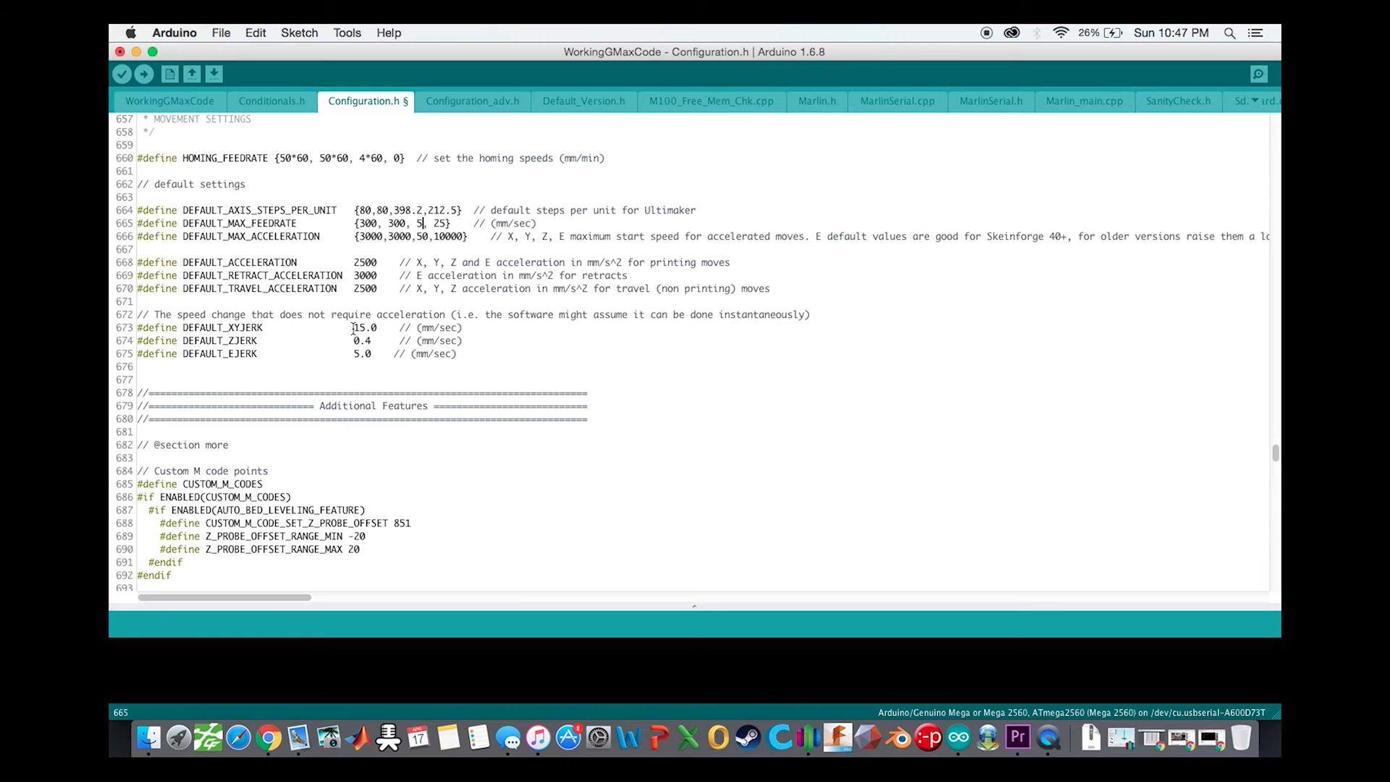
scroll(down, 3)
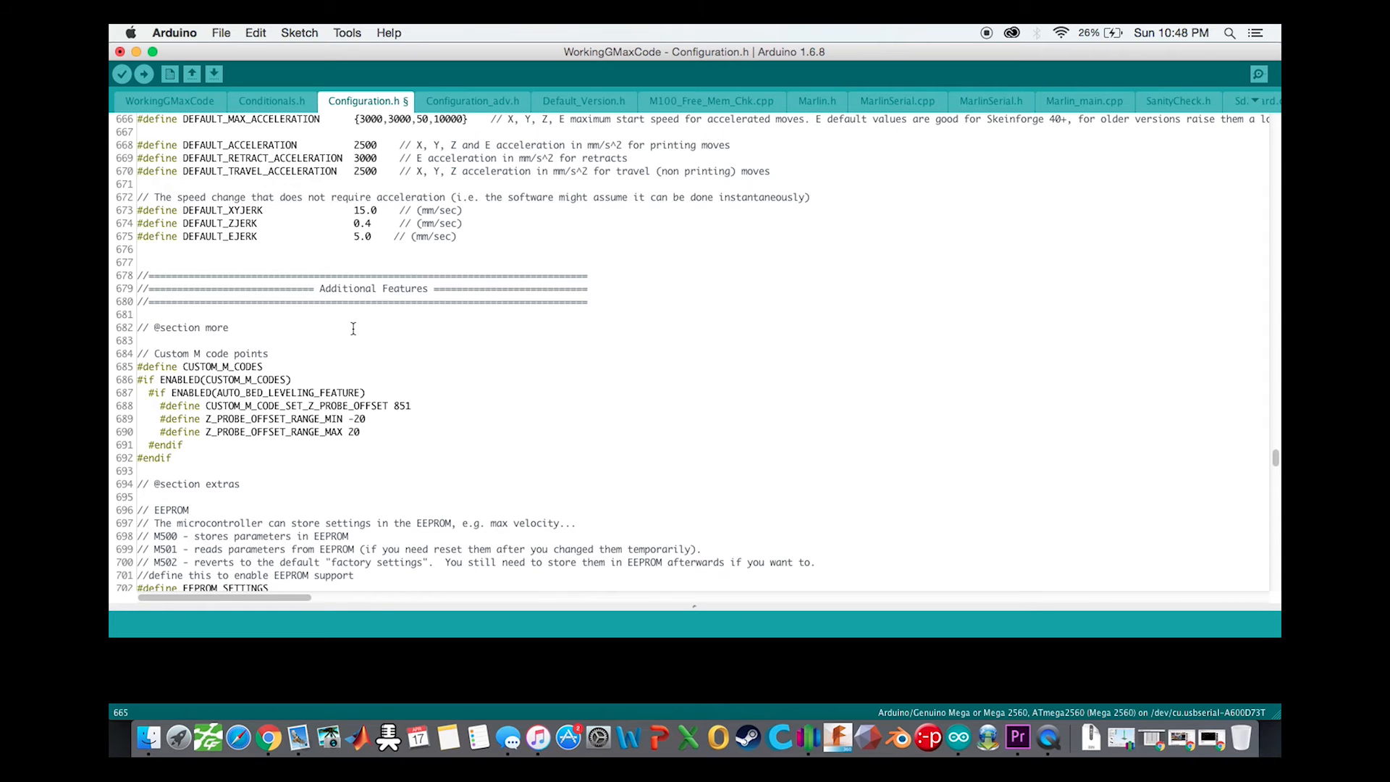
- Scroll past enabled EEPROM_SETTINGS and host keepalive to PLA 180/70 and ABS 240/110 preheat temperatures
scroll(down, 3)
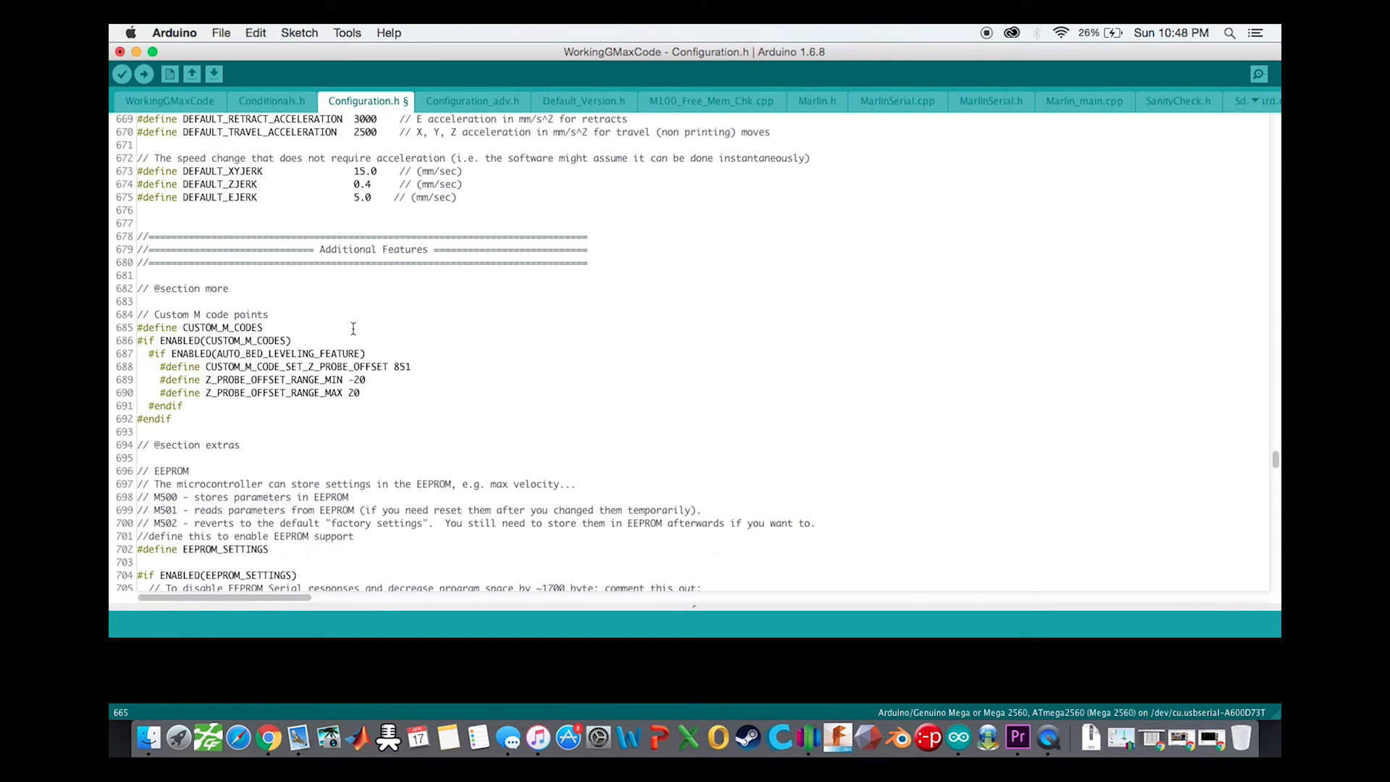
scroll(down, 3)
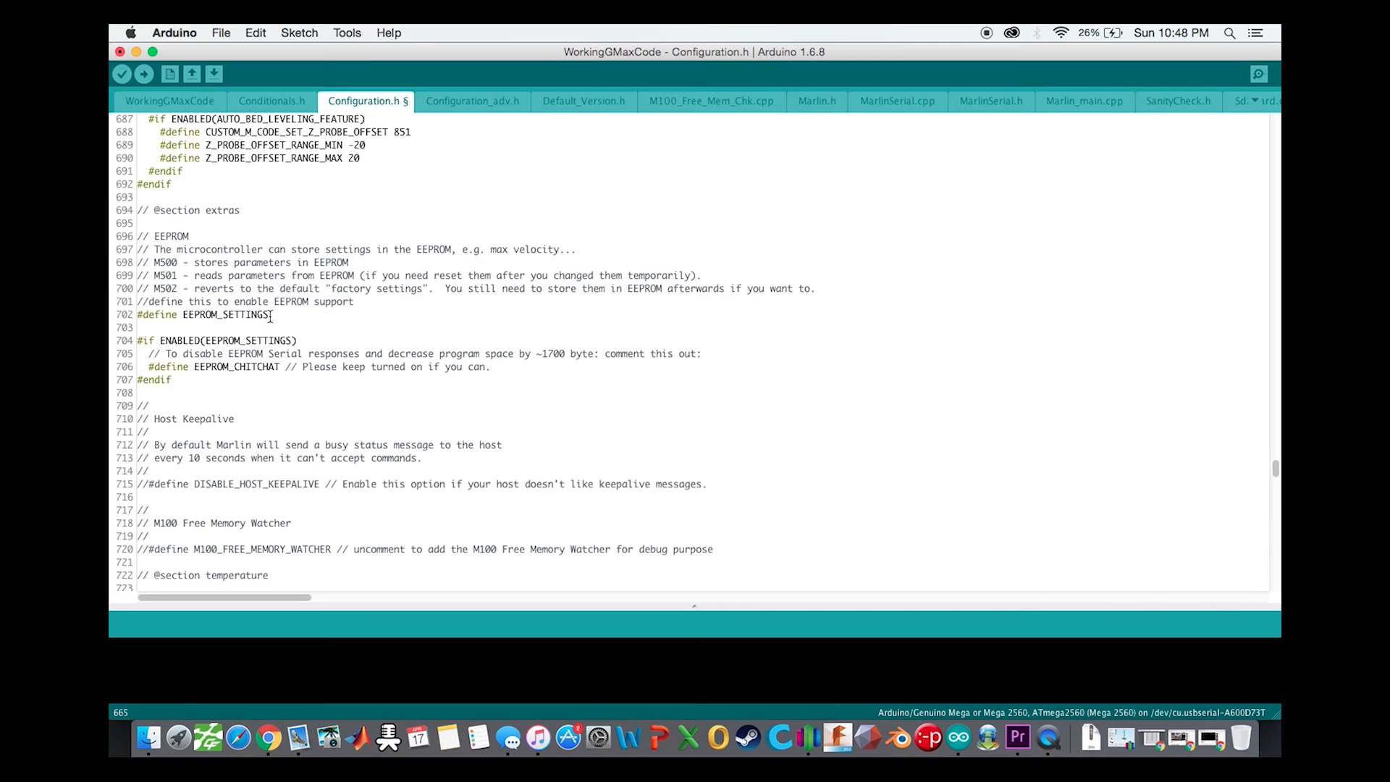
scroll(down, 3)
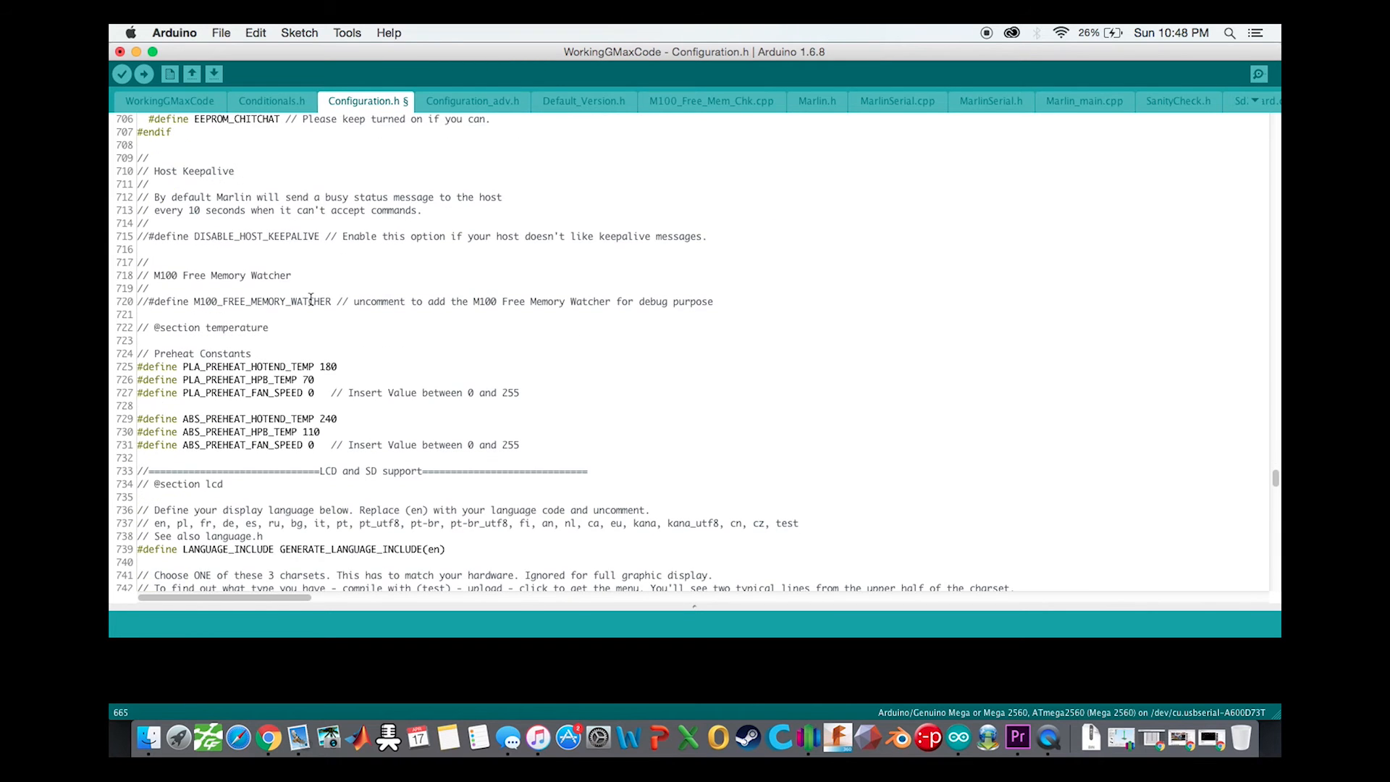
- Confirm REPRAP_DISCOUNT_SMART_CONTROLLER is uncommented, then scroll down to R/C SERVO support
scroll(down, 3)
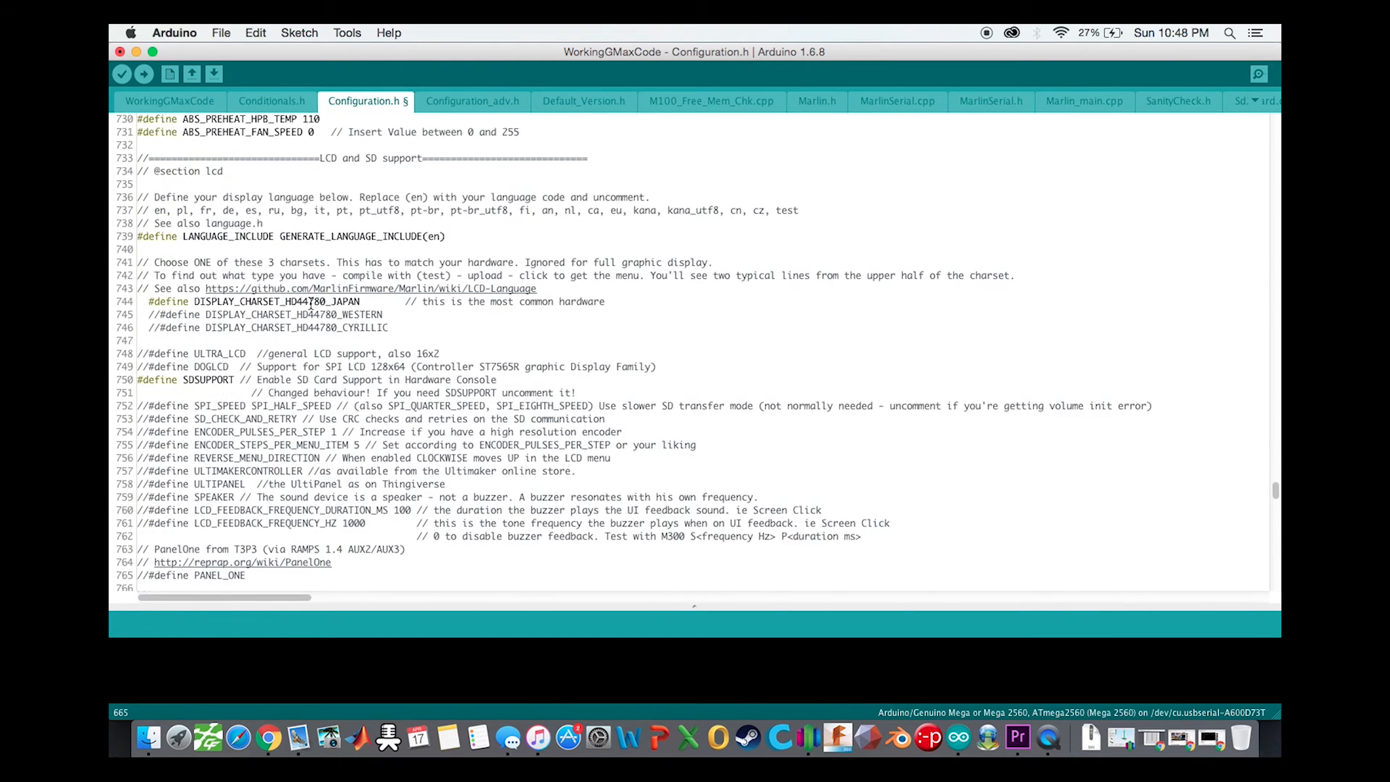
scroll(down, 3)
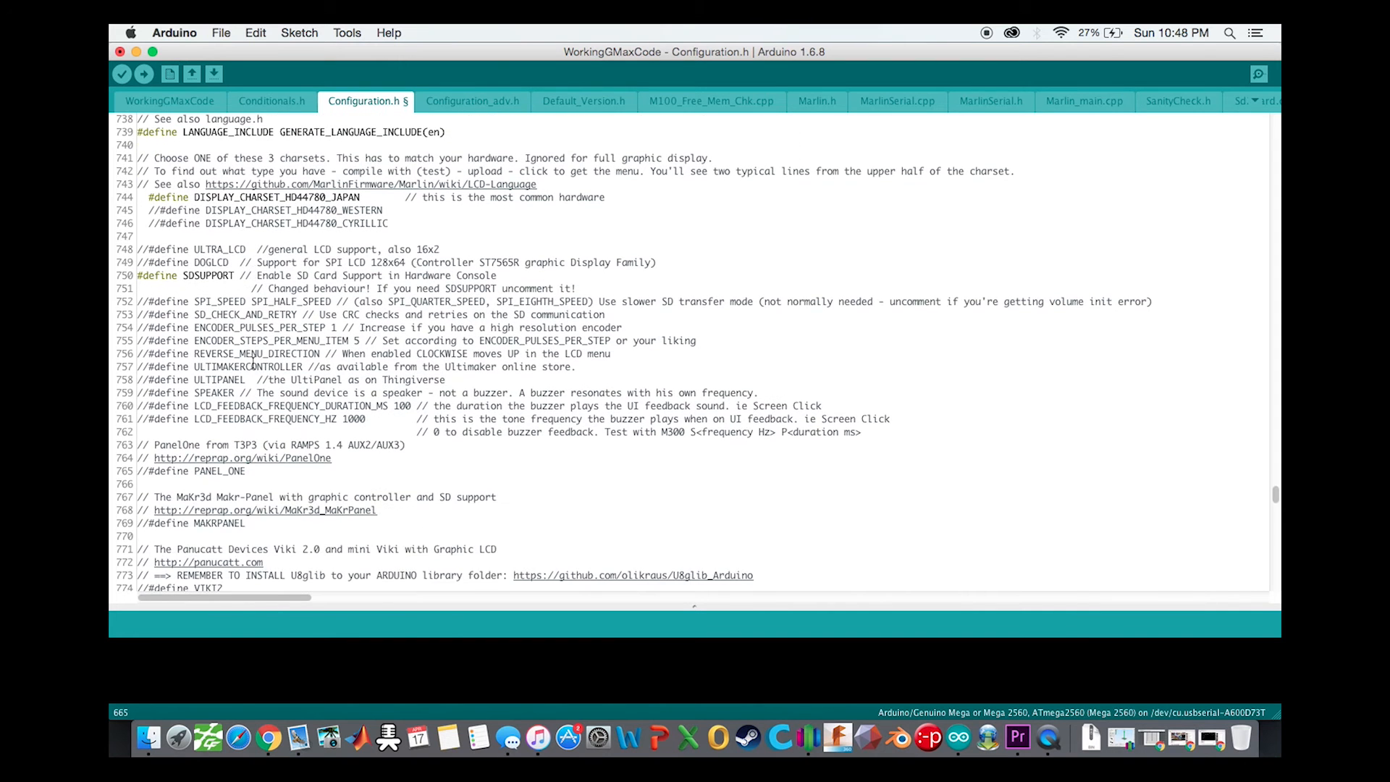
scroll(down, 3)
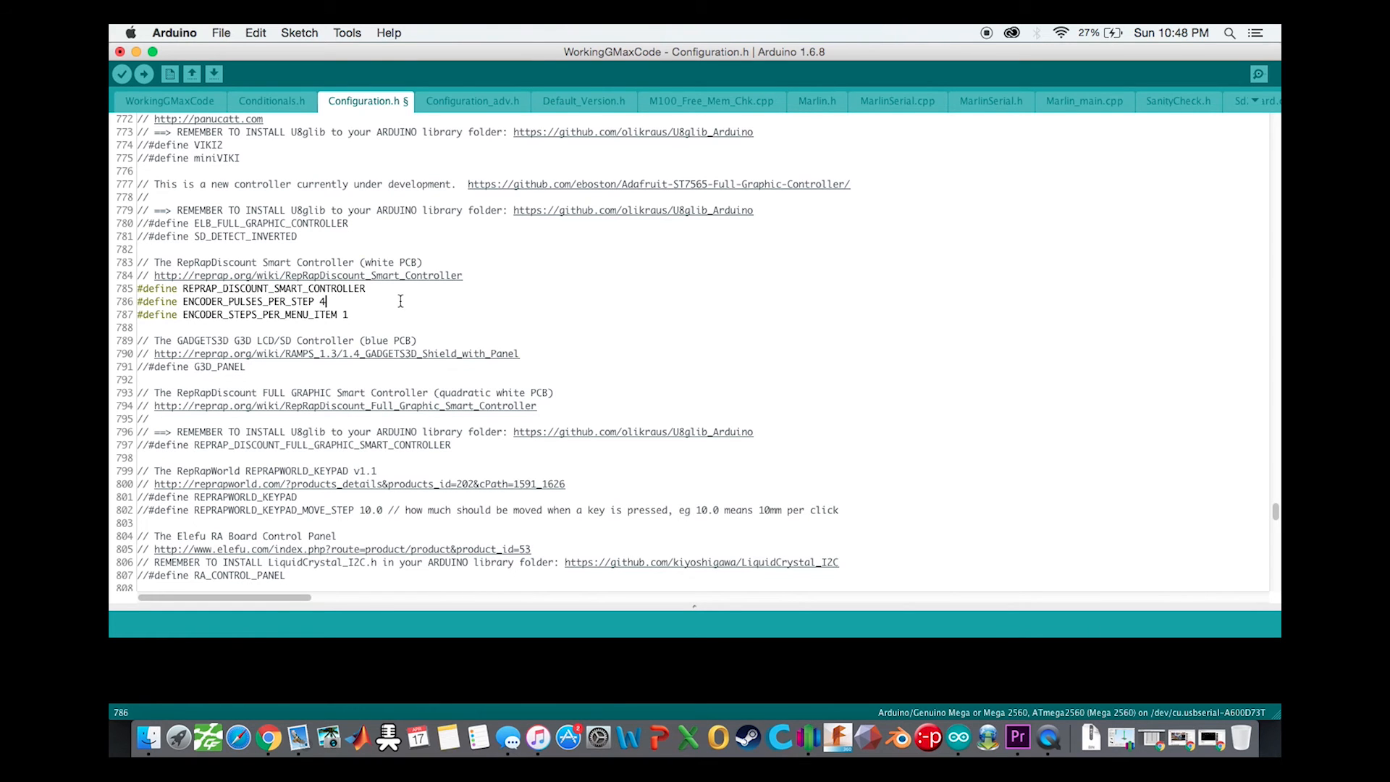
scroll(down, 3)
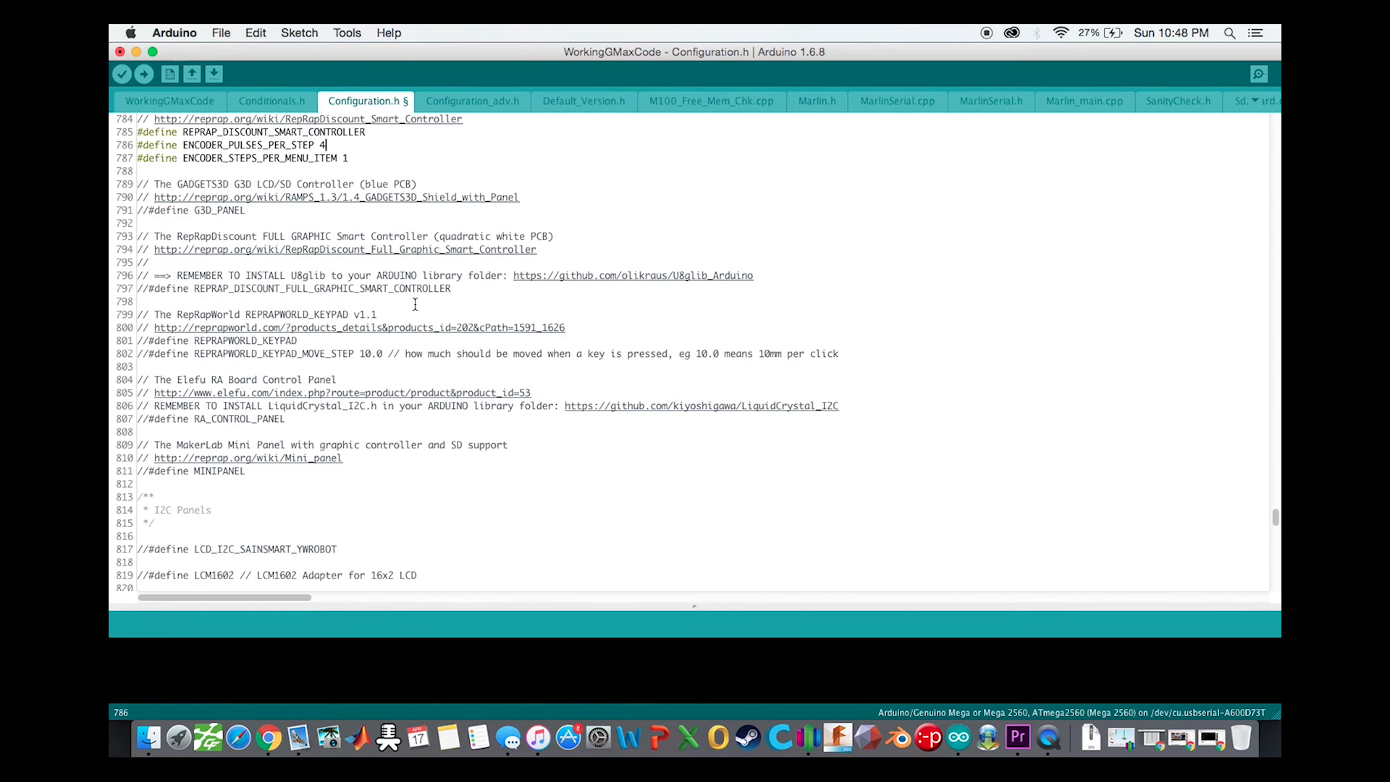
scroll(down, 3)
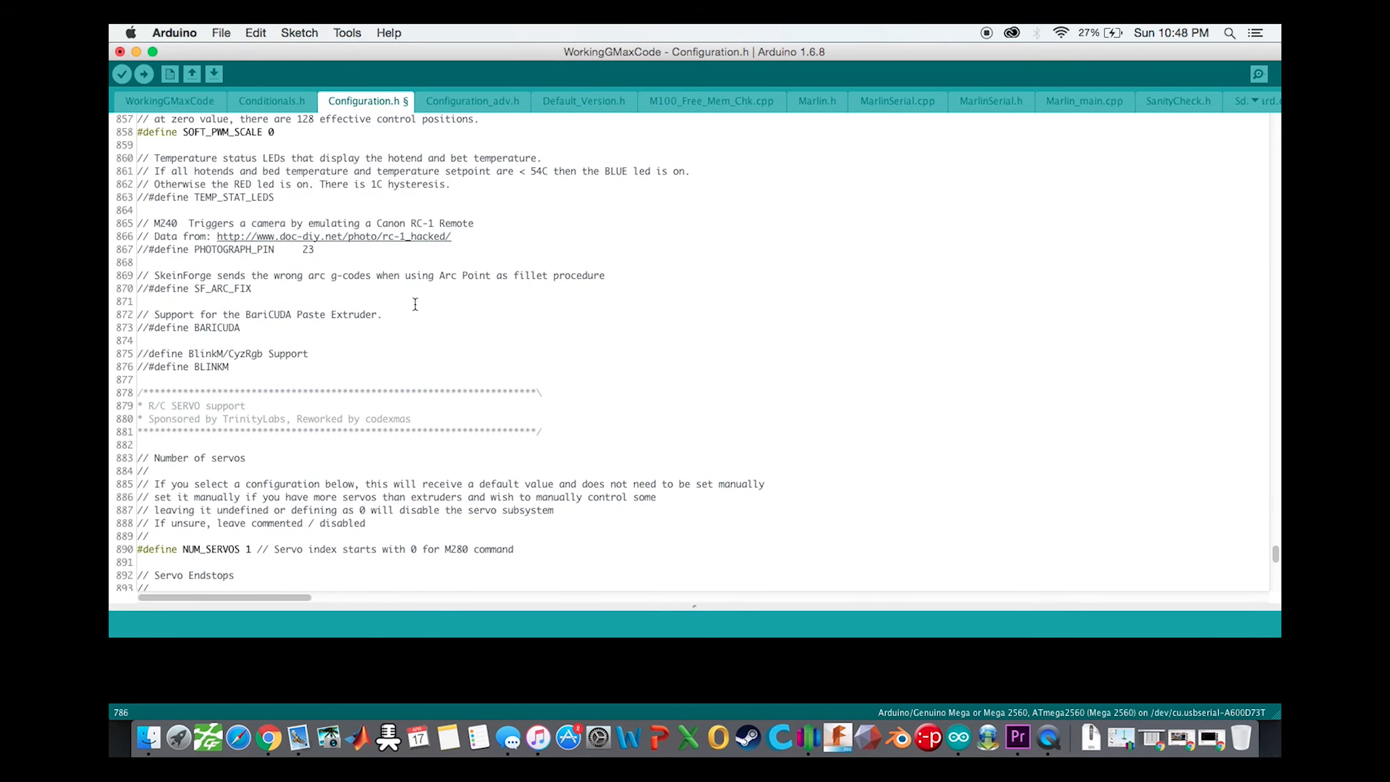
- Highlight the NUM_SERVOS 1 line and review Z endstop servo 0 with 10,90 angles
scroll(down, 3)
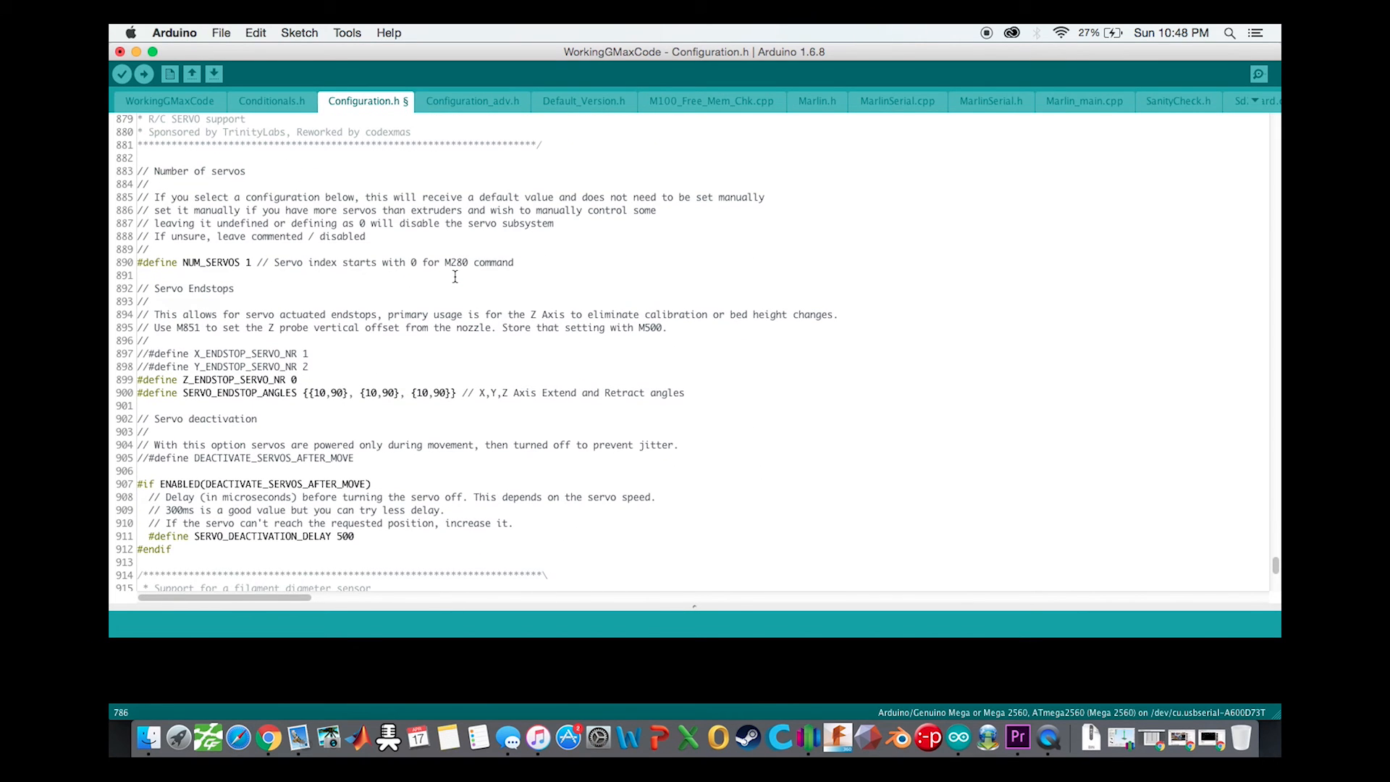
scroll(down, 3)
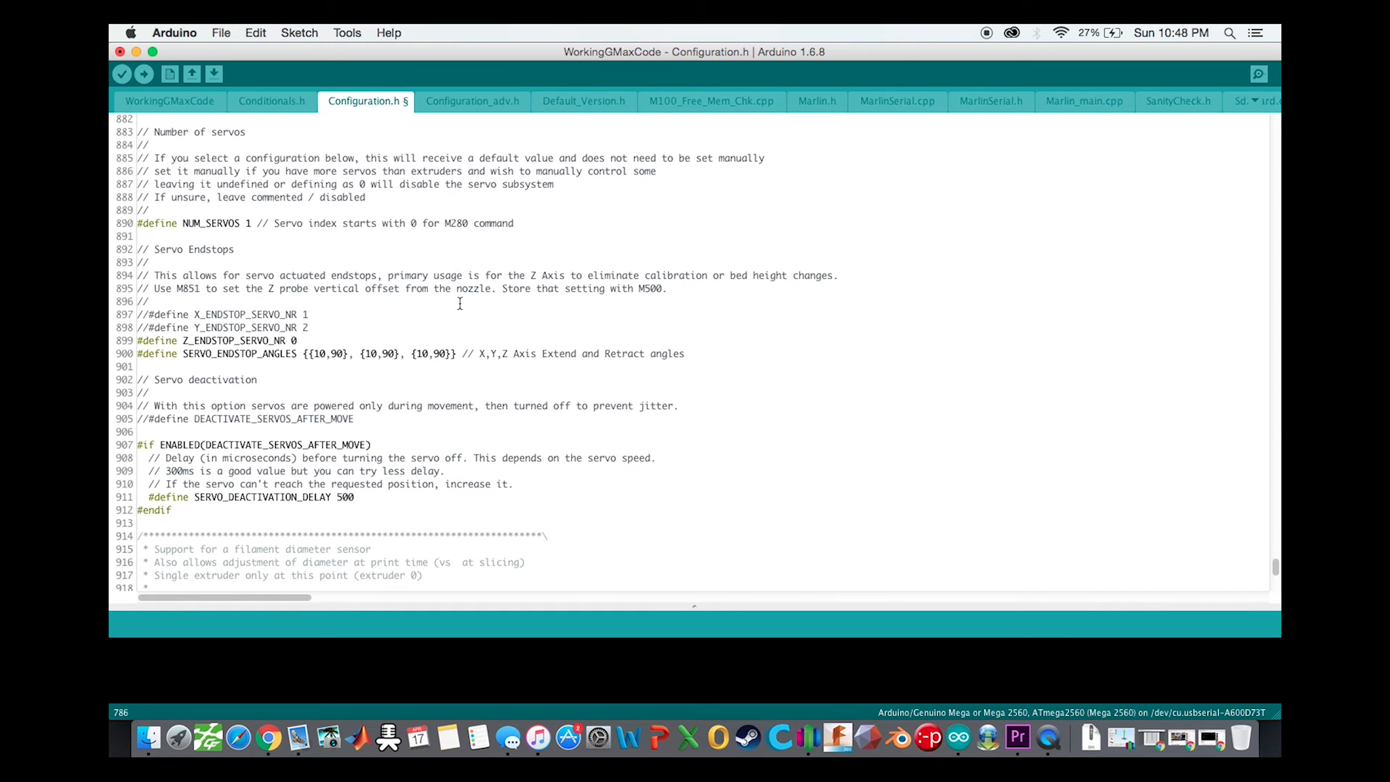
click(297, 222)
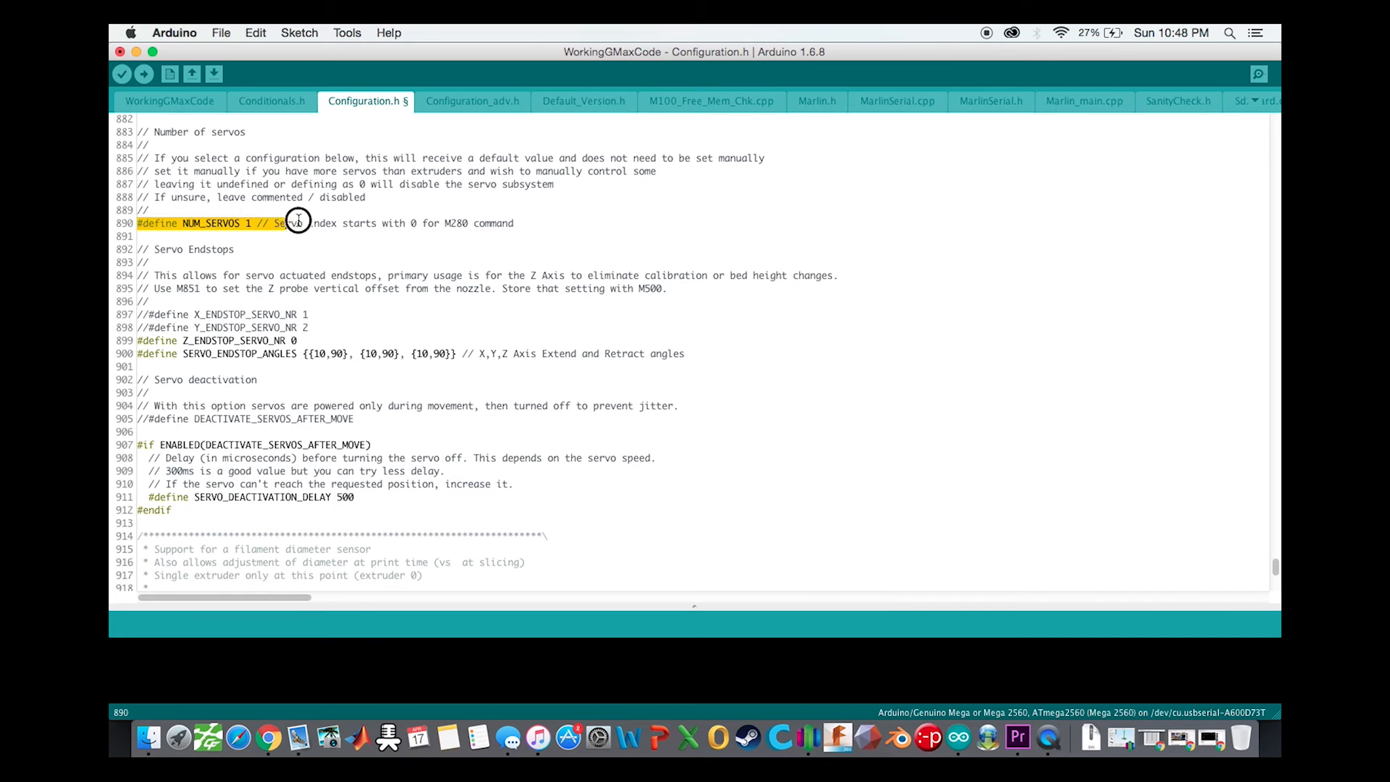
click(554, 237)
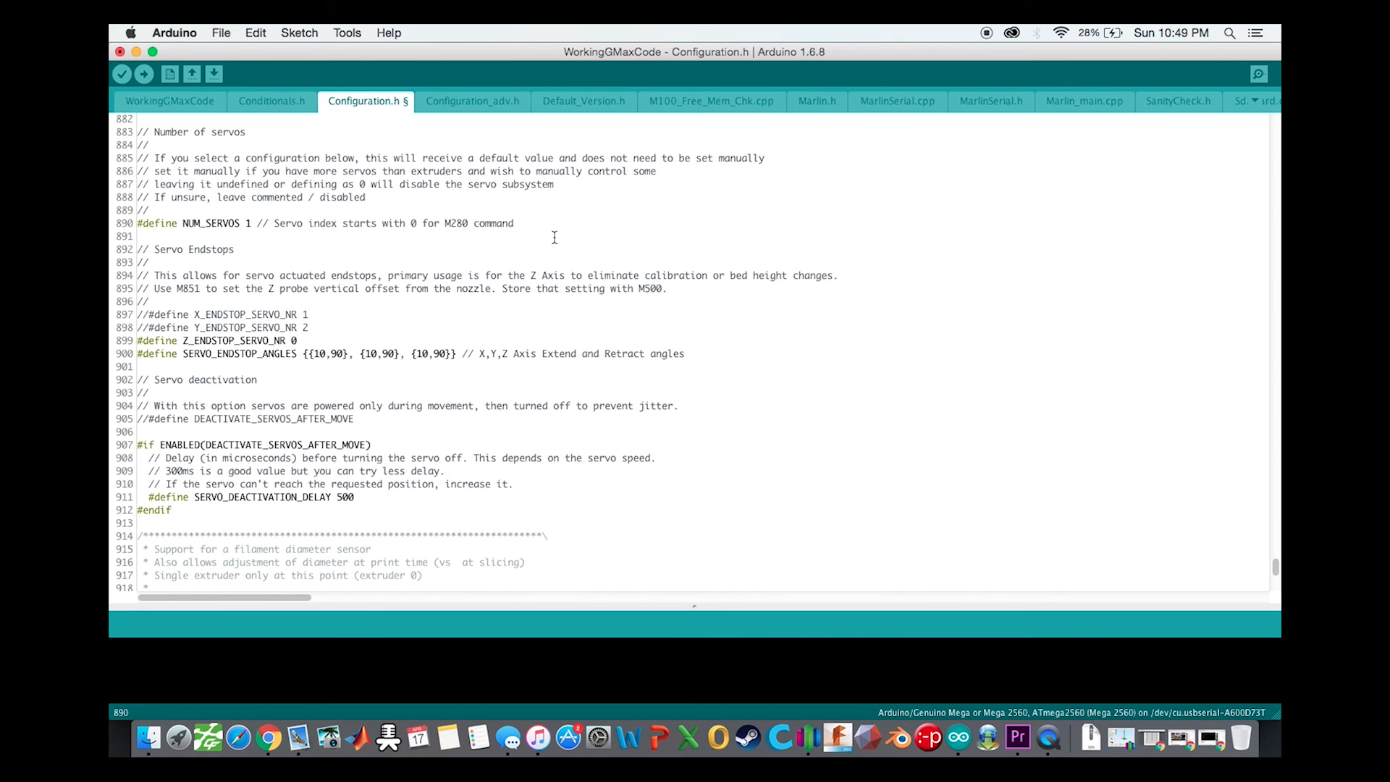
click(514, 223)
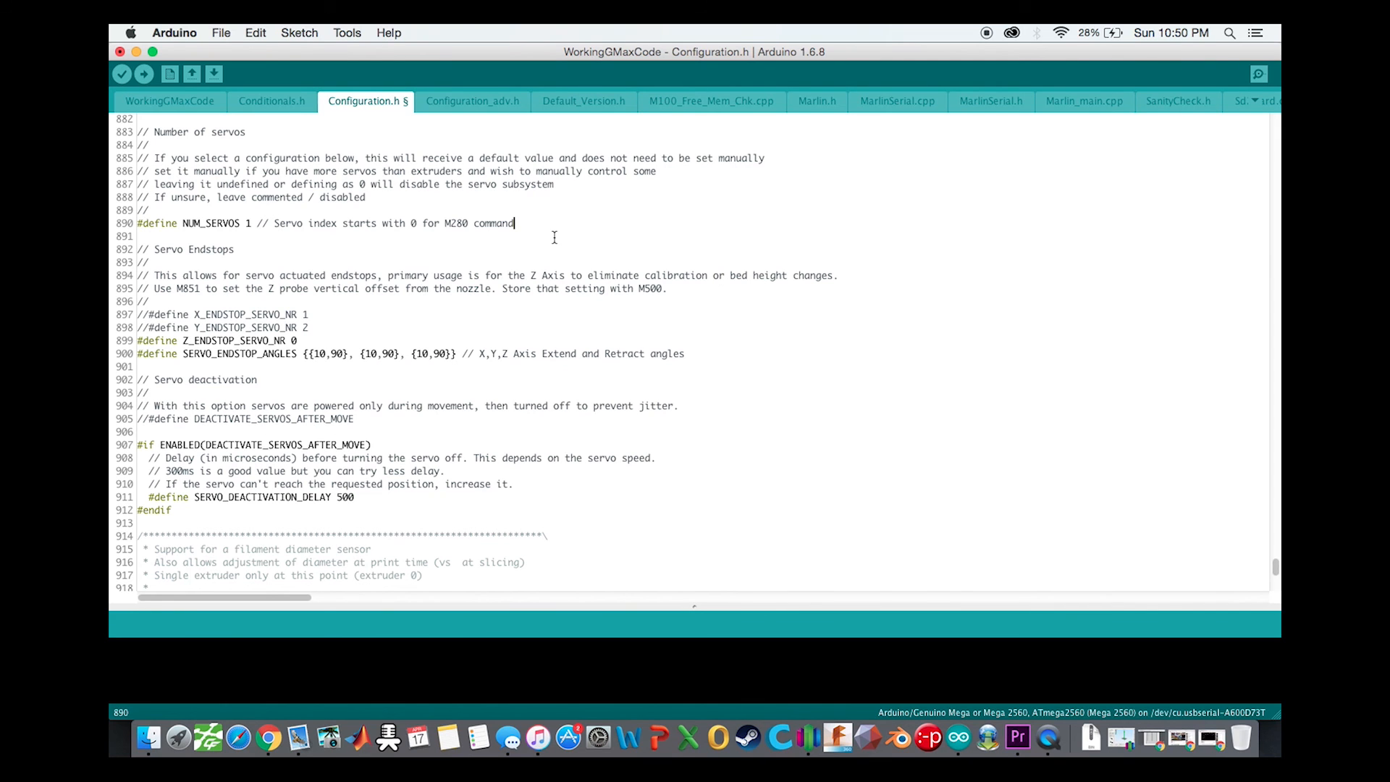
mouse_move(299, 288)
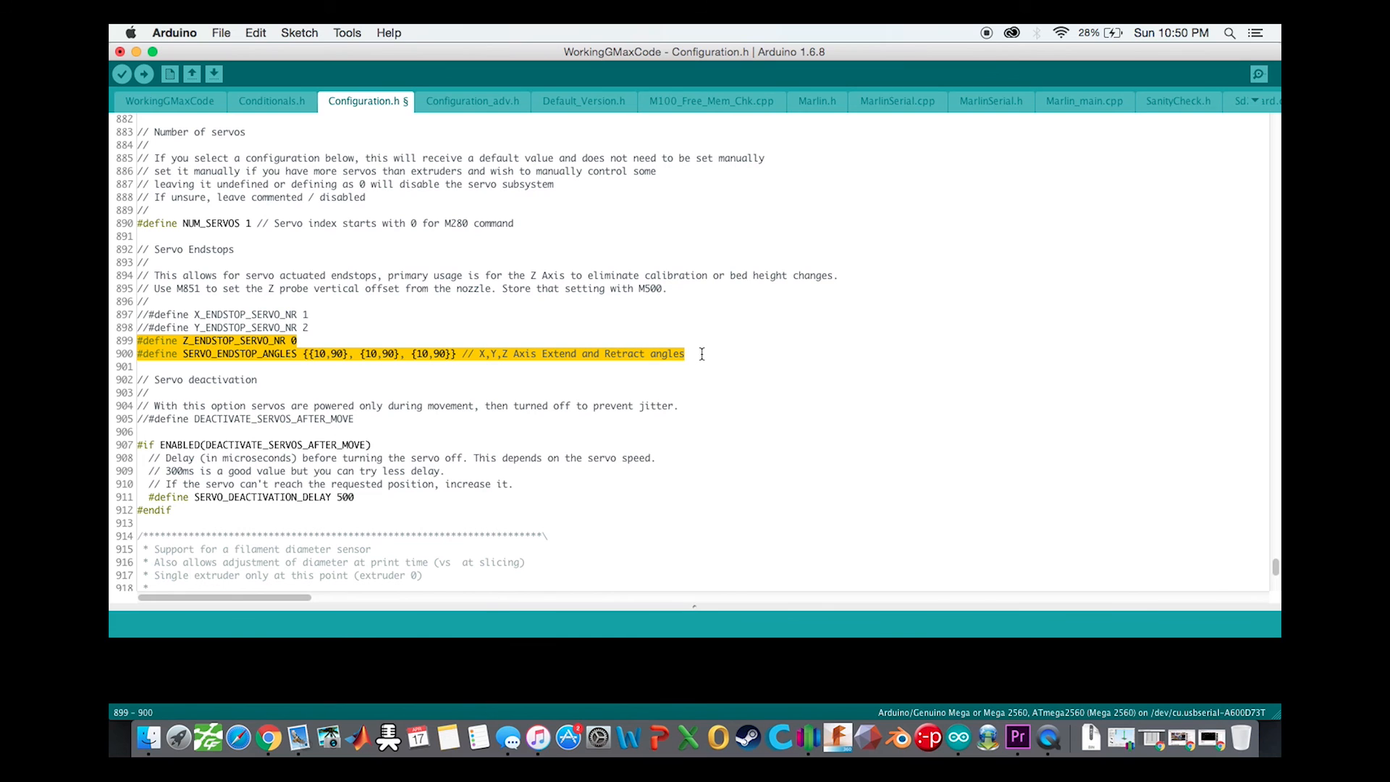
mouse_move(466, 384)
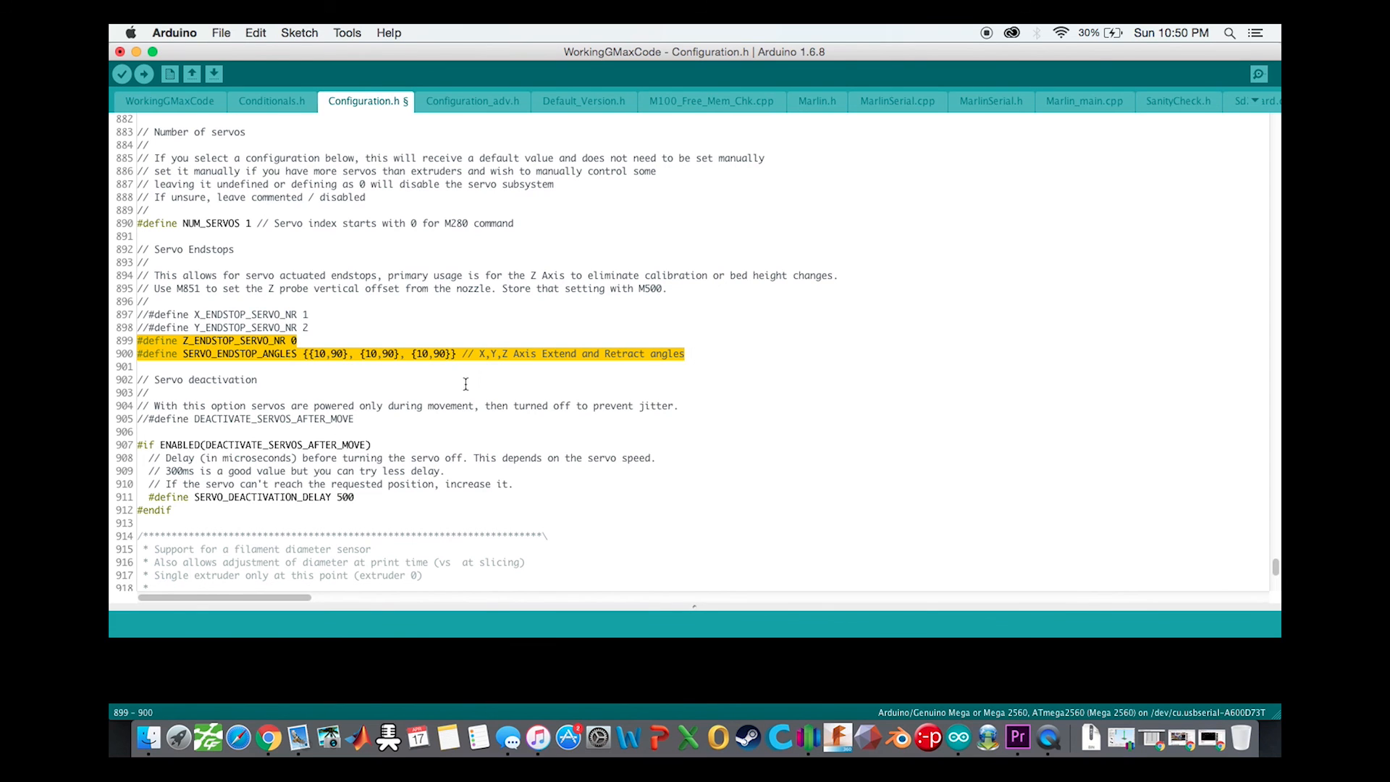
click(400, 352)
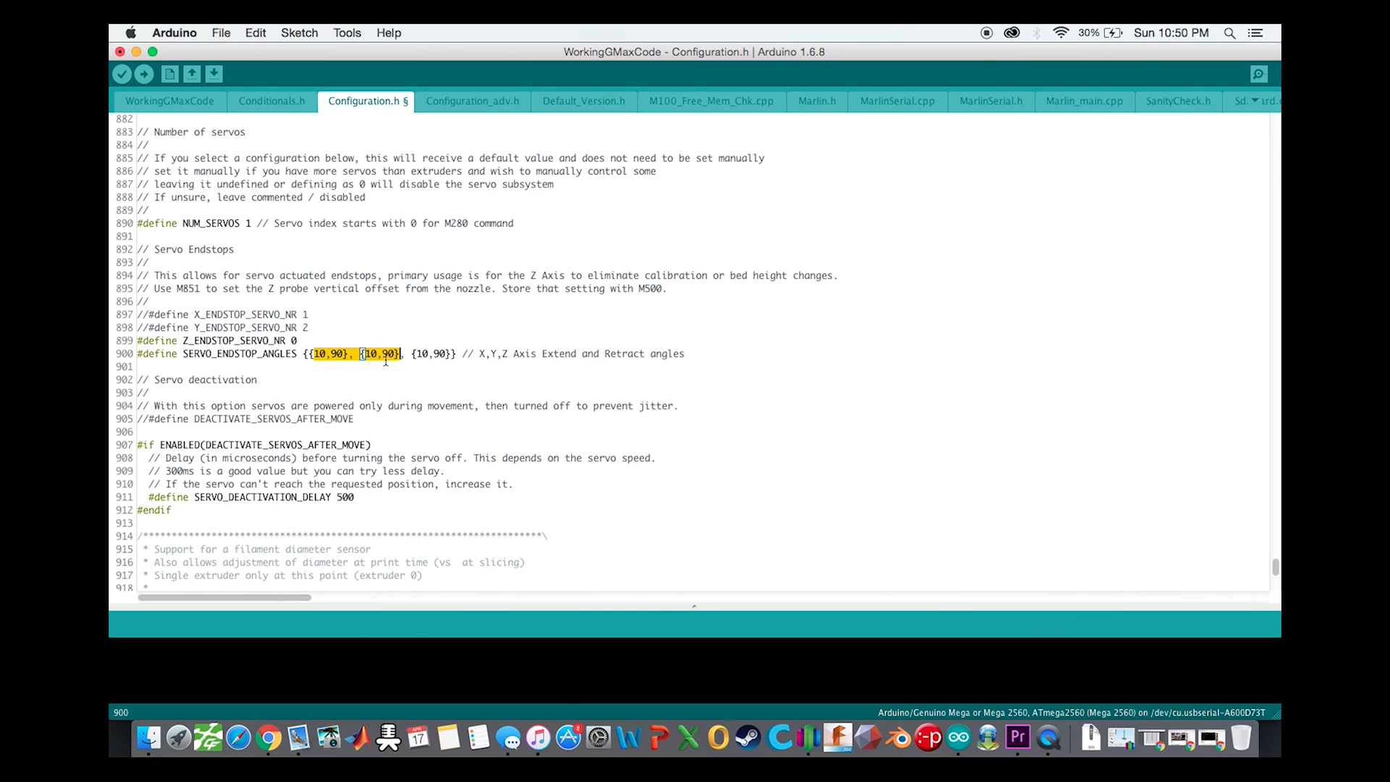
click(698, 353)
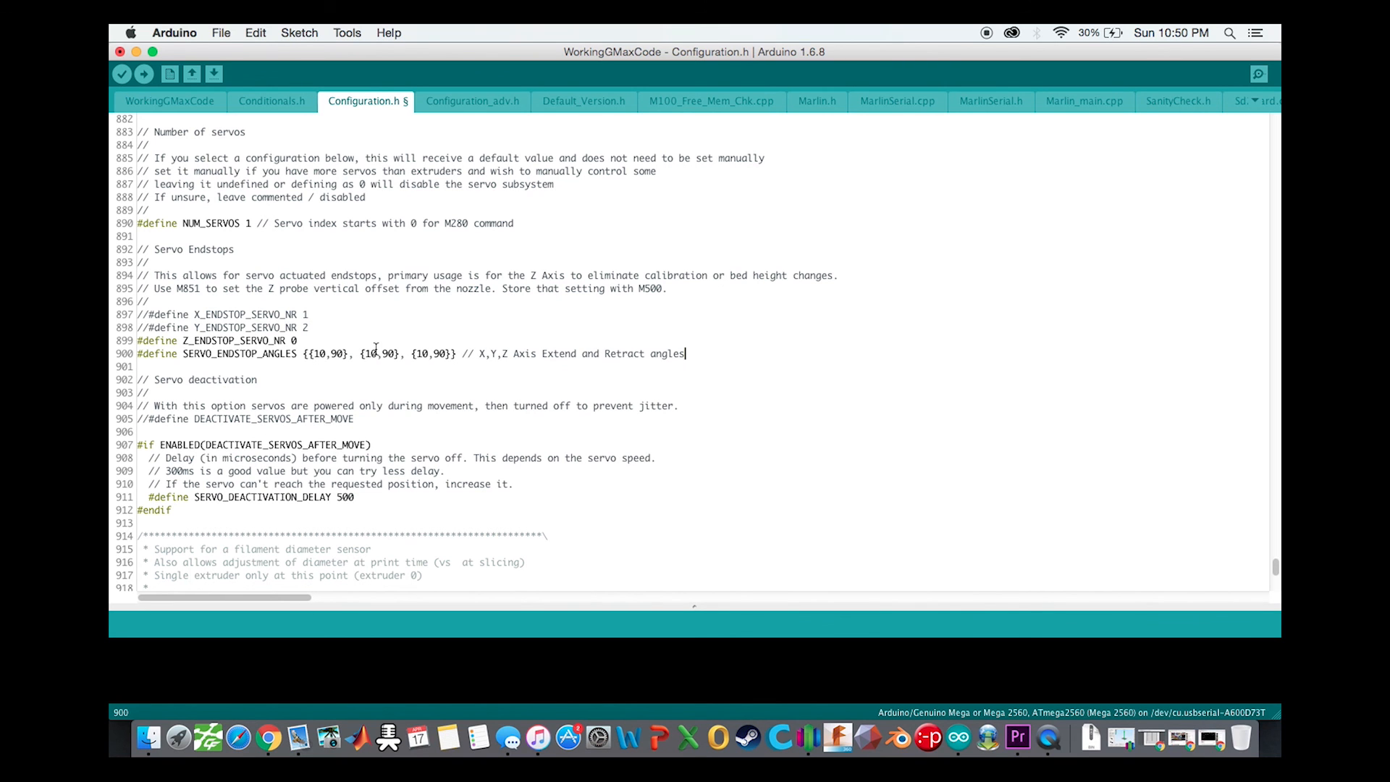
- Scroll past the filament diameter sensor section at the end, then back to the licence header
scroll(down, 3)
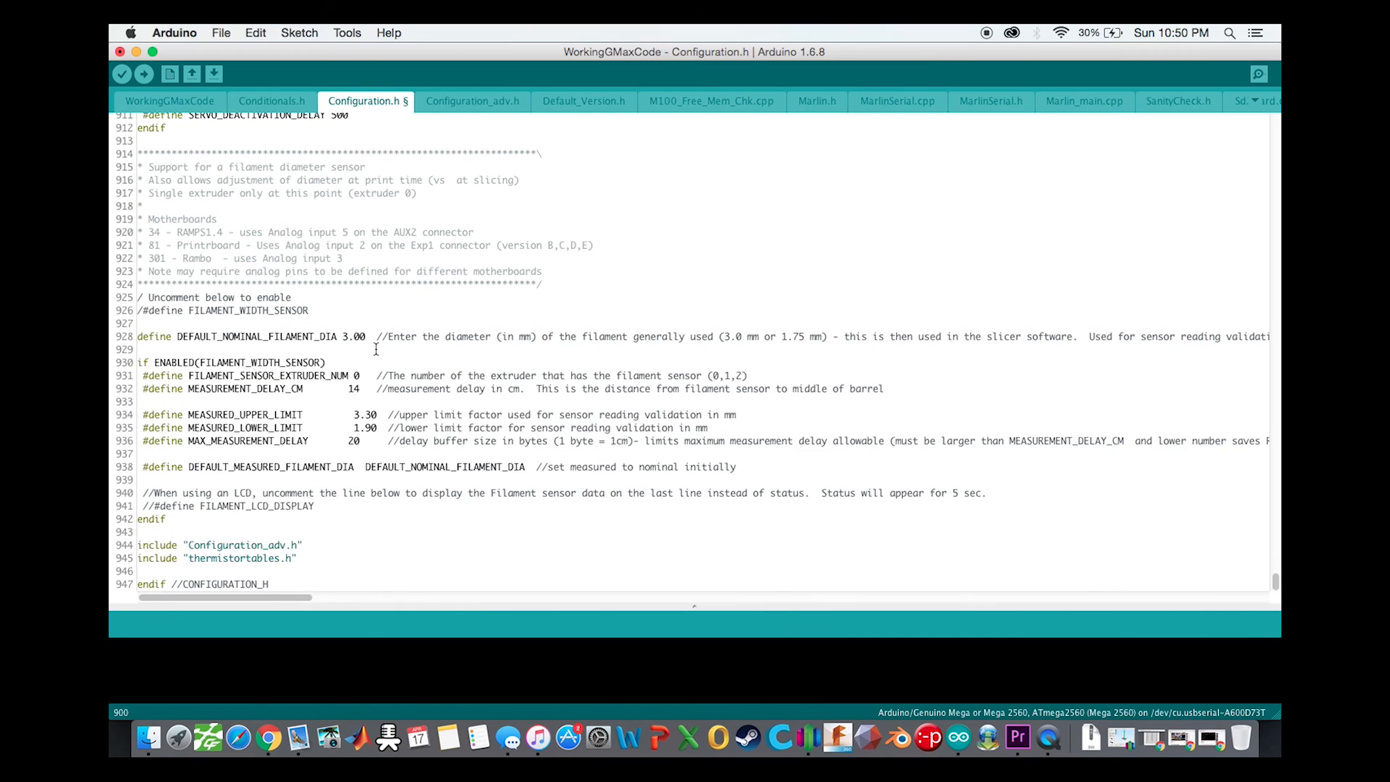
scroll(up, 3)
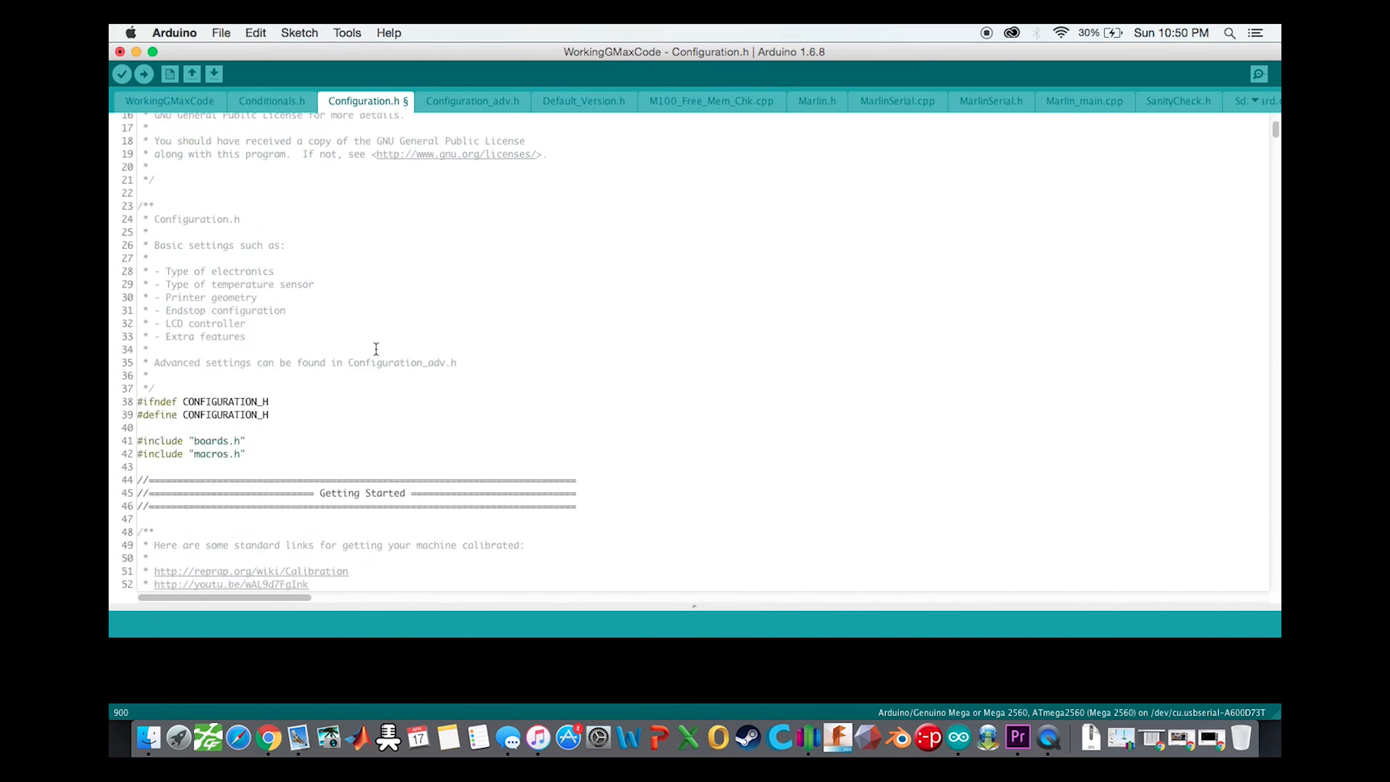
scroll(up, 3)
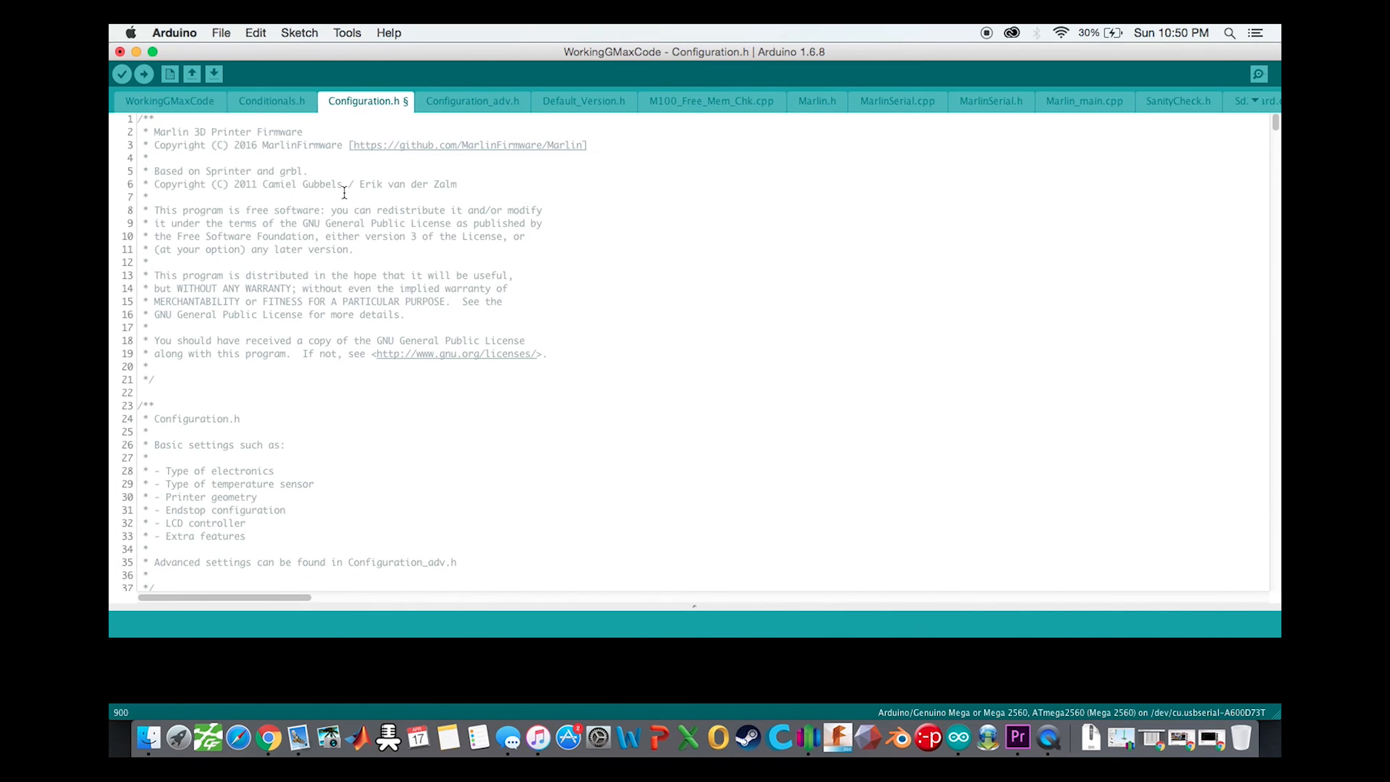